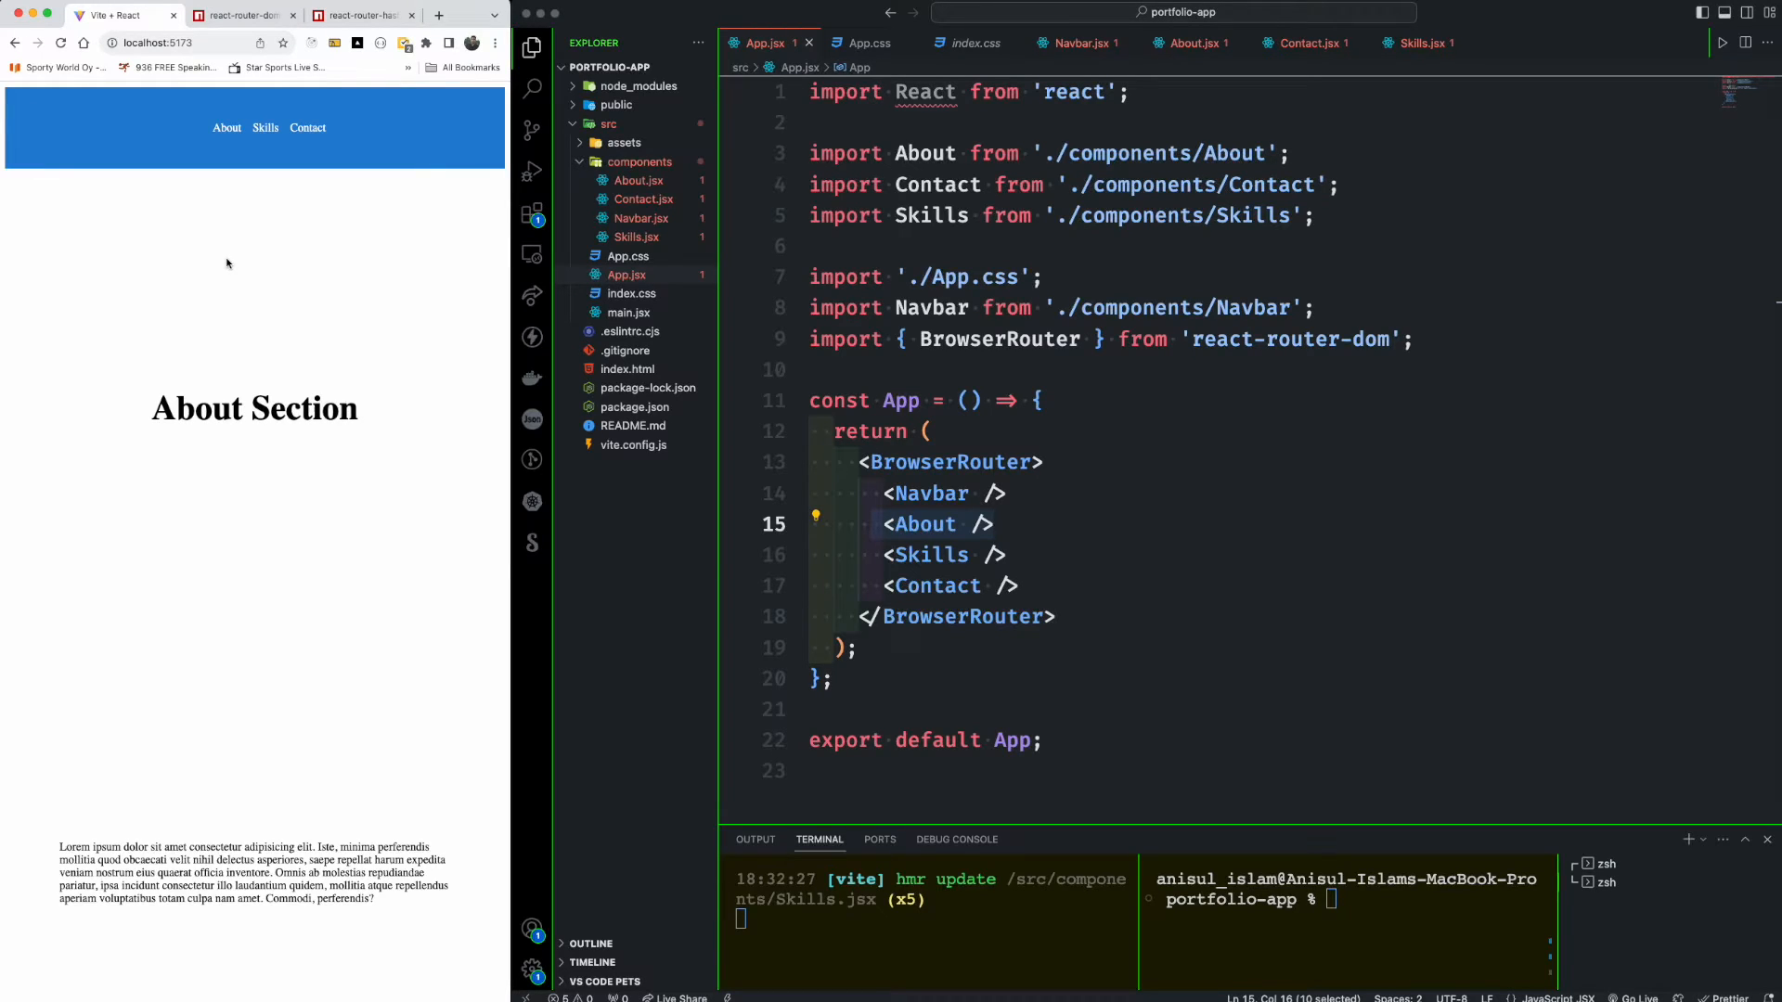
# - Show Navbar.jsx with its About, Skills and Contact links having empty to paths
pyautogui.scroll(-3)
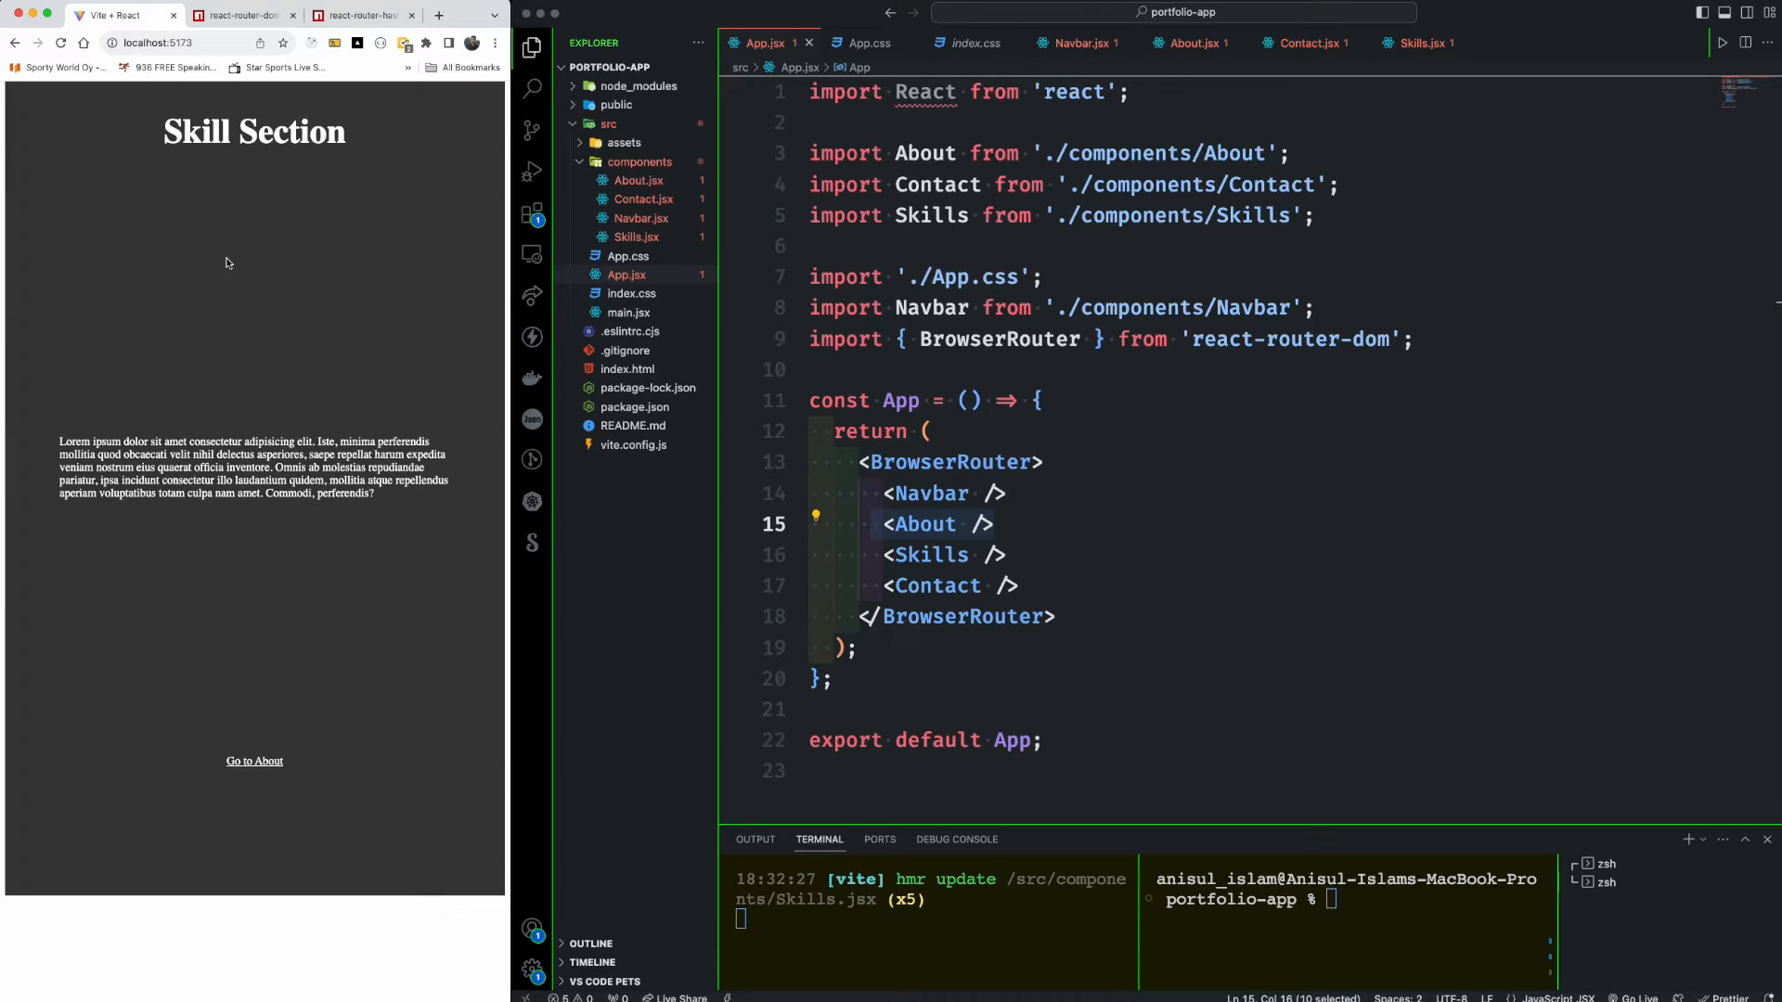
pyautogui.scroll(-3)
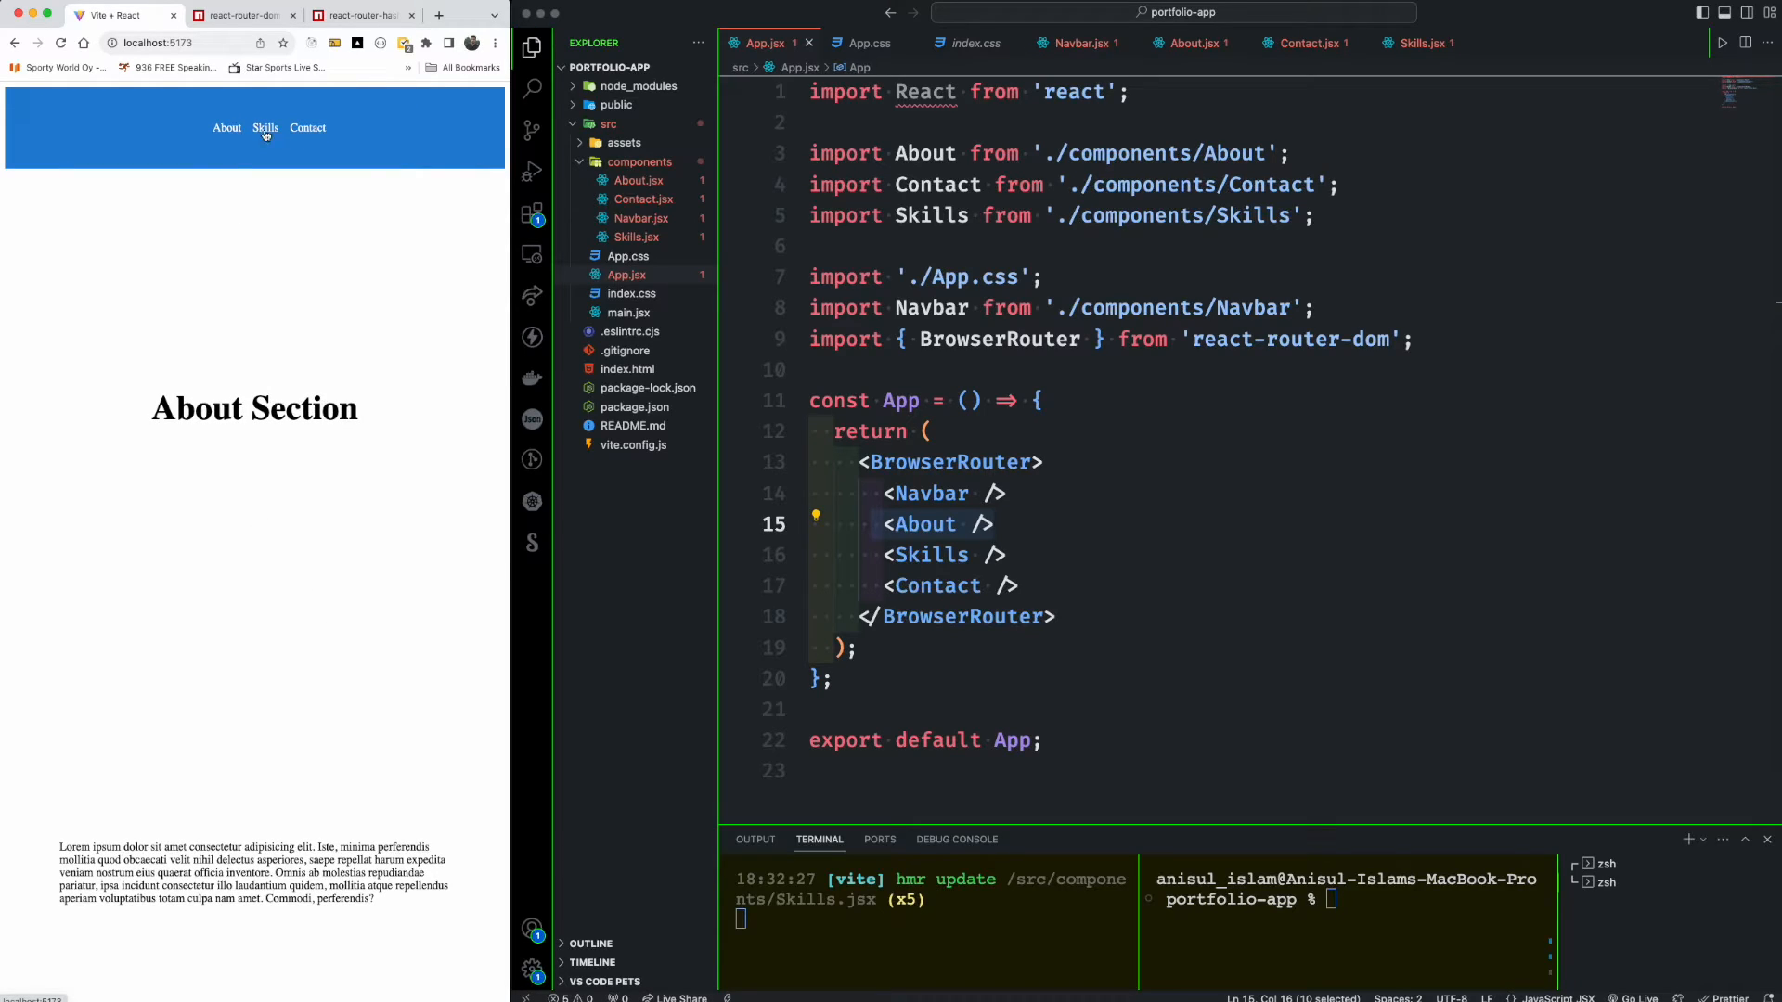
pyautogui.moveTo(637, 231)
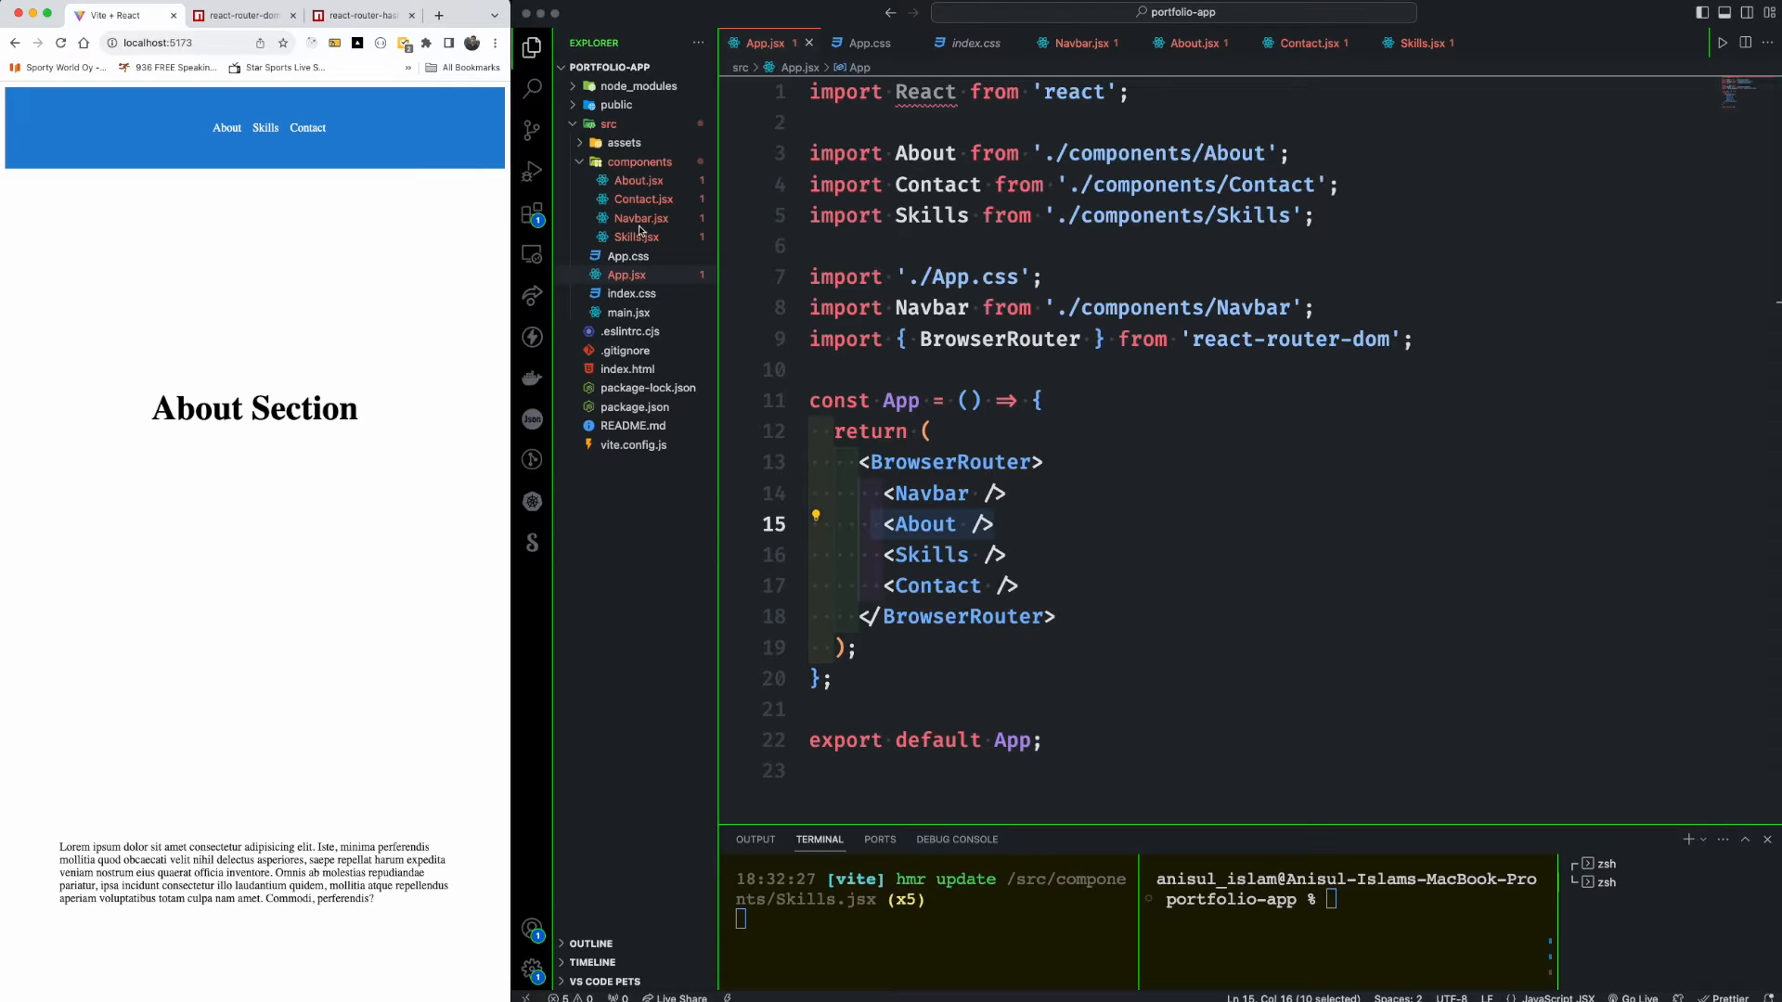
pyautogui.click(641, 218)
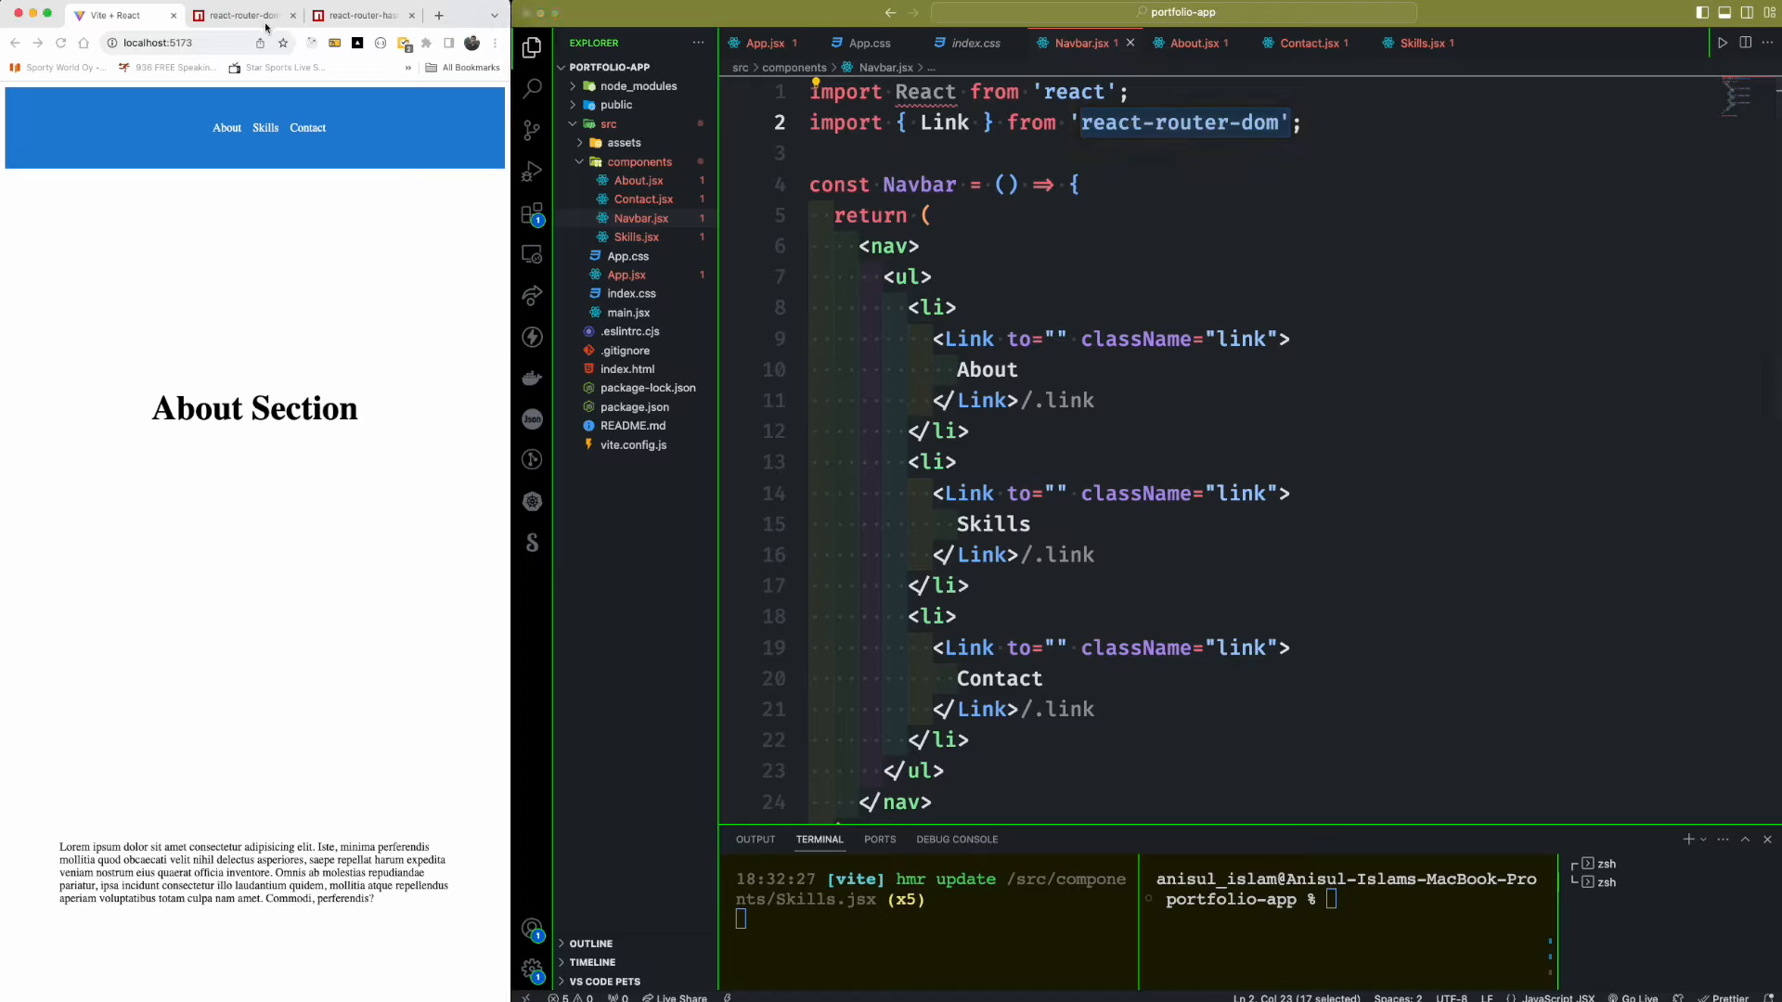
pyautogui.click(244, 14)
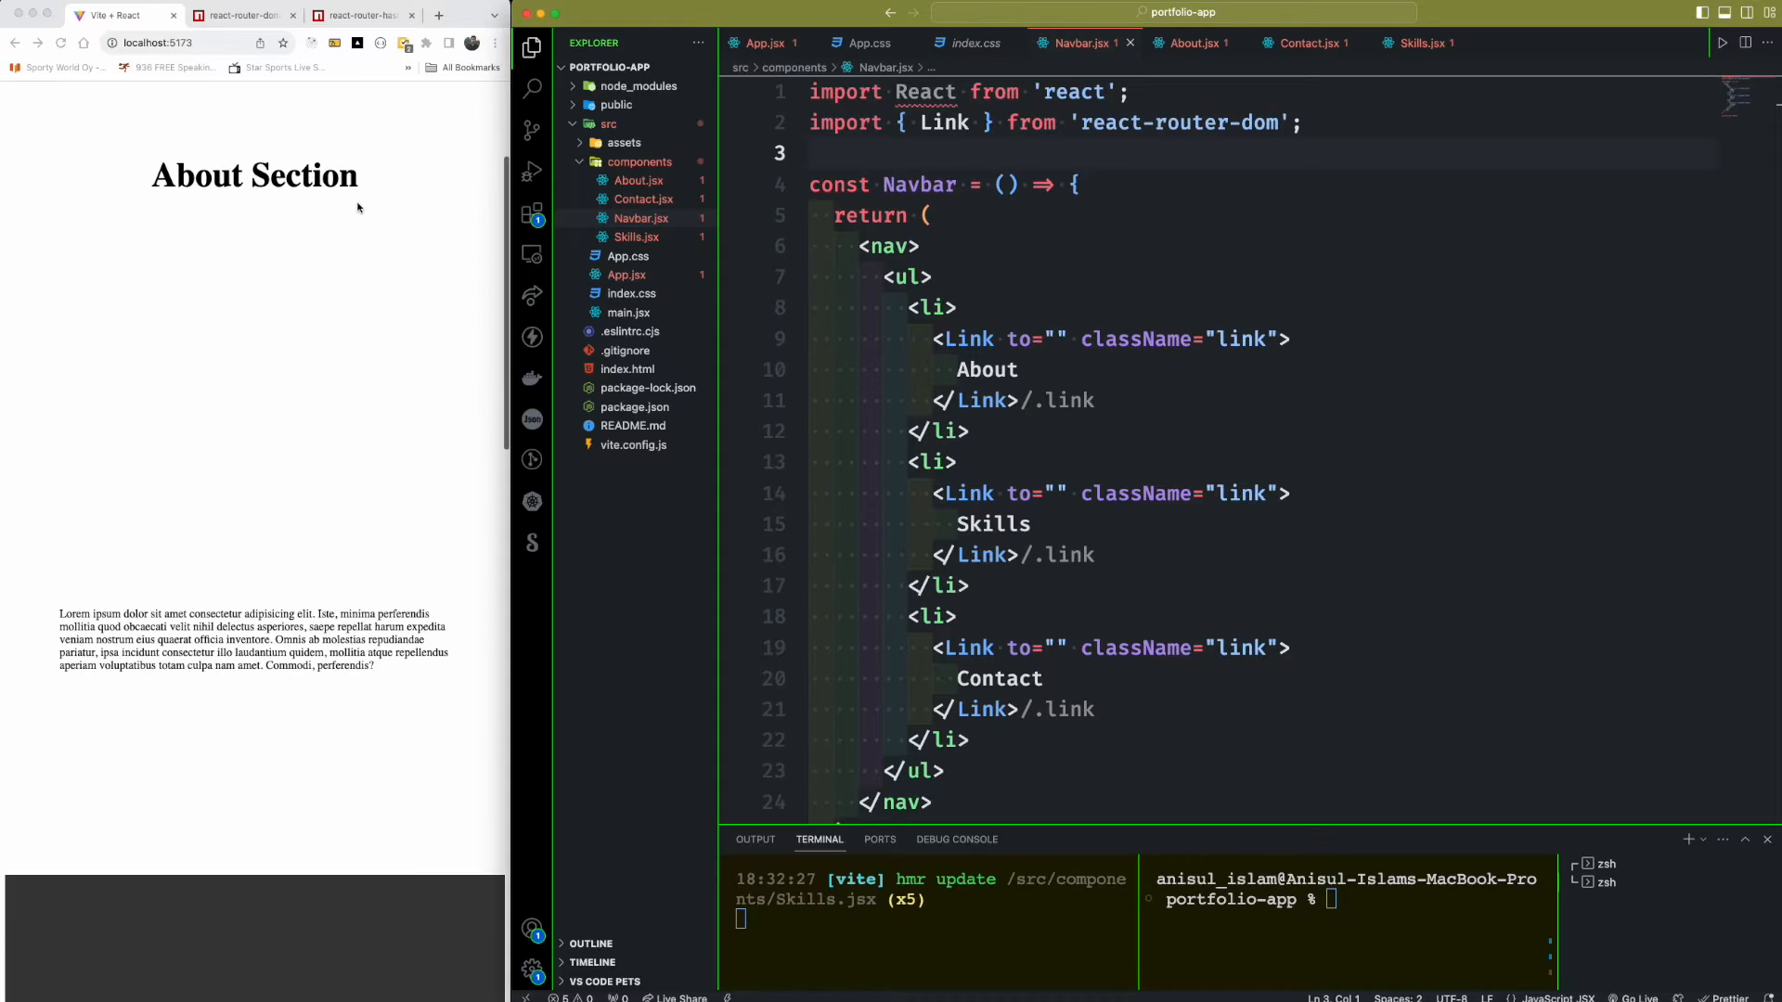
pyautogui.moveTo(322, 187)
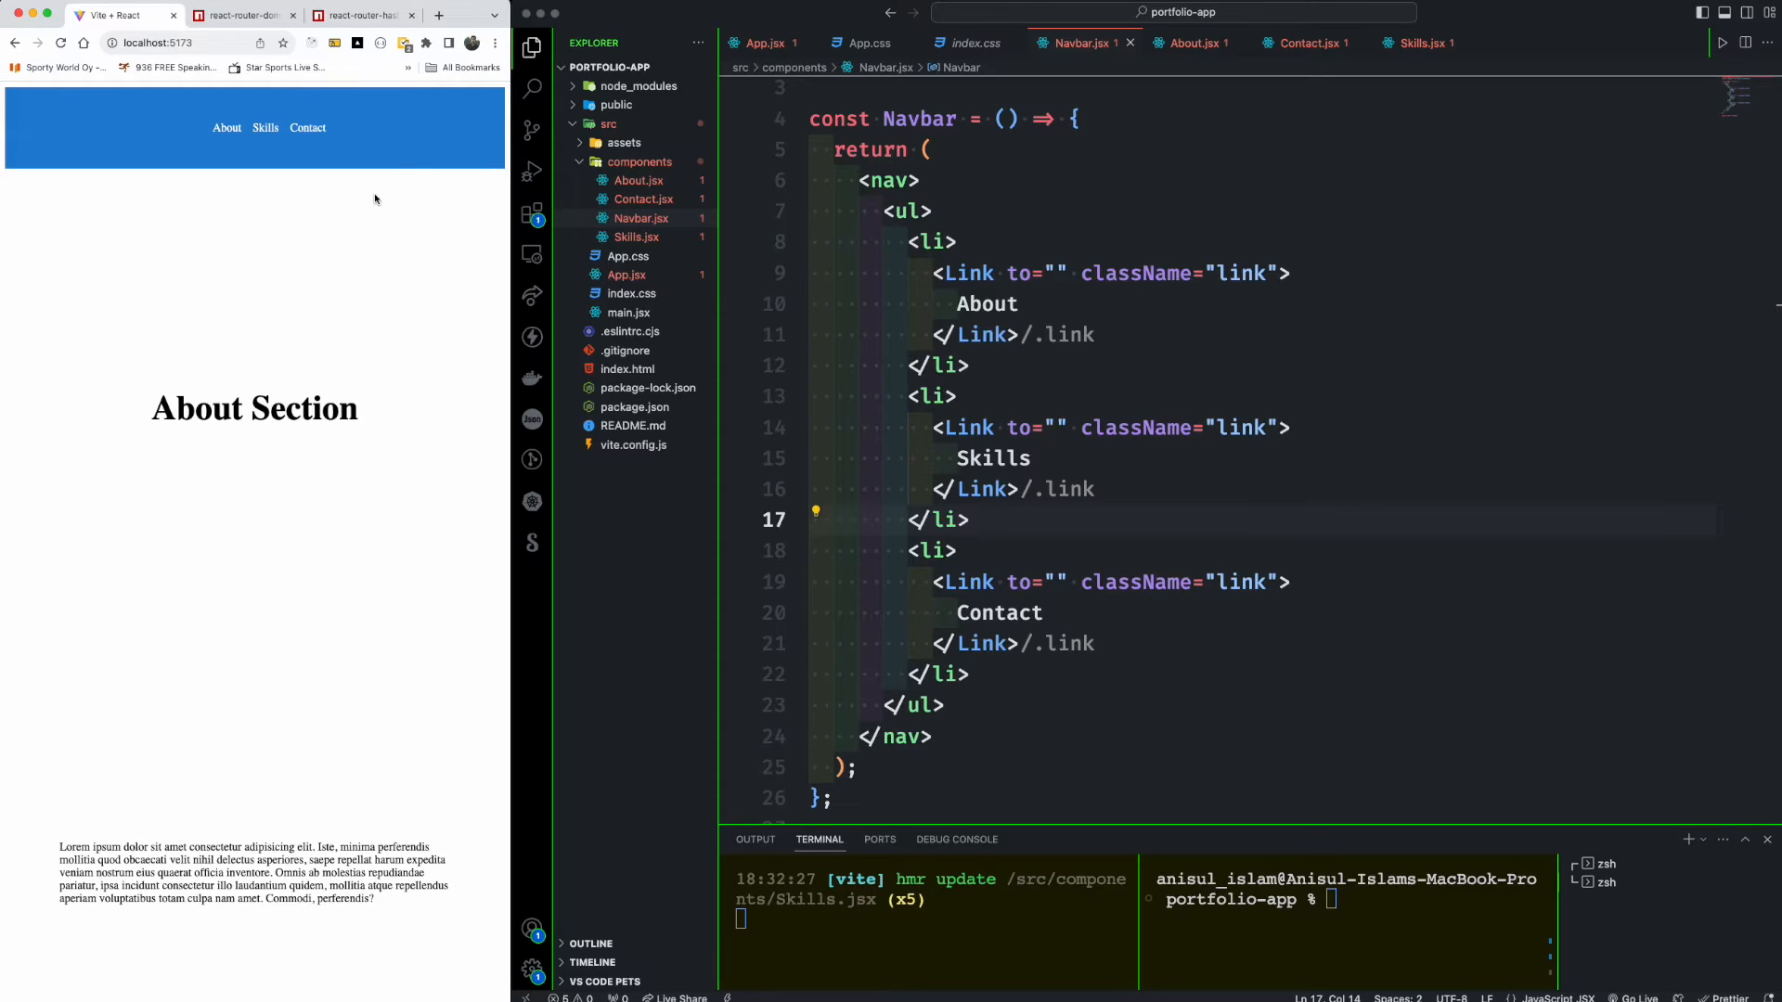
# - Install react-router-hash-link via npm and confirm ^2.4.3 in package.json dependencies
pyautogui.click(361, 15)
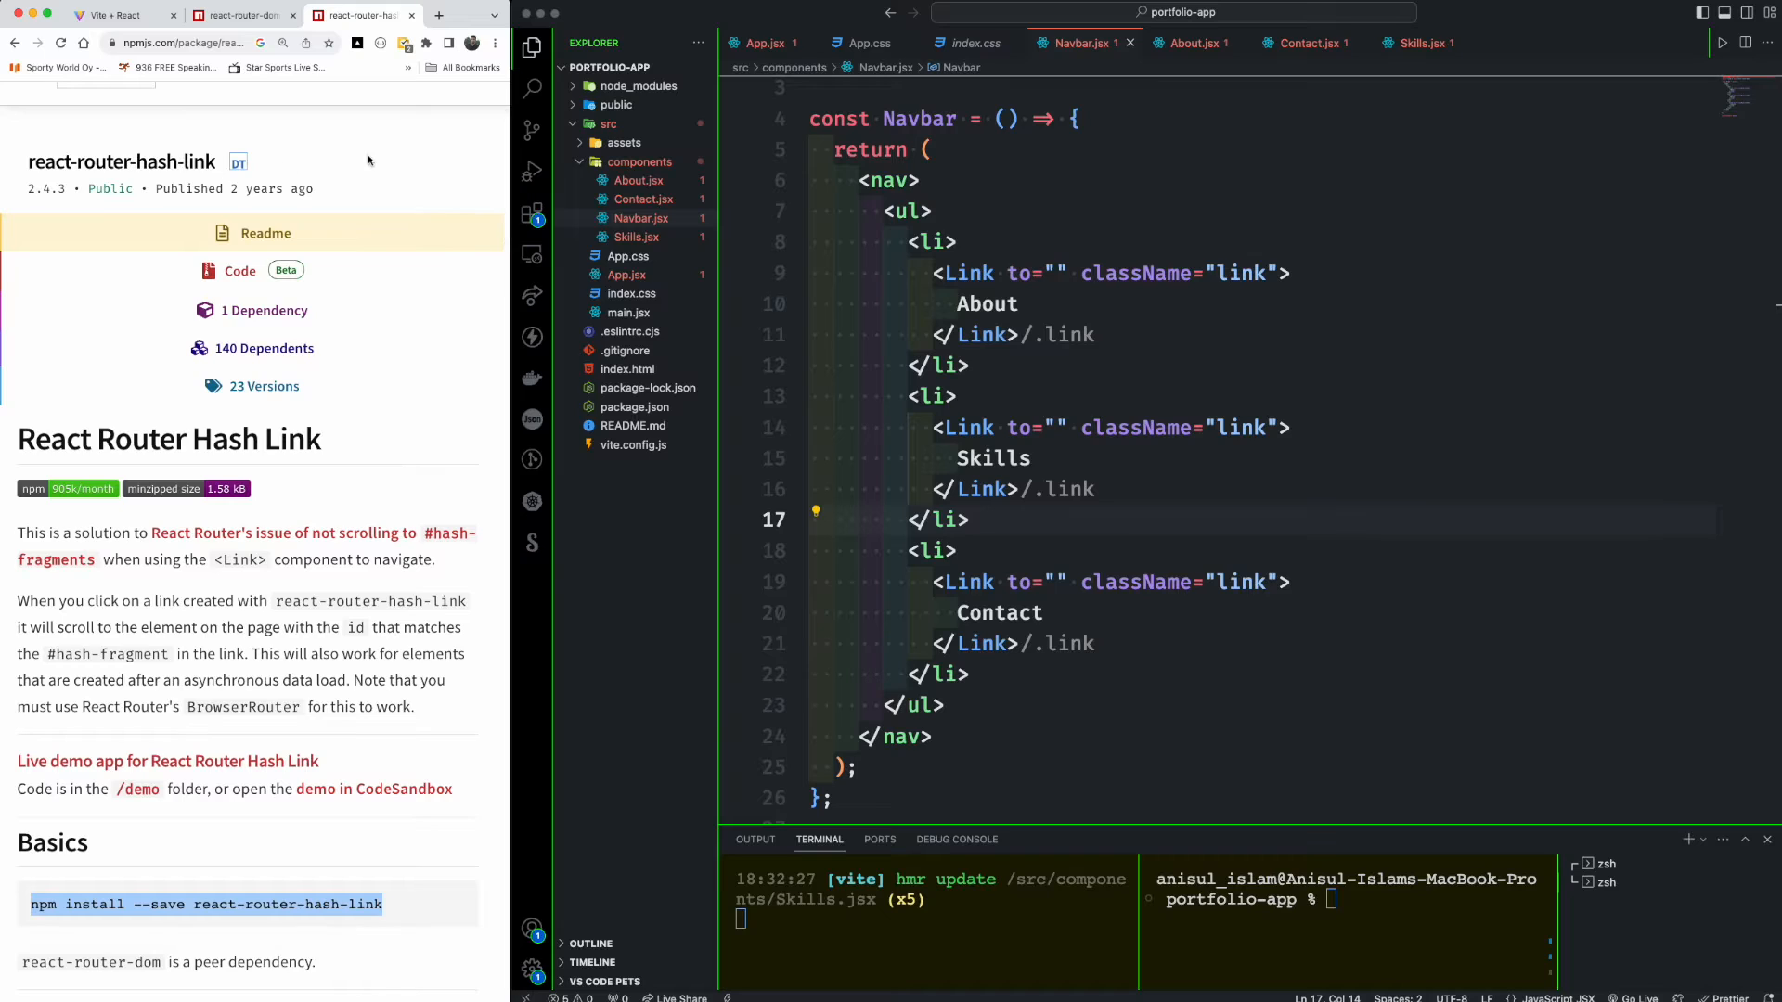
pyautogui.scroll(-3)
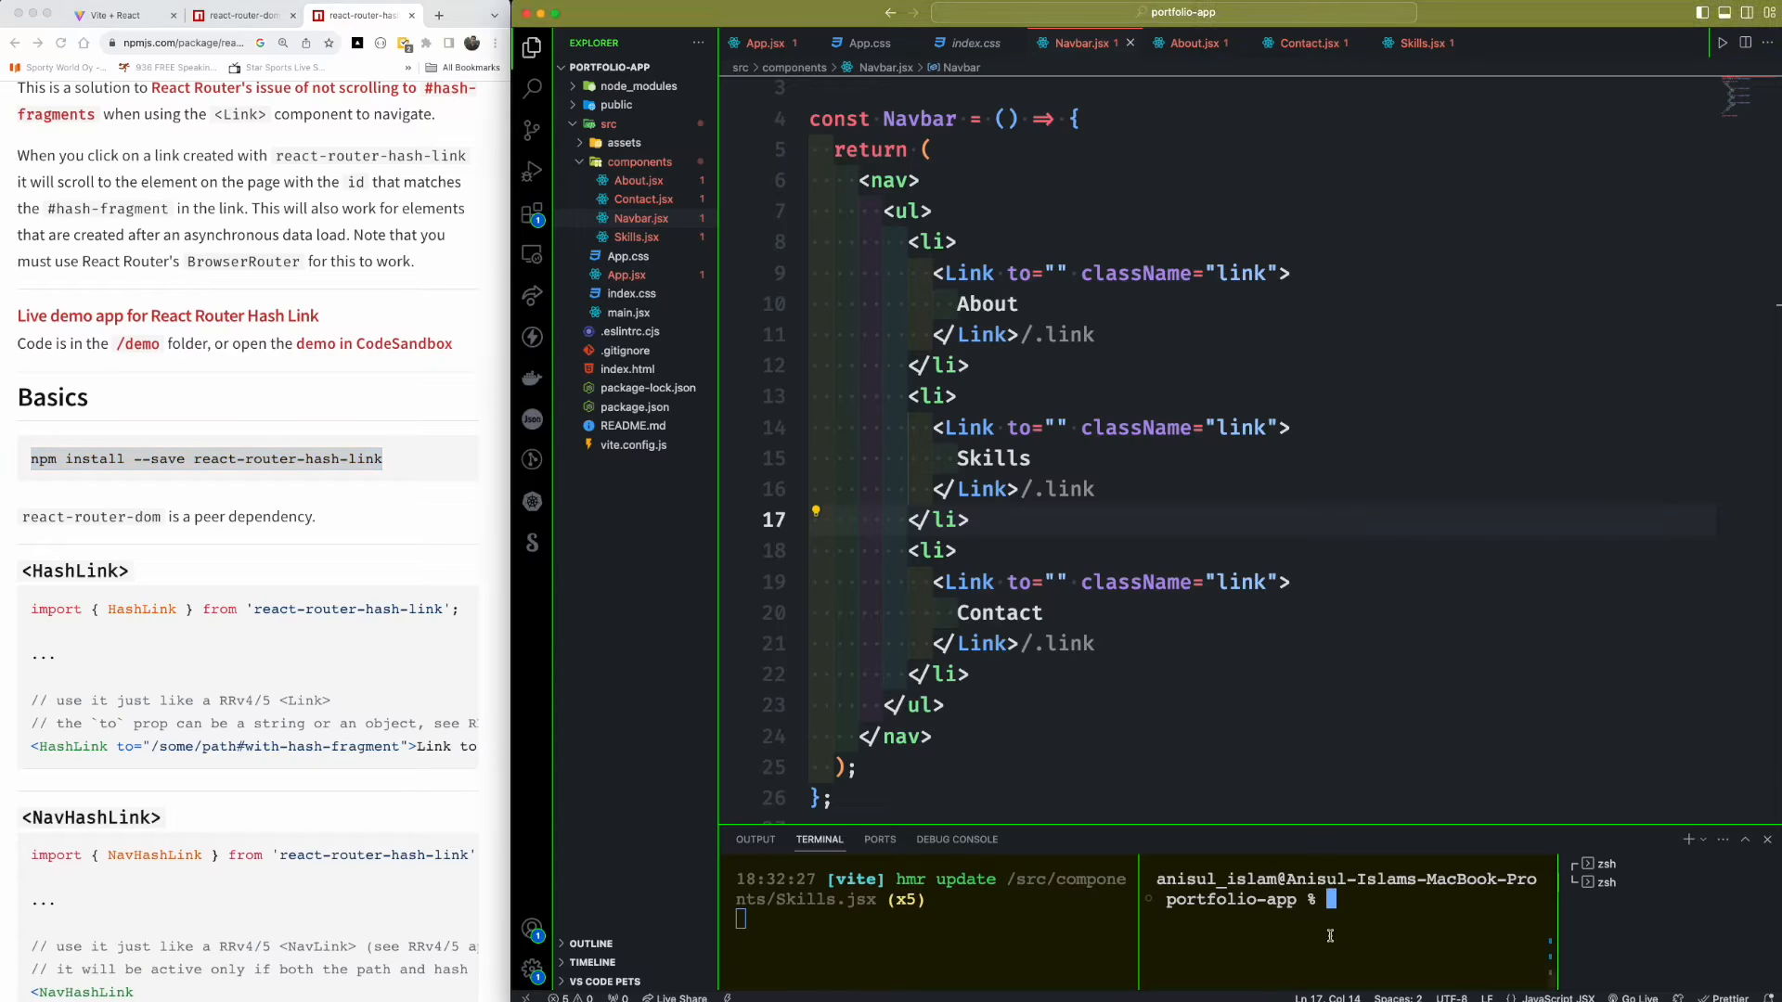
pyautogui.write('npm install --save react-router-hash-link')
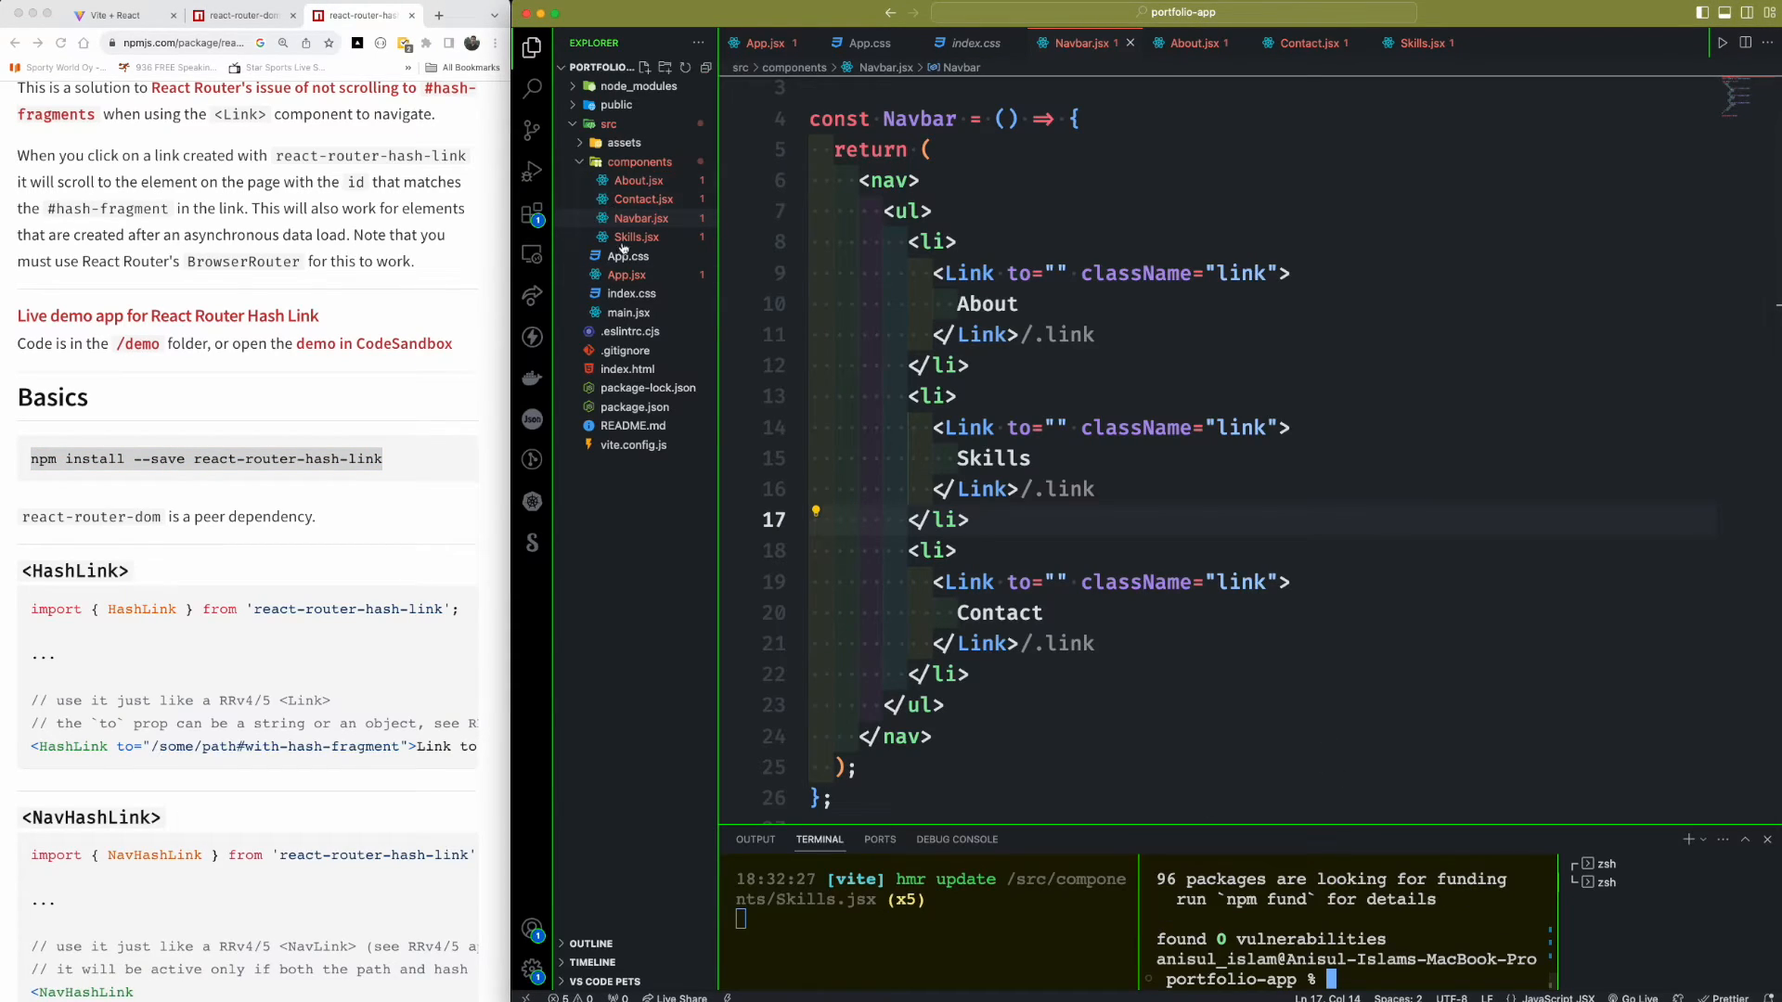
pyautogui.click(635, 406)
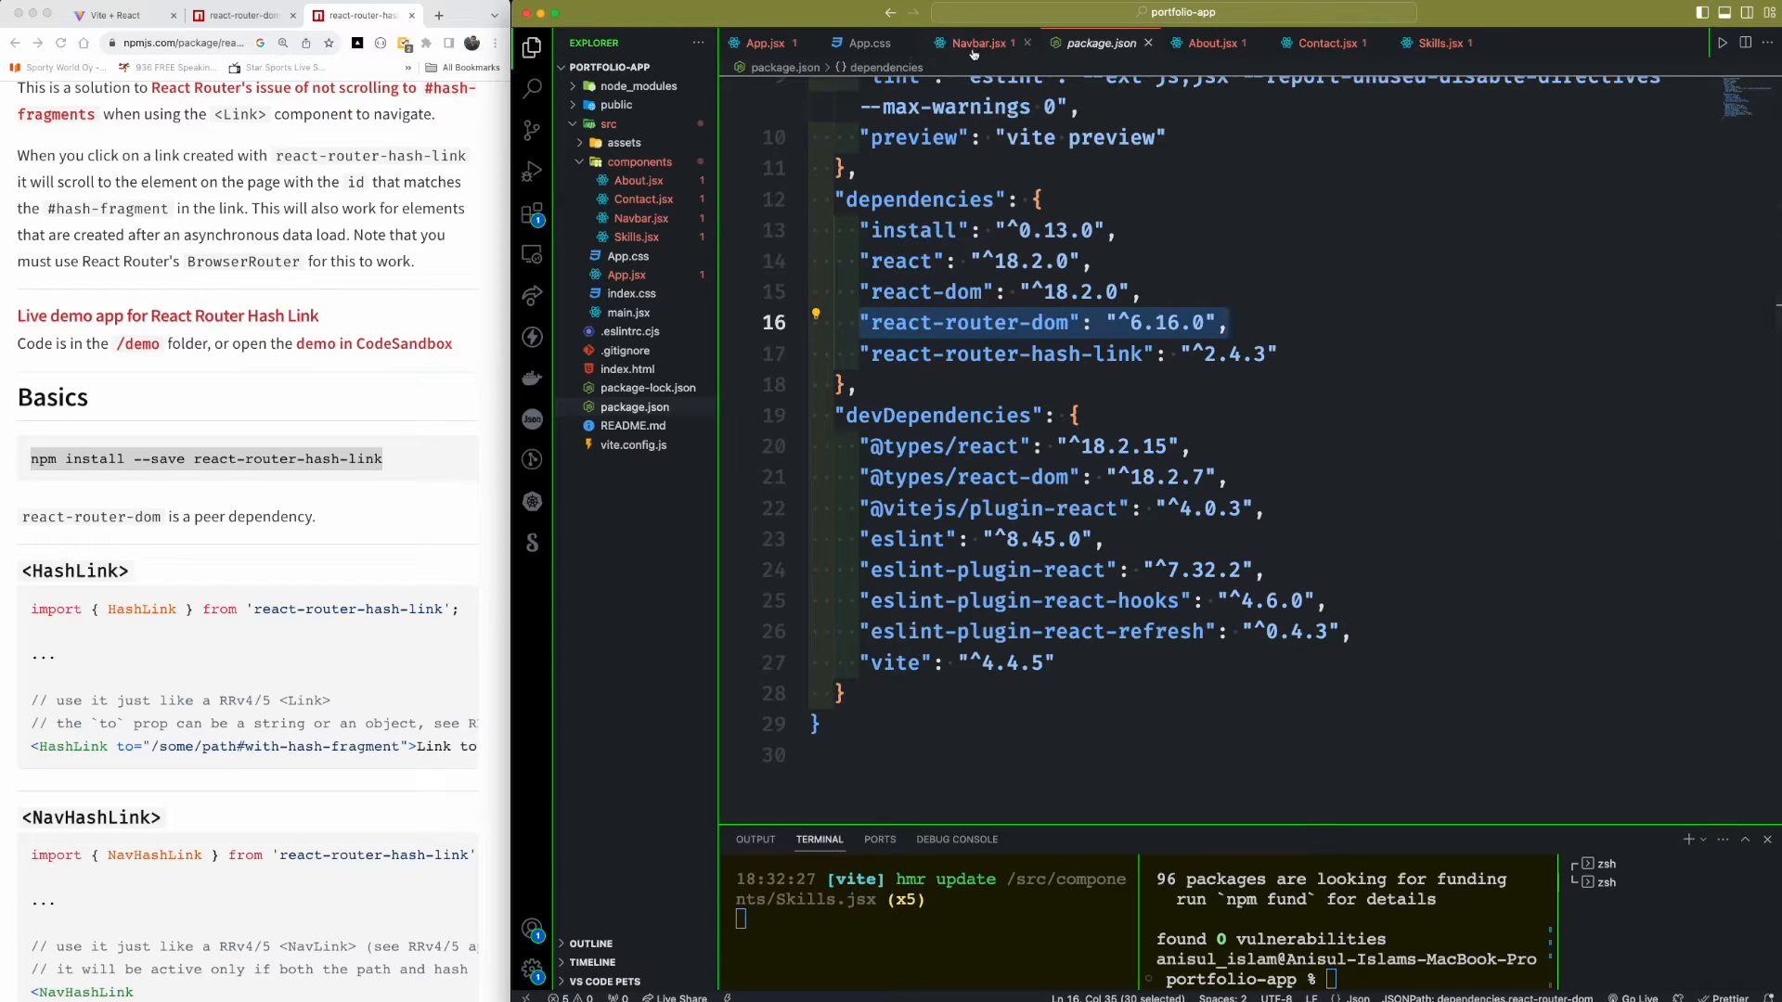
pyautogui.click(979, 43)
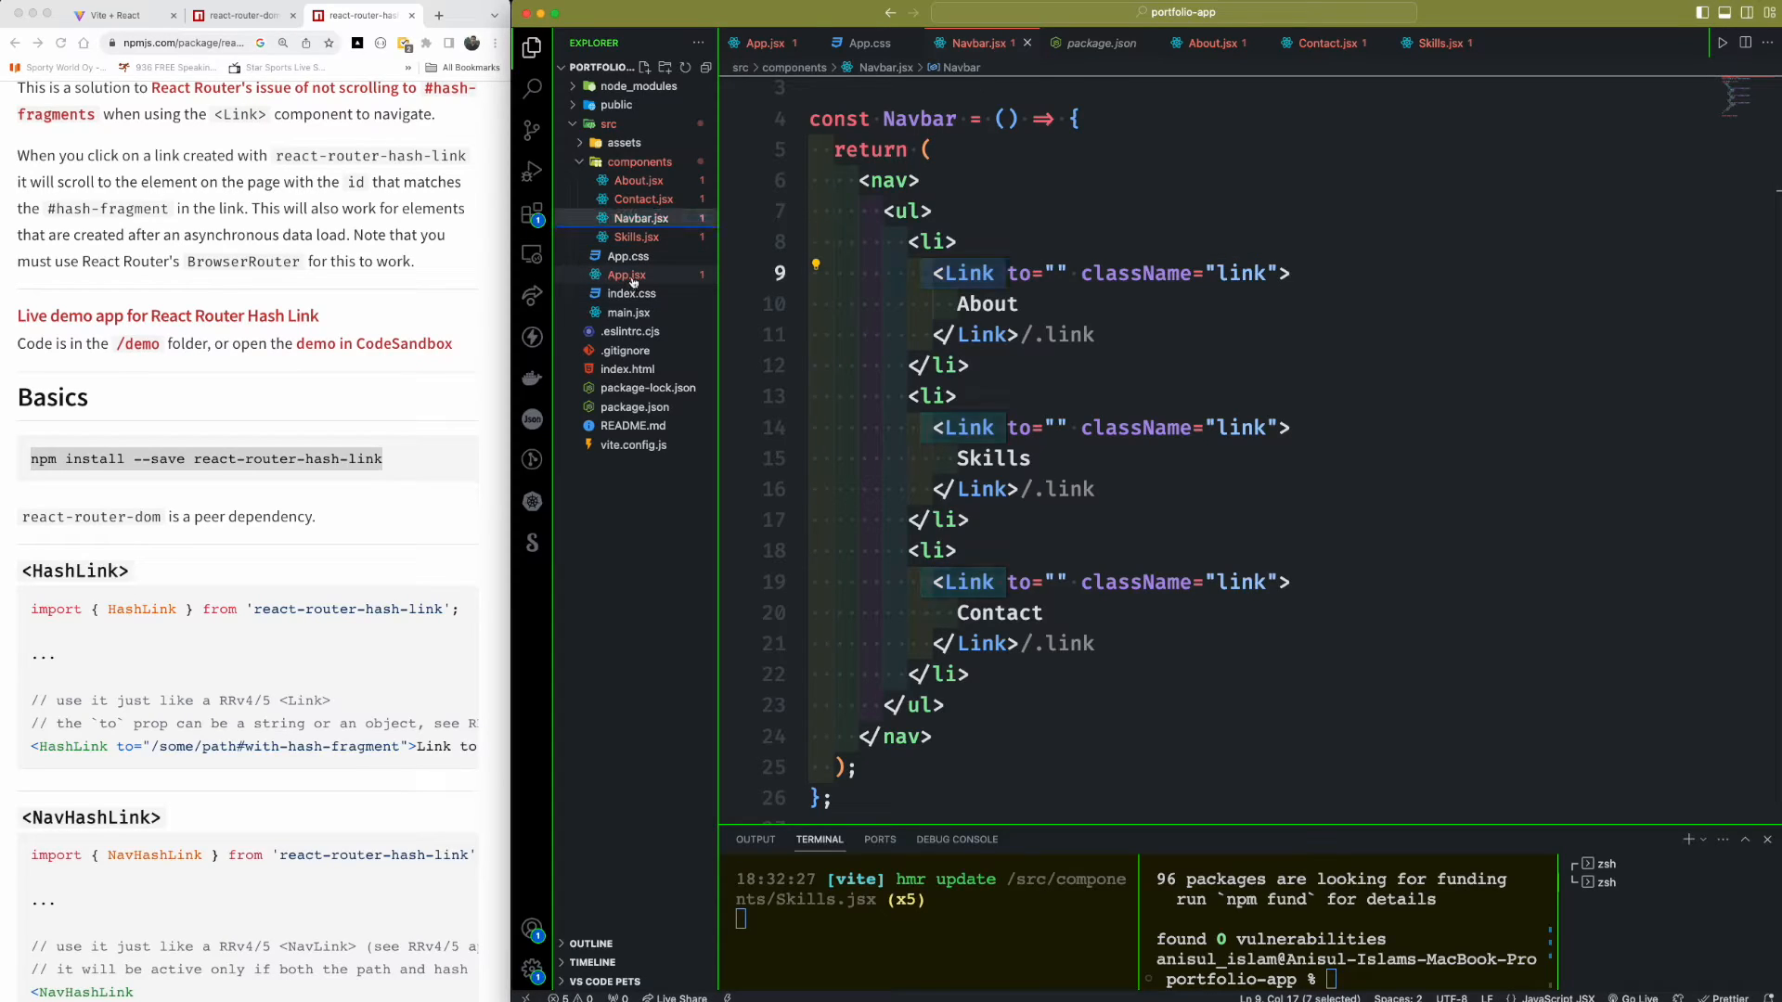
# - Show App.jsx rendering Navbar, About, Skills and Contact inside BrowserRouter beside the preview
pyautogui.click(627, 275)
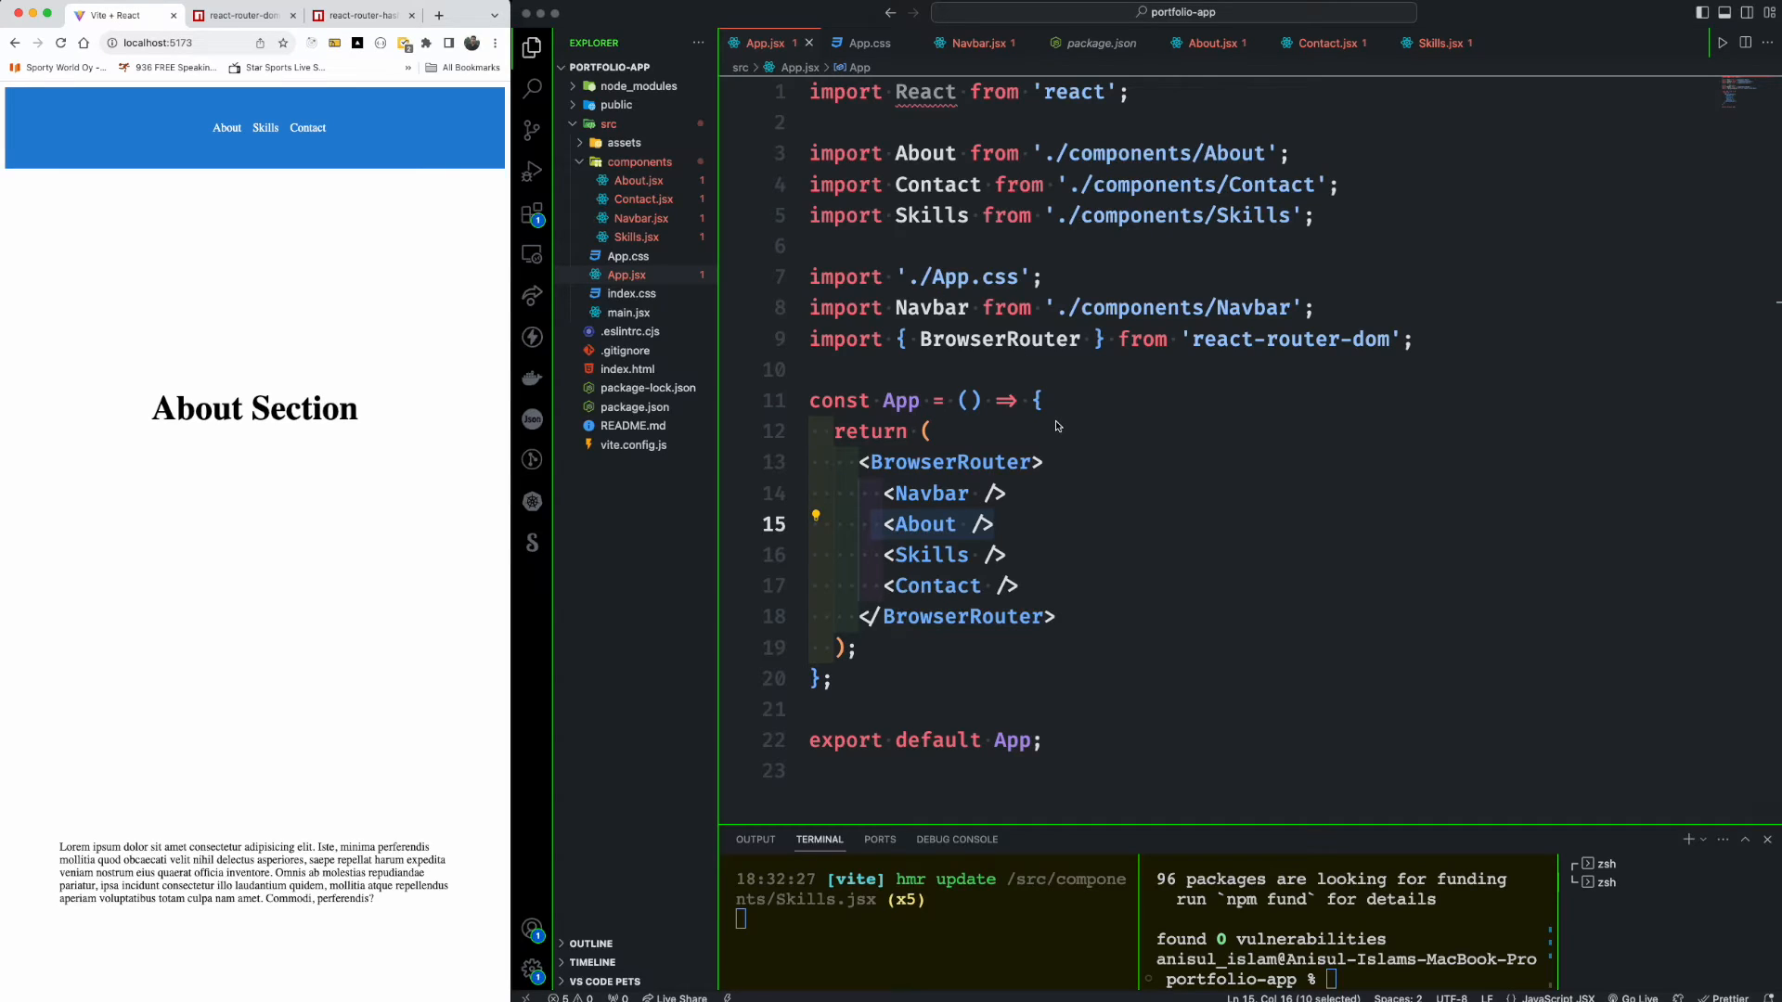
pyautogui.scroll(-3)
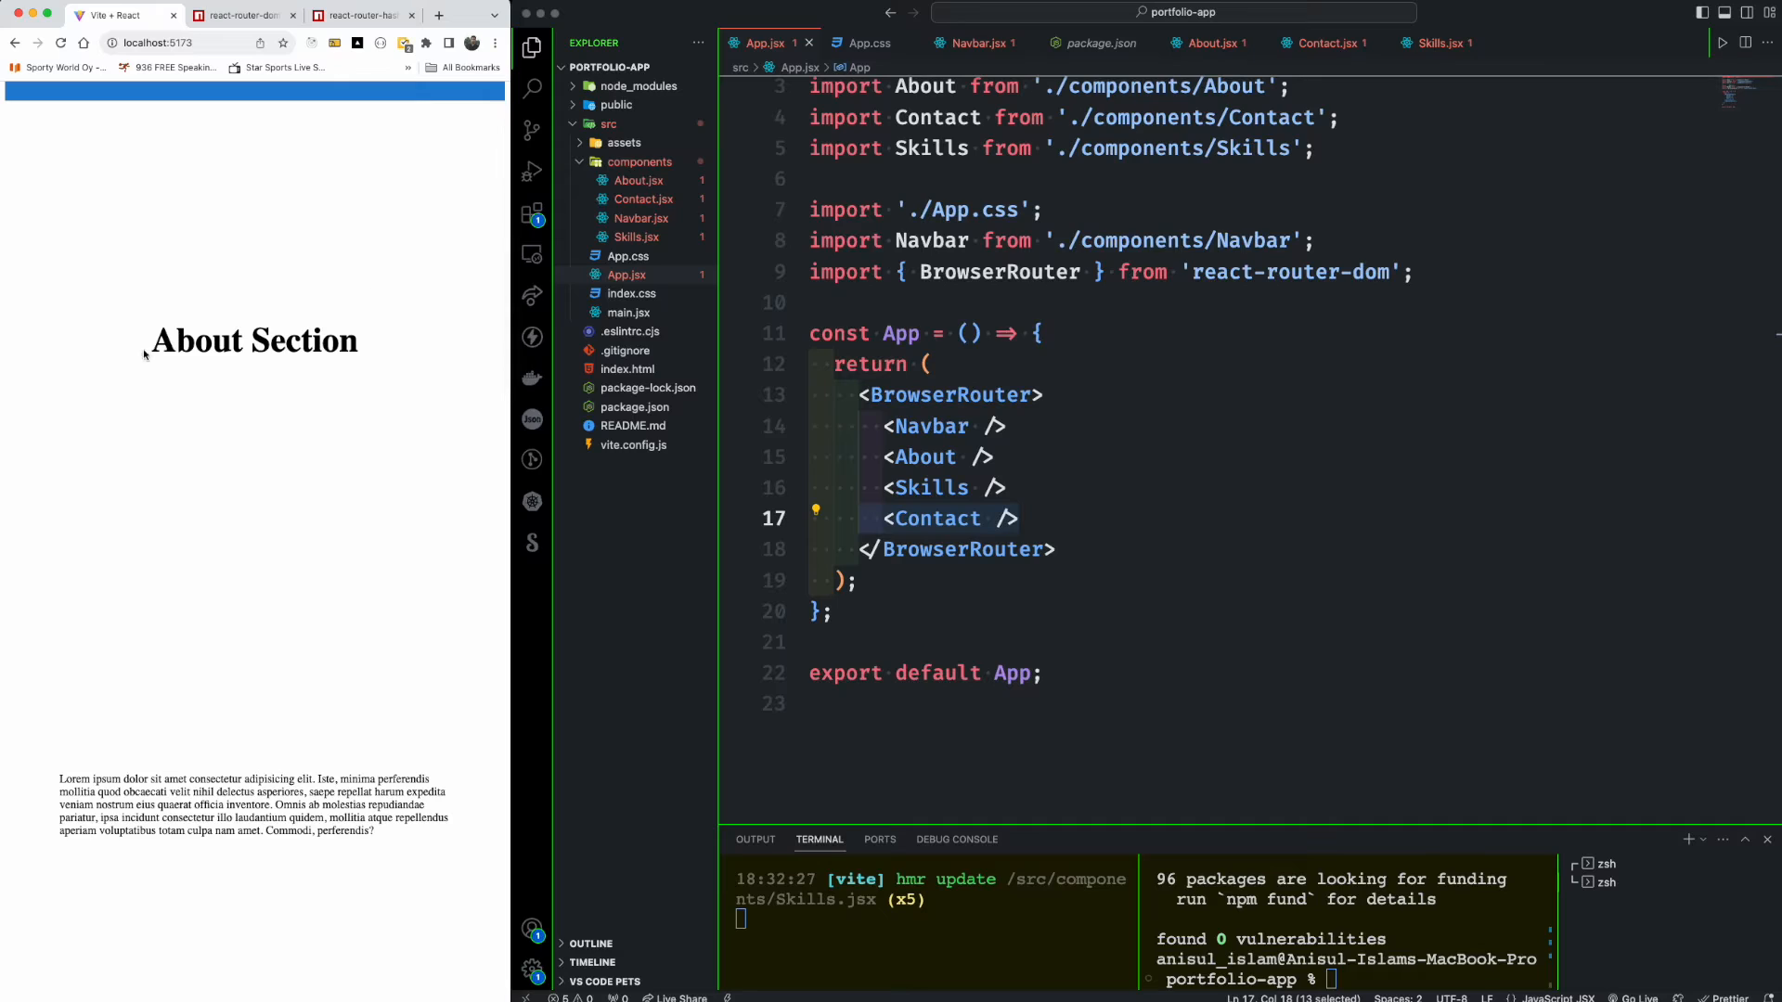
pyautogui.scroll(-3)
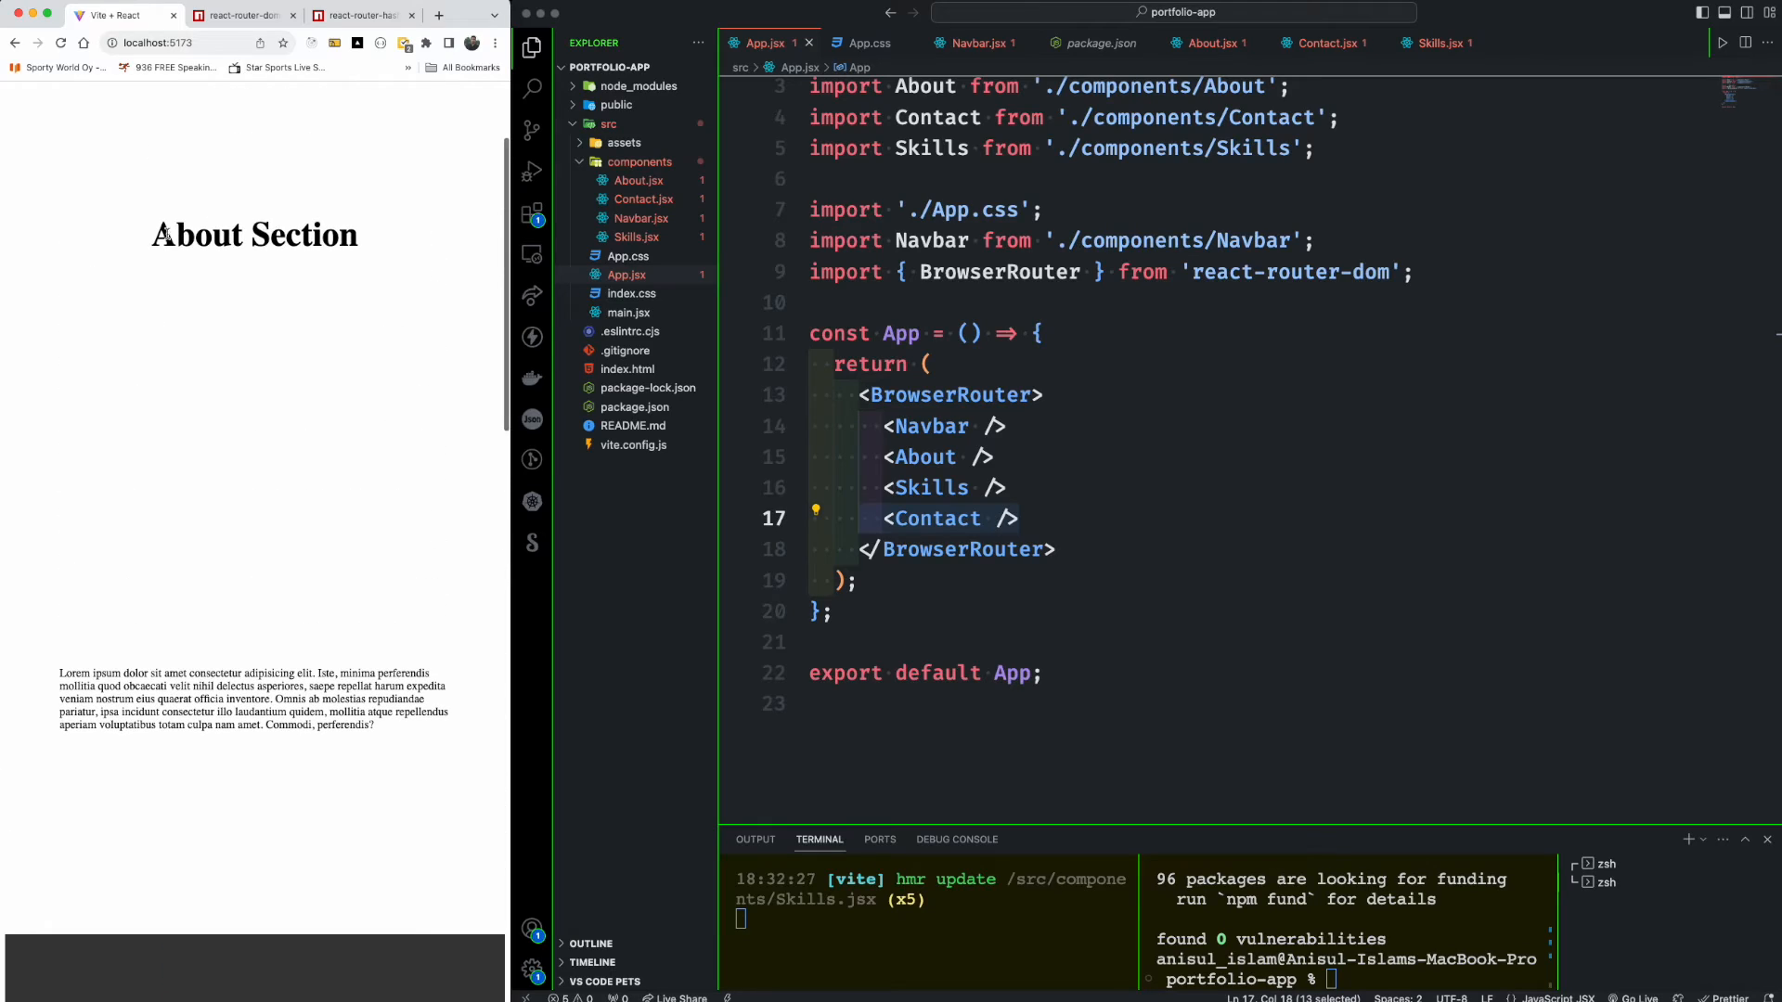
pyautogui.doubleClick(254, 234)
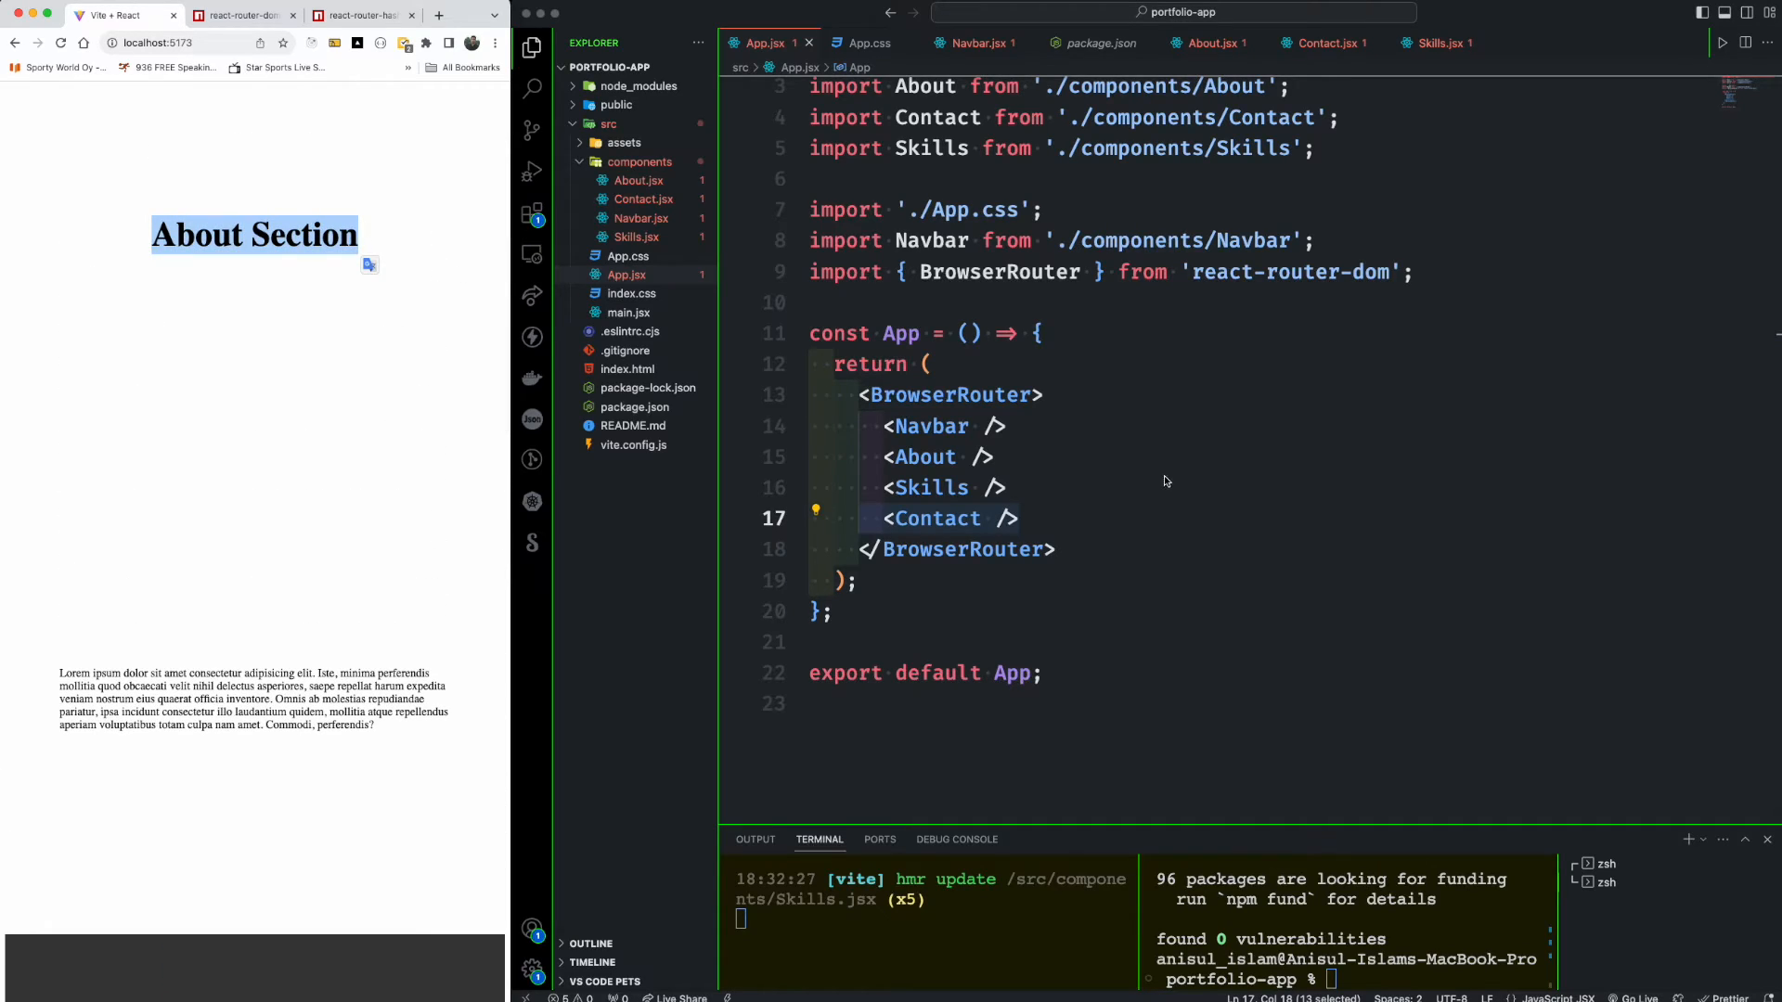
# - Give the About section id="about" and select that attribute for reuse
pyautogui.click(1209, 43)
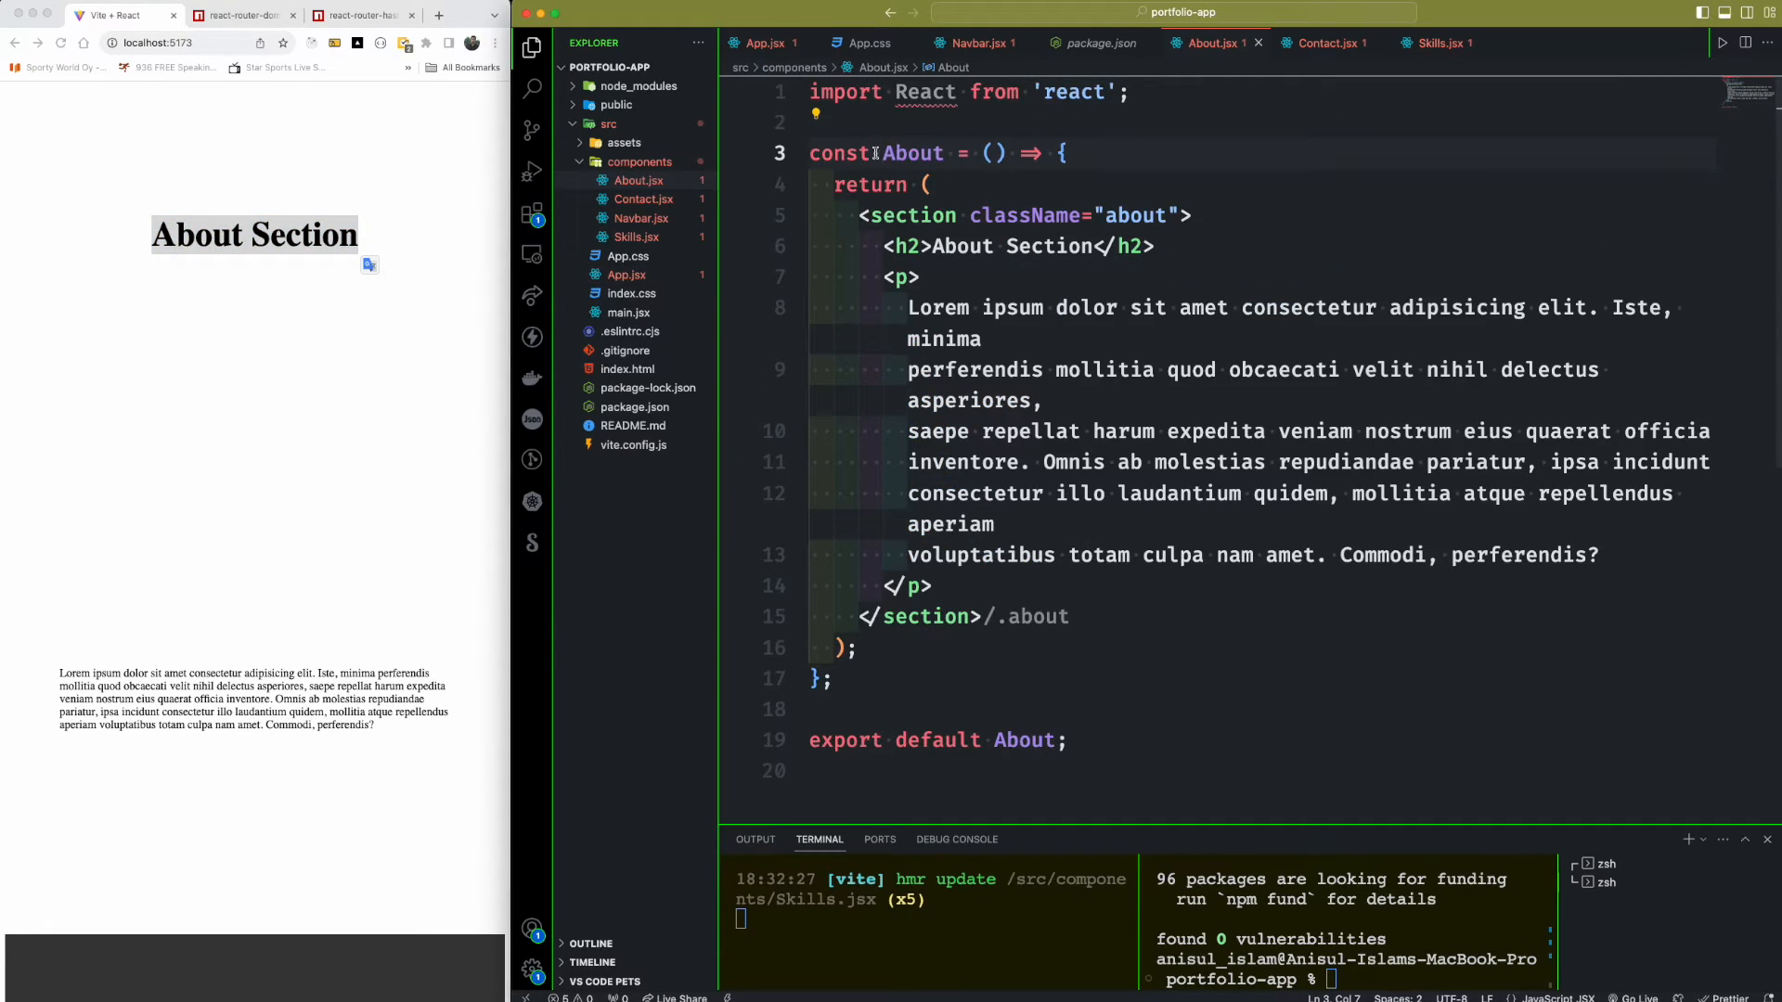
pyautogui.doubleClick(914, 216)
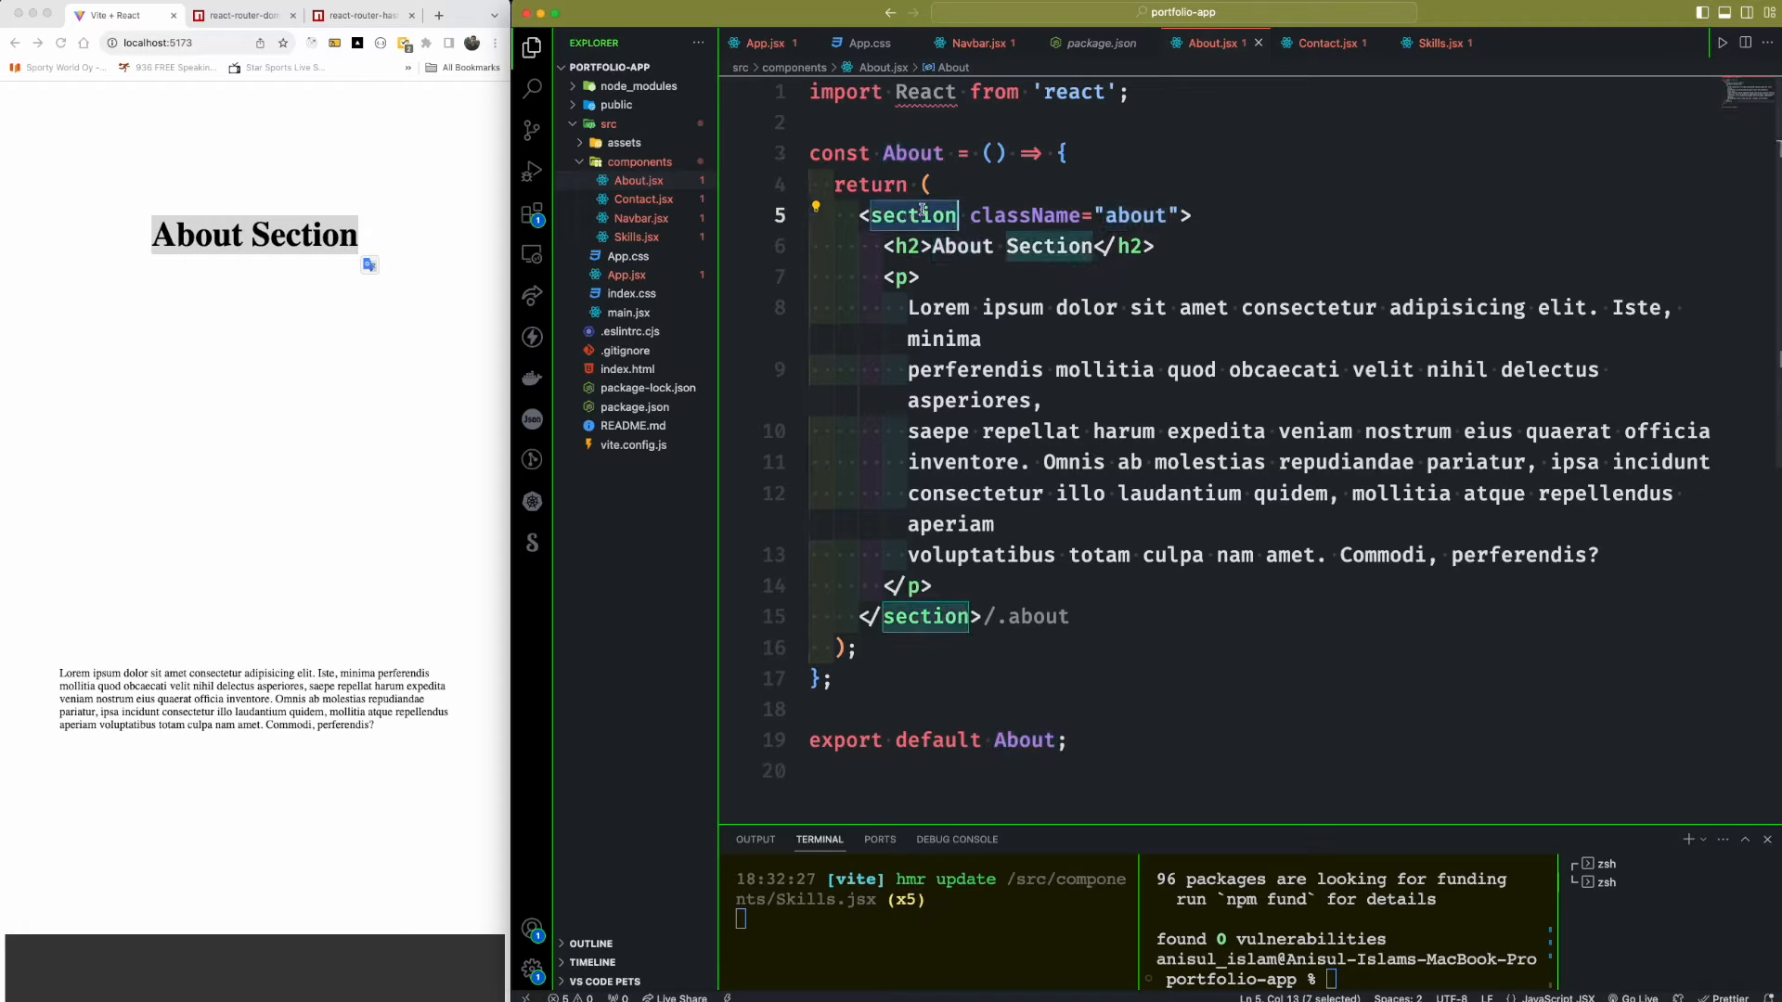
pyautogui.moveTo(914, 216)
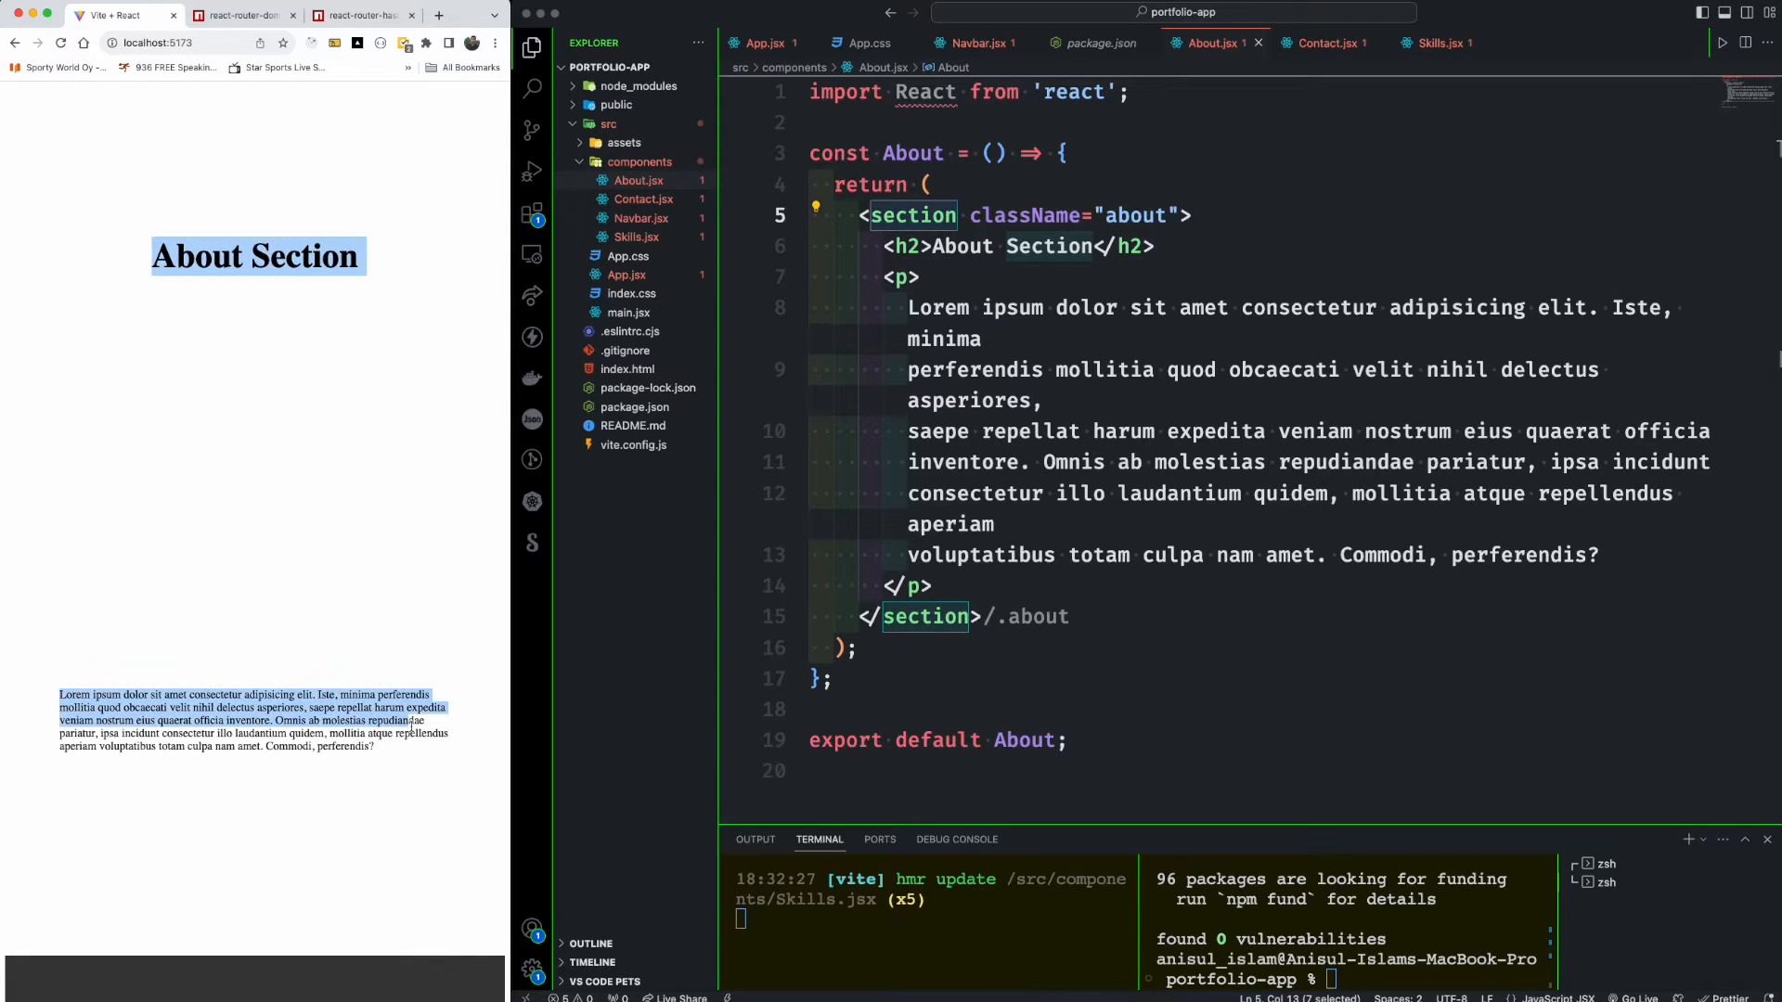
pyautogui.scroll(-3)
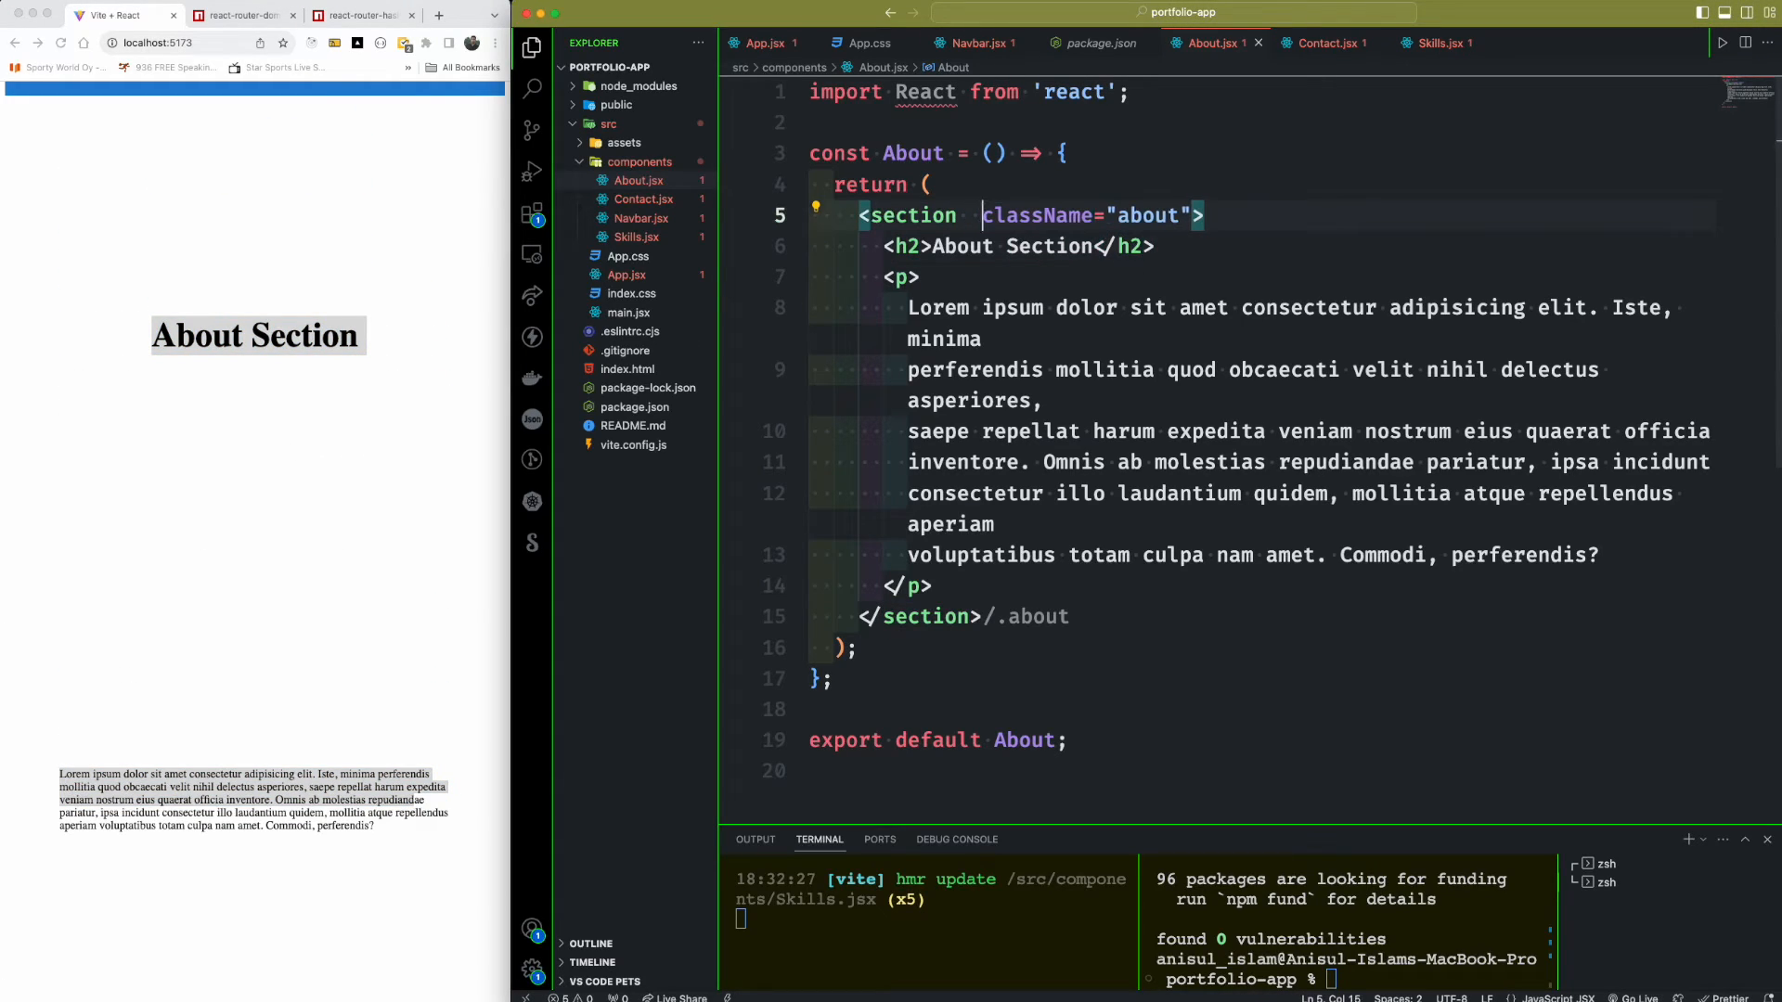
pyautogui.write('id="')
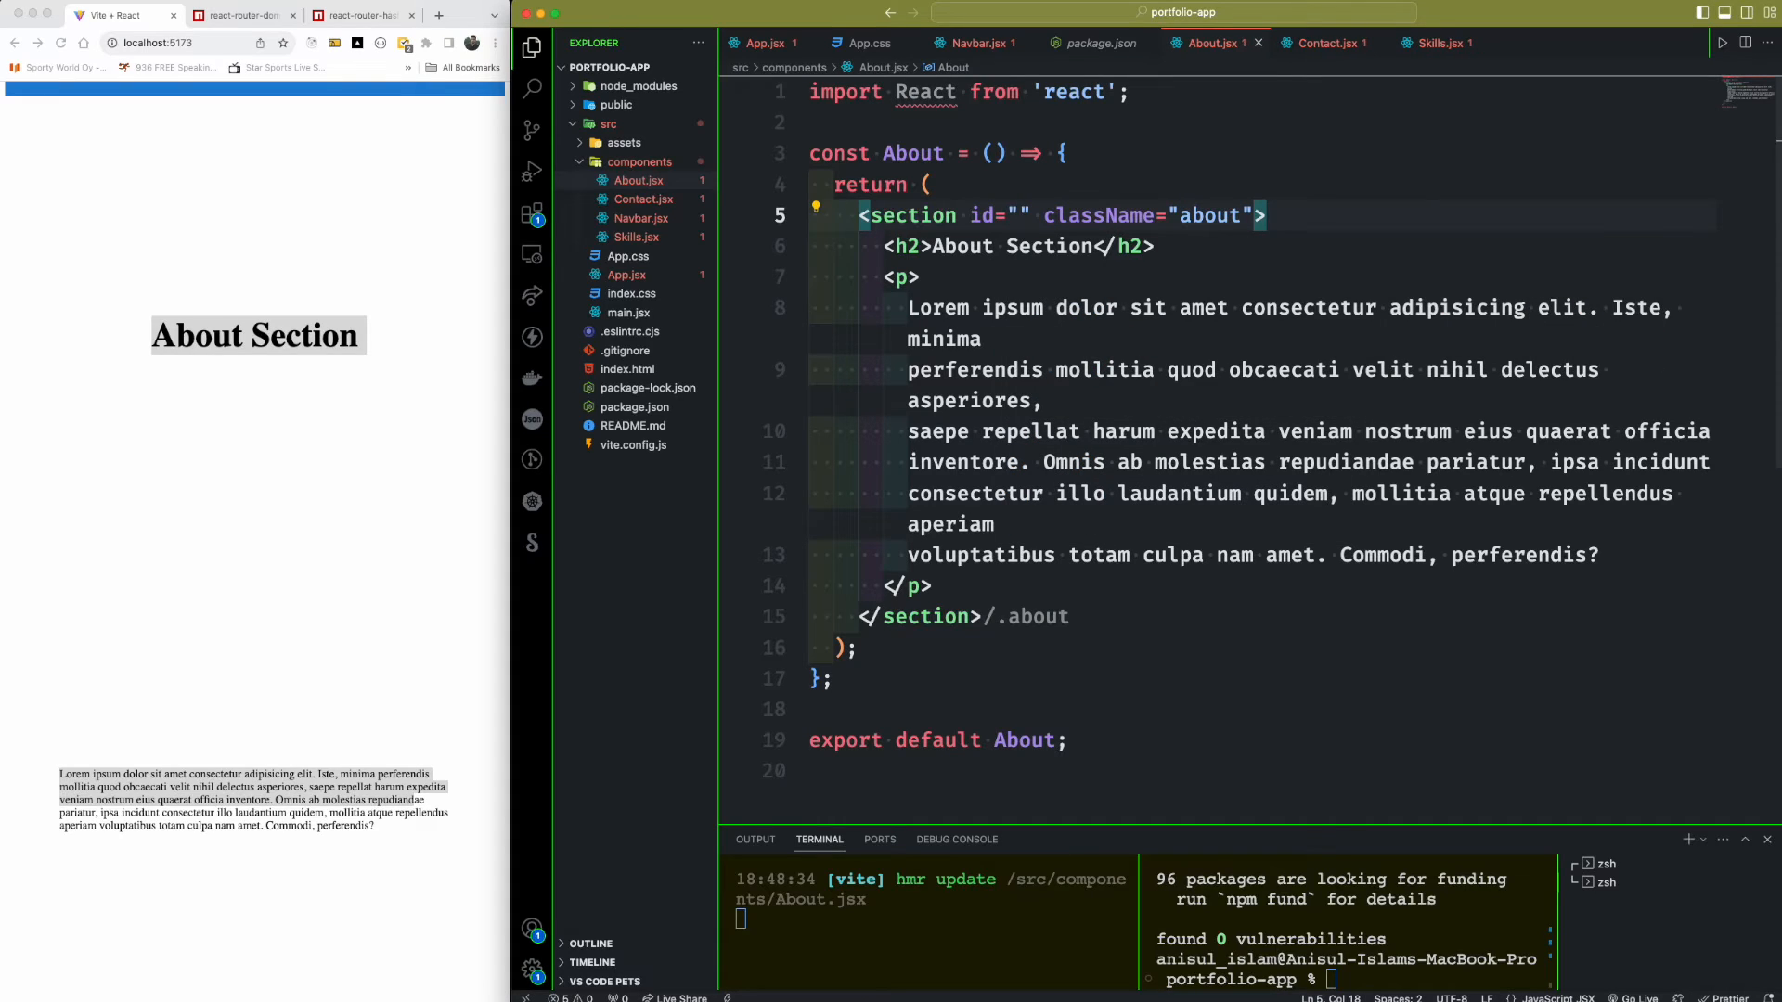
pyautogui.write('#')
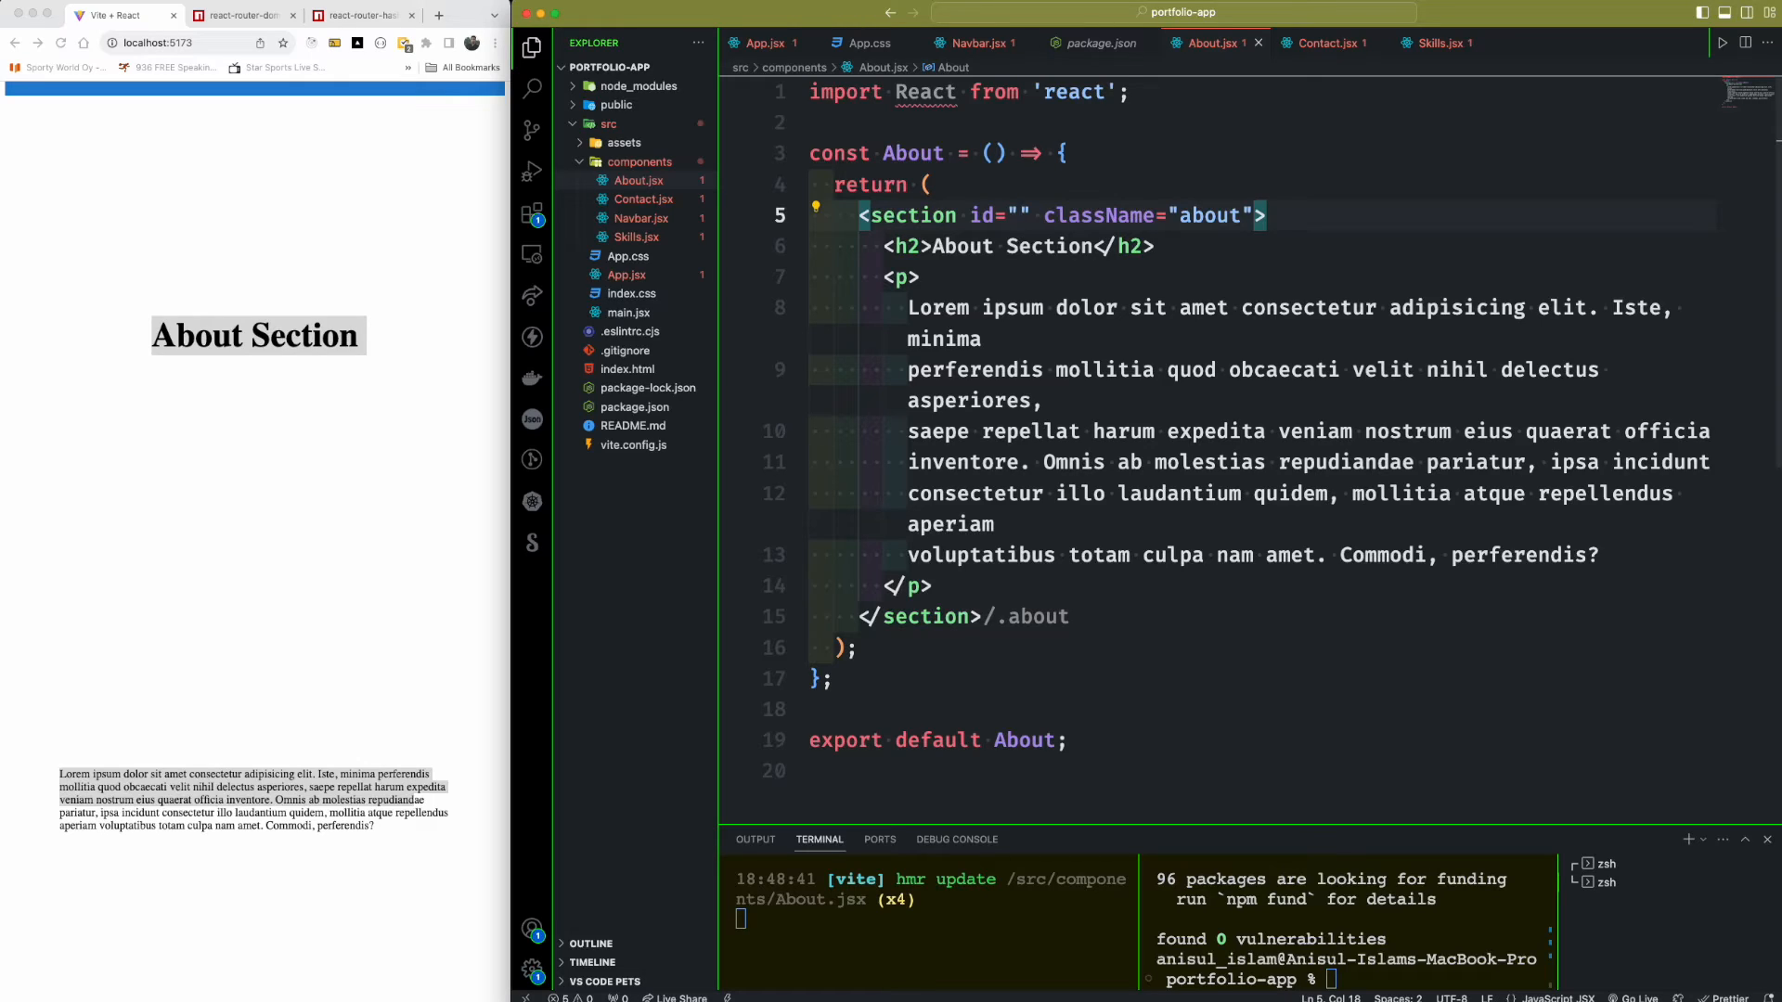
pyautogui.write('about')
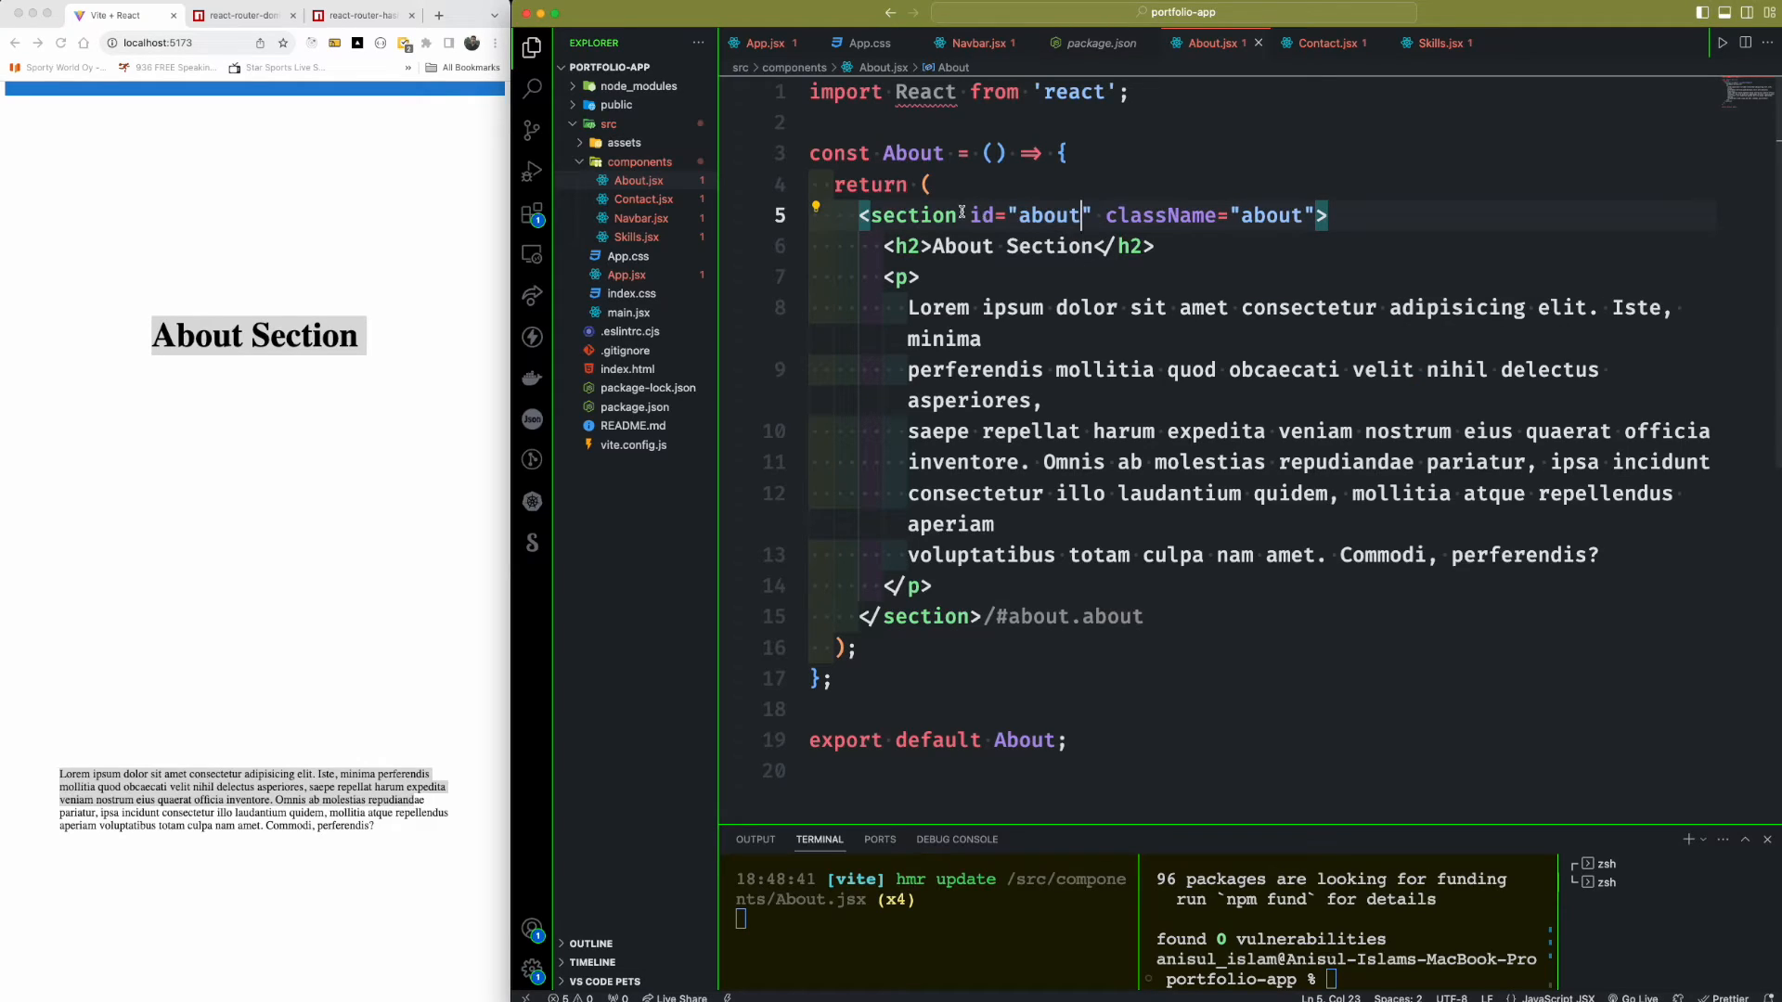
pyautogui.moveTo(969, 214); pyautogui.dragTo(1092, 214)
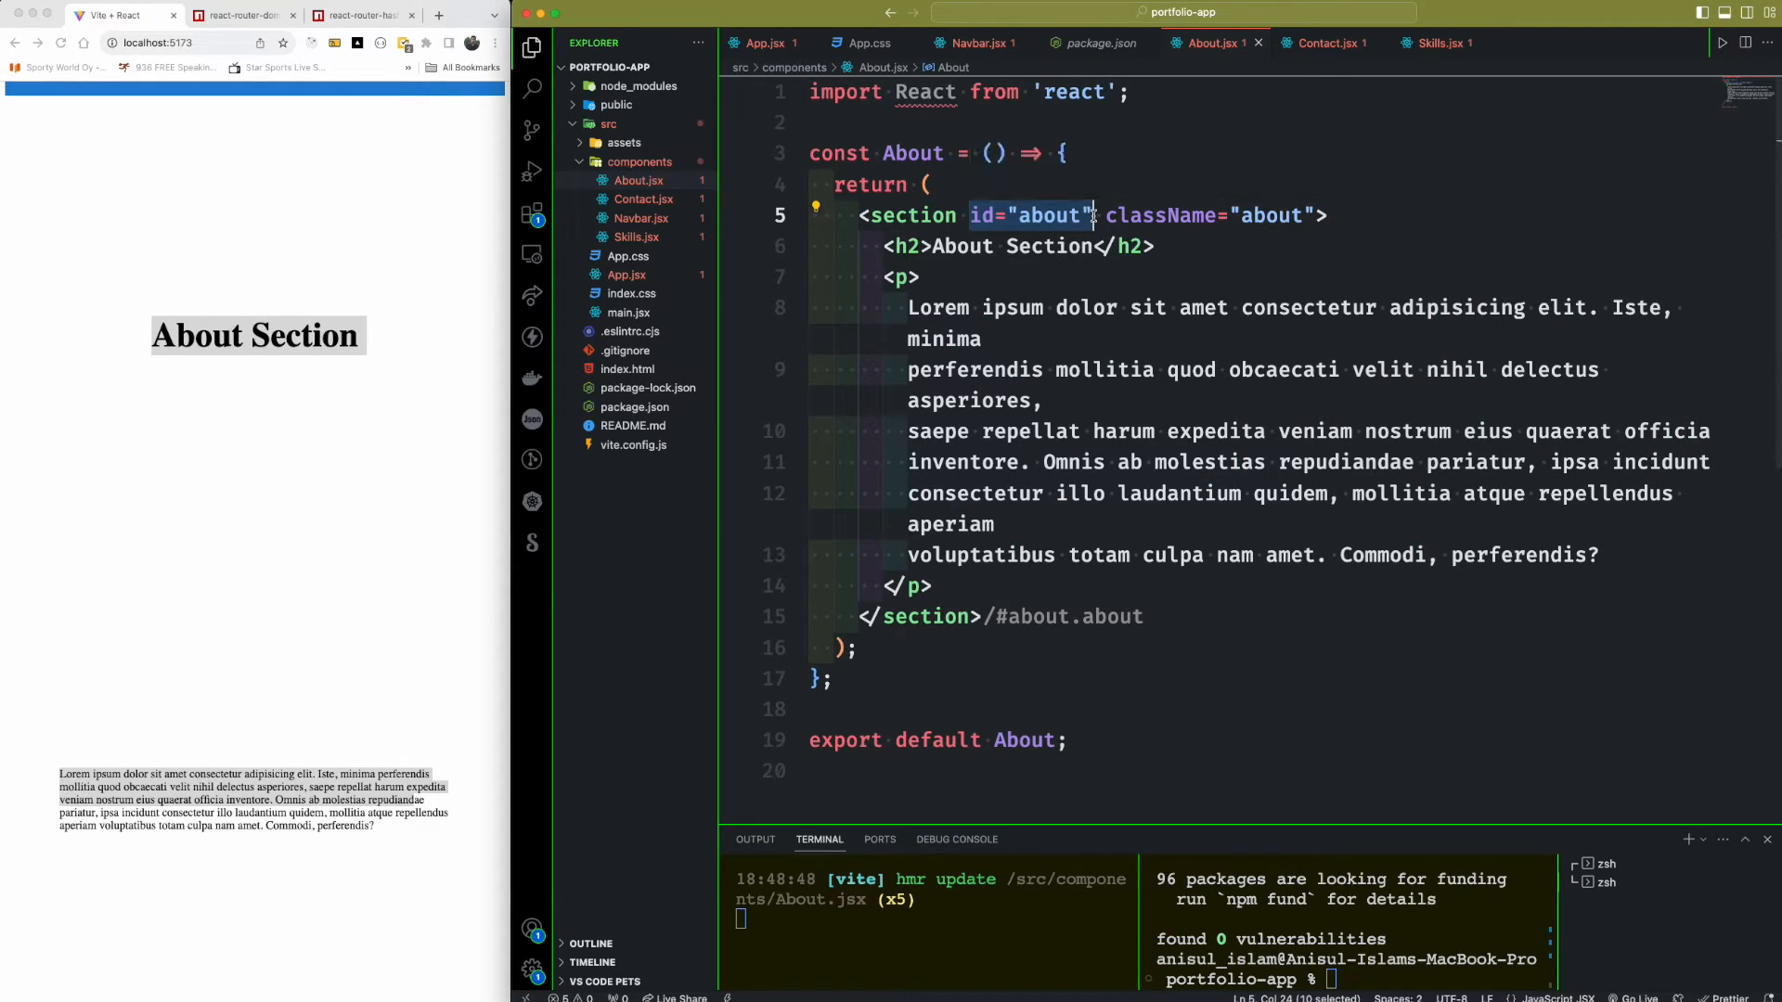
# - Paste the id into Contact.jsx and Skills.jsx sections, renaming them contact and skills
pyautogui.click(1328, 43)
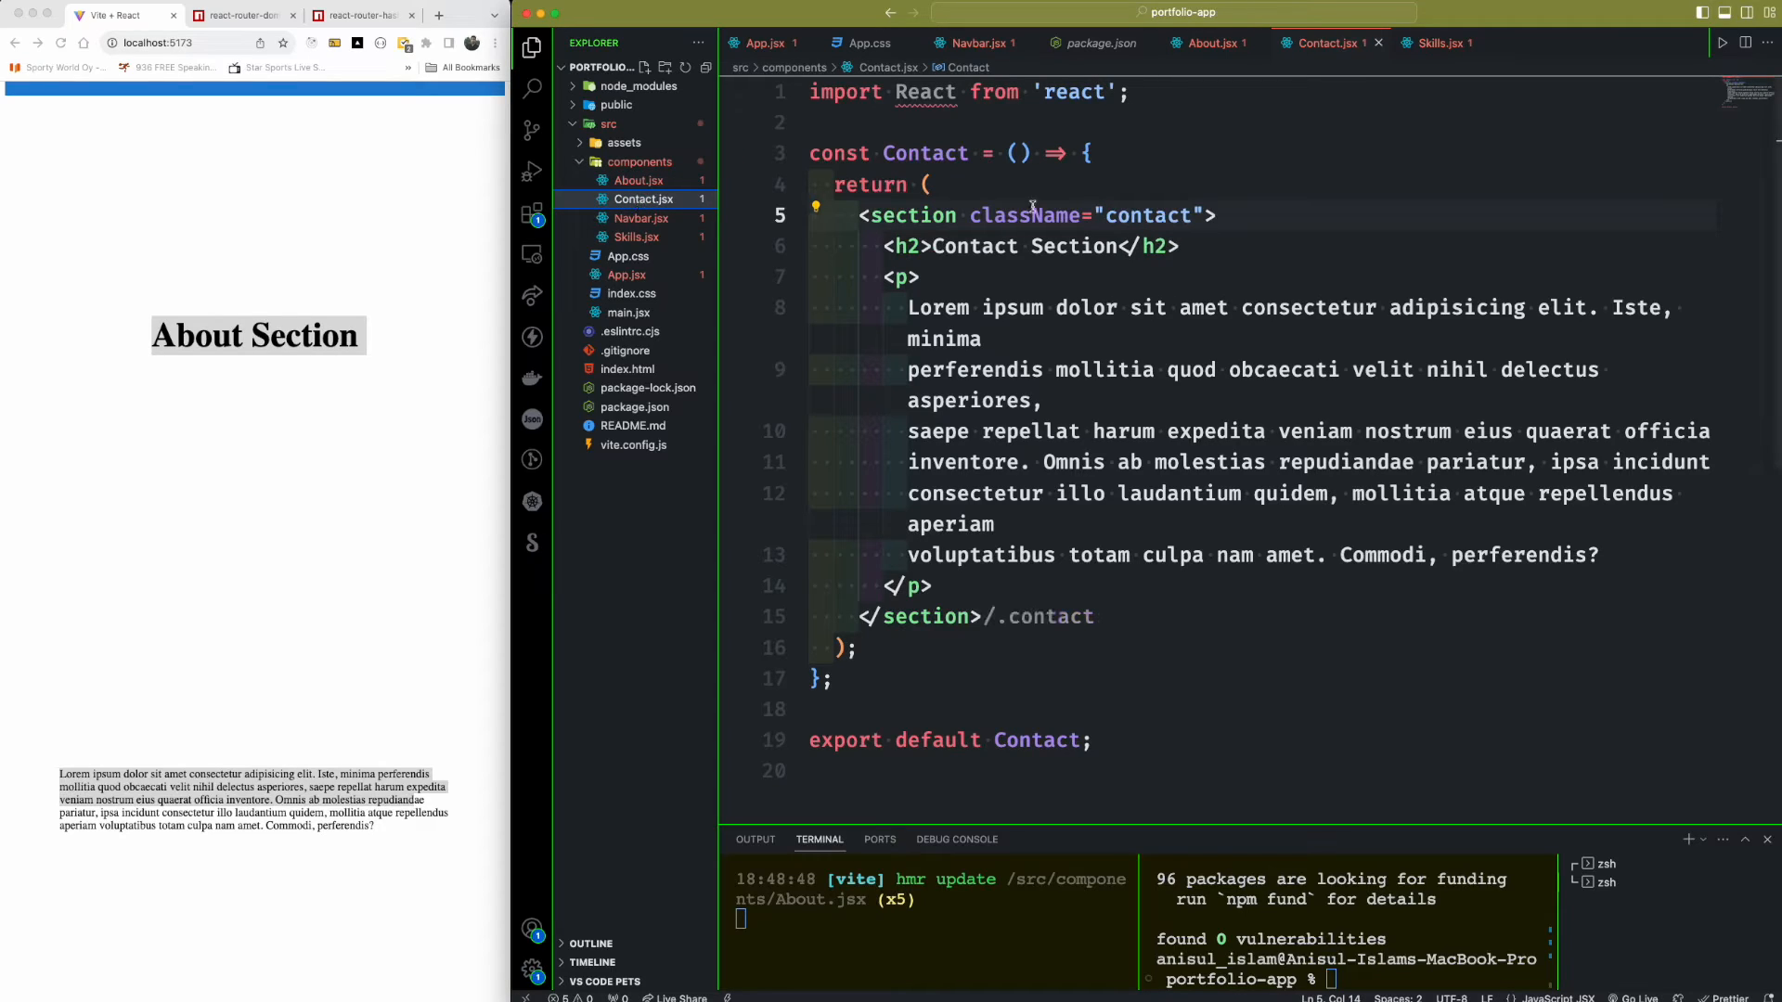
pyautogui.write('id="about"')
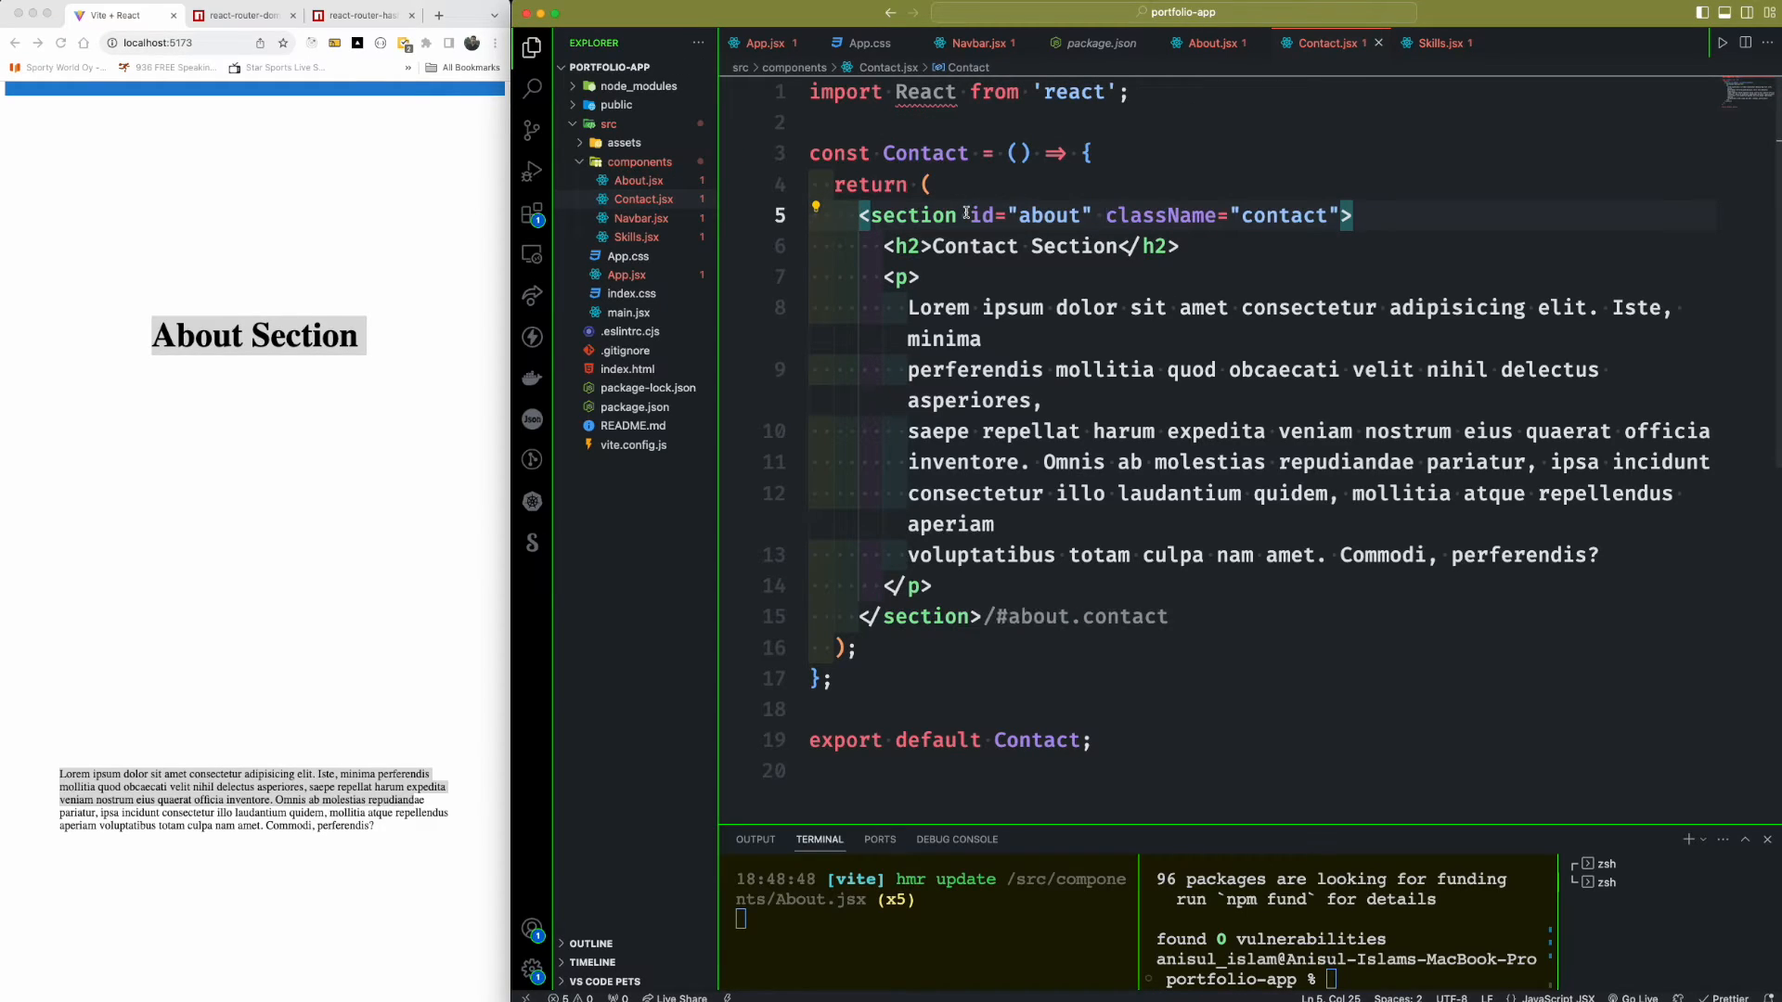
pyautogui.write('con')
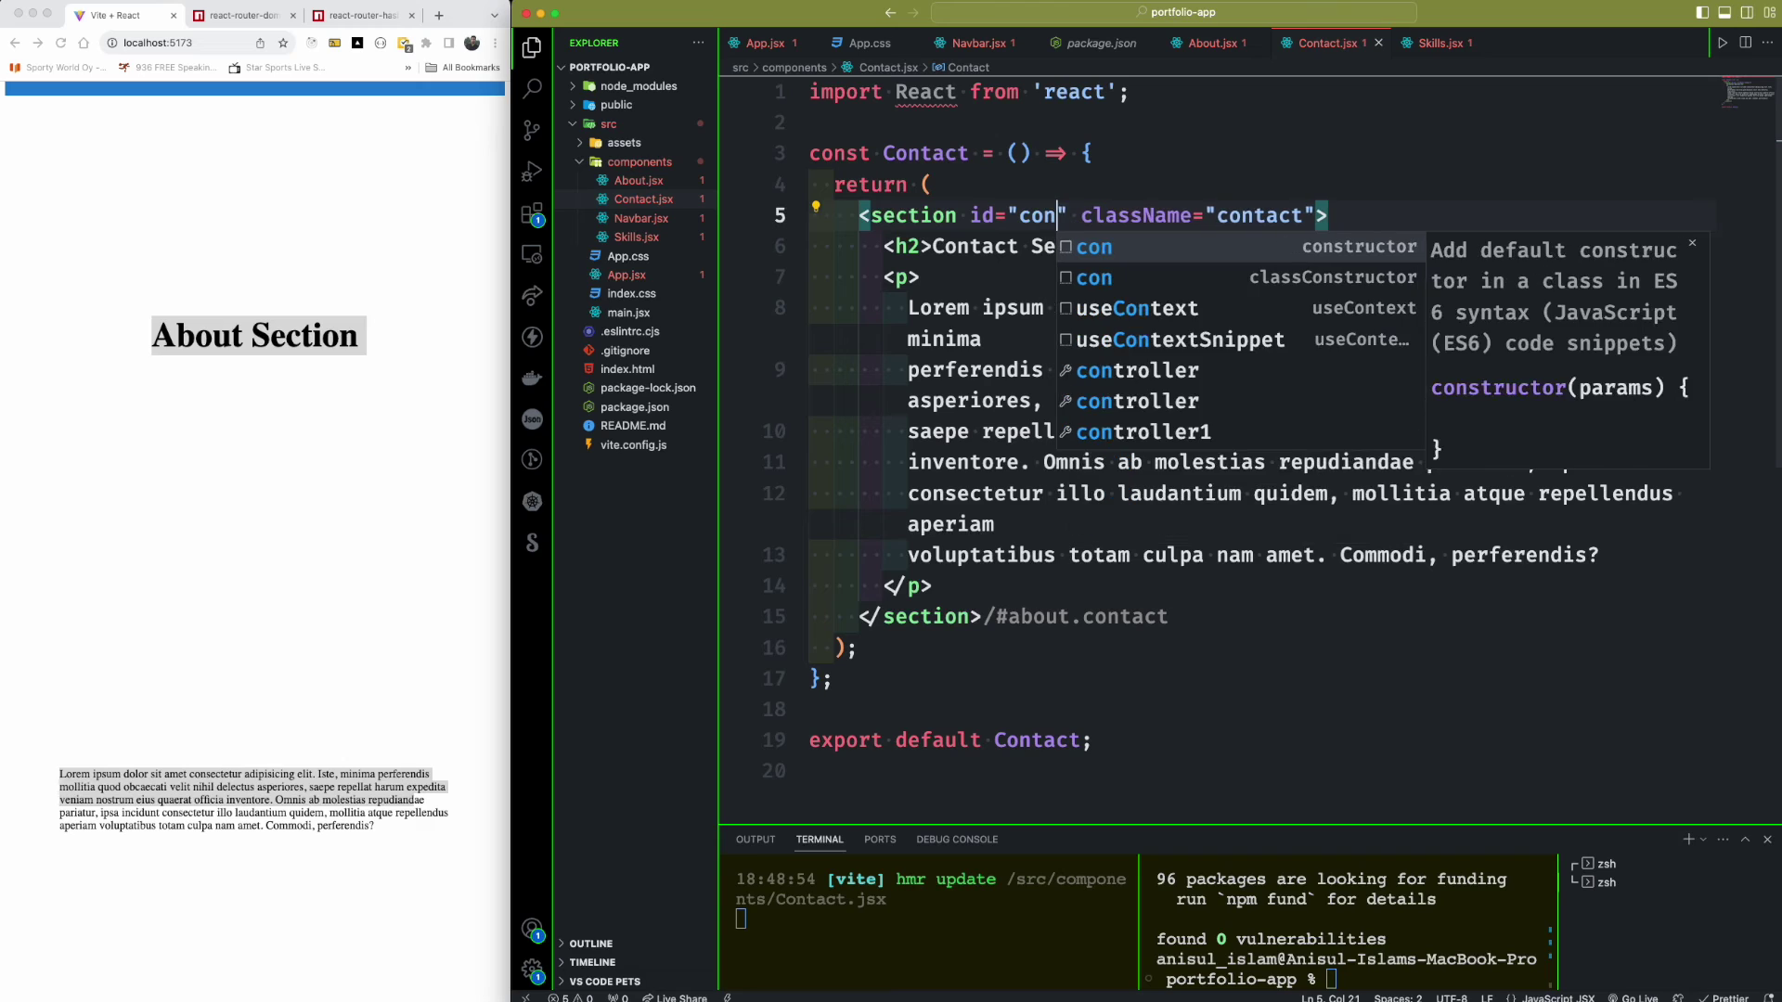
pyautogui.write('tact')
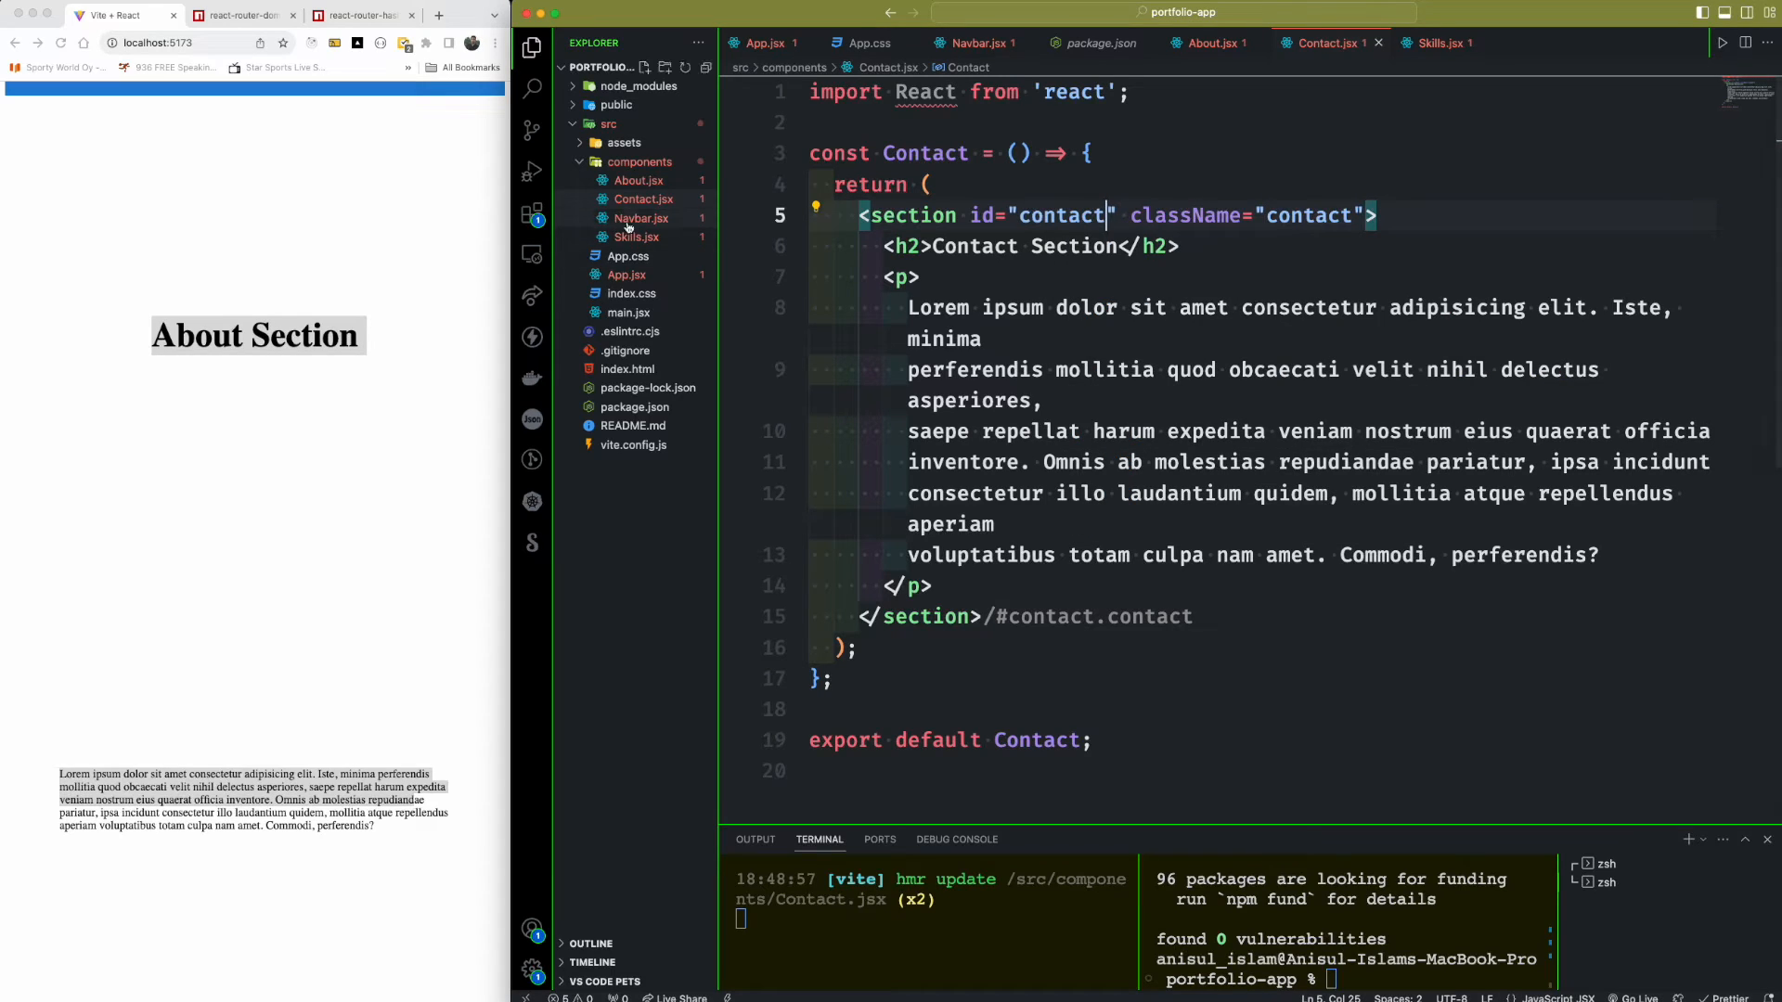
pyautogui.click(1435, 42)
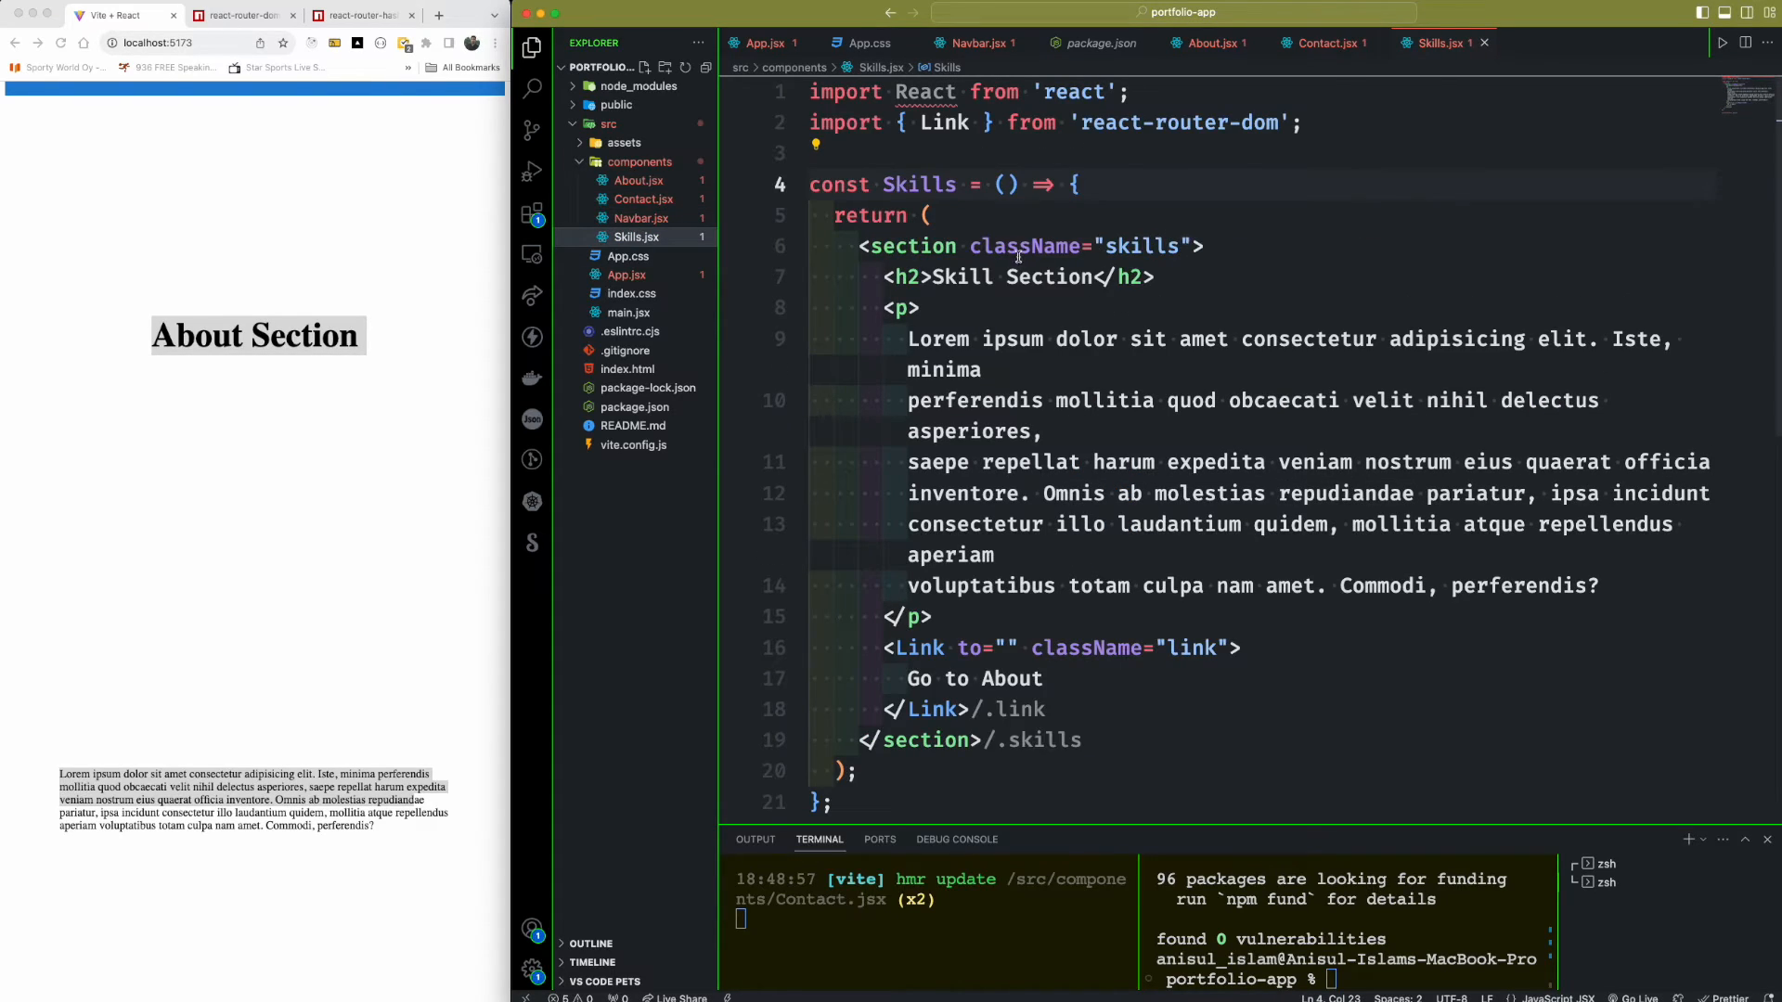
pyautogui.write('id="about"')
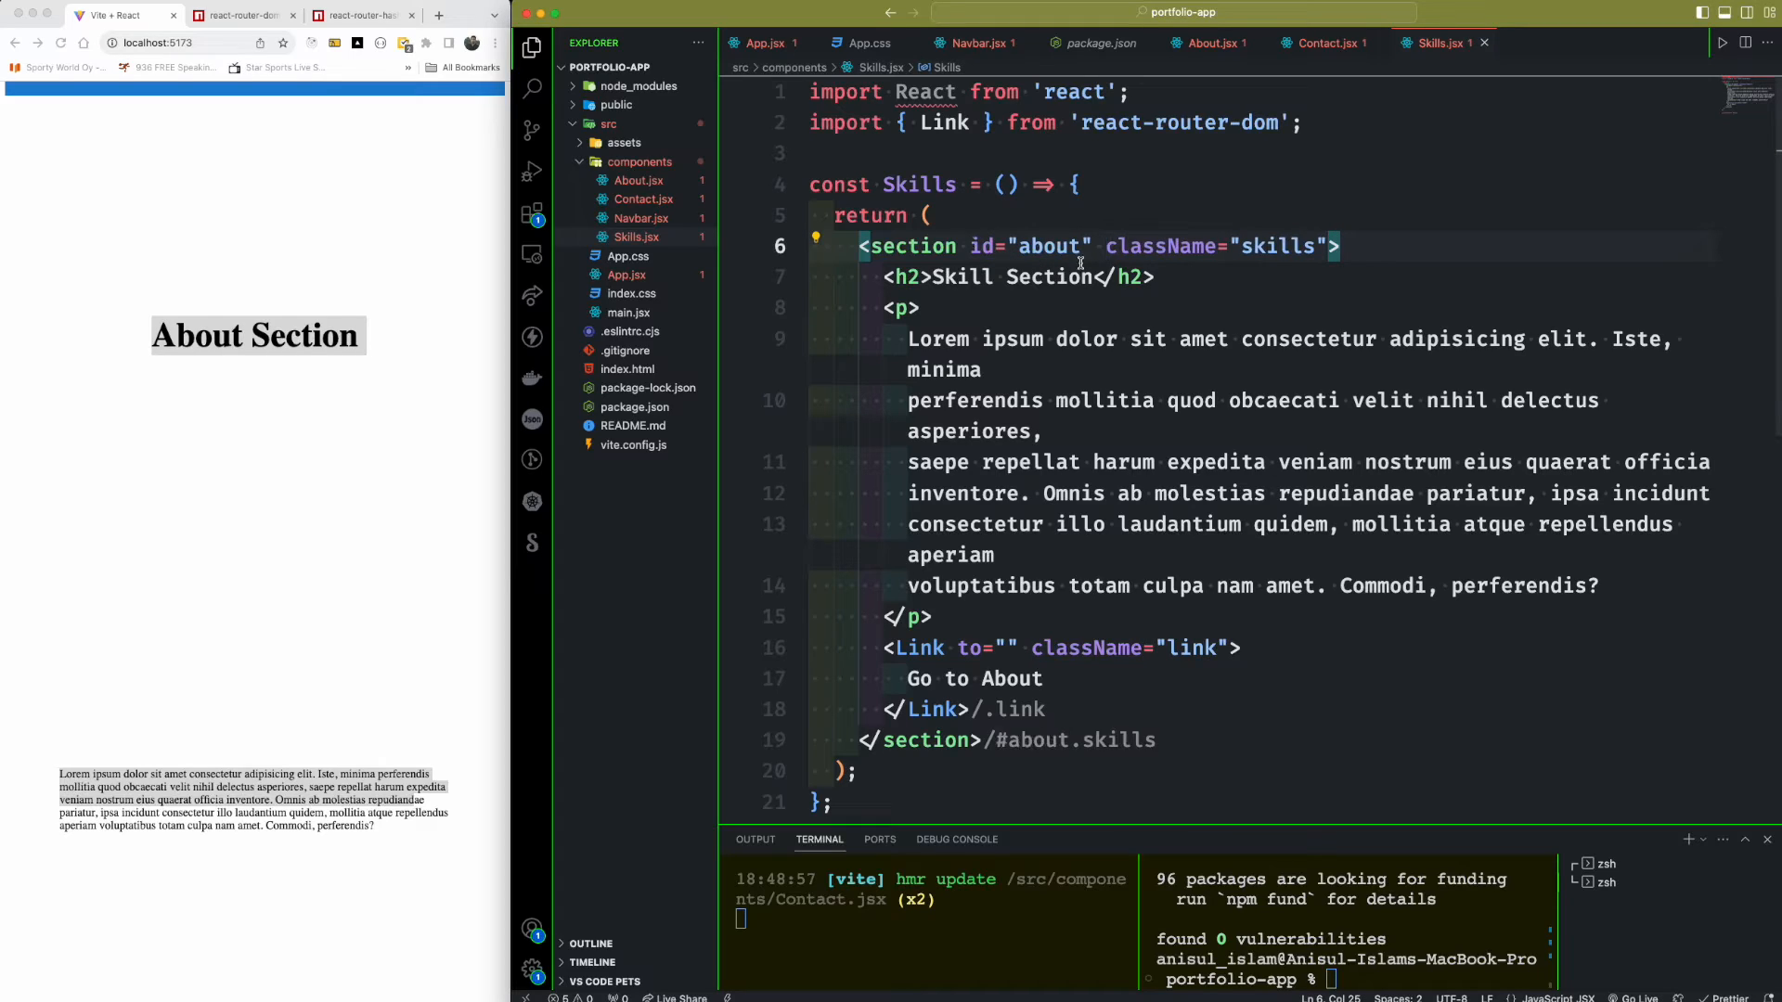
pyautogui.write('skills')
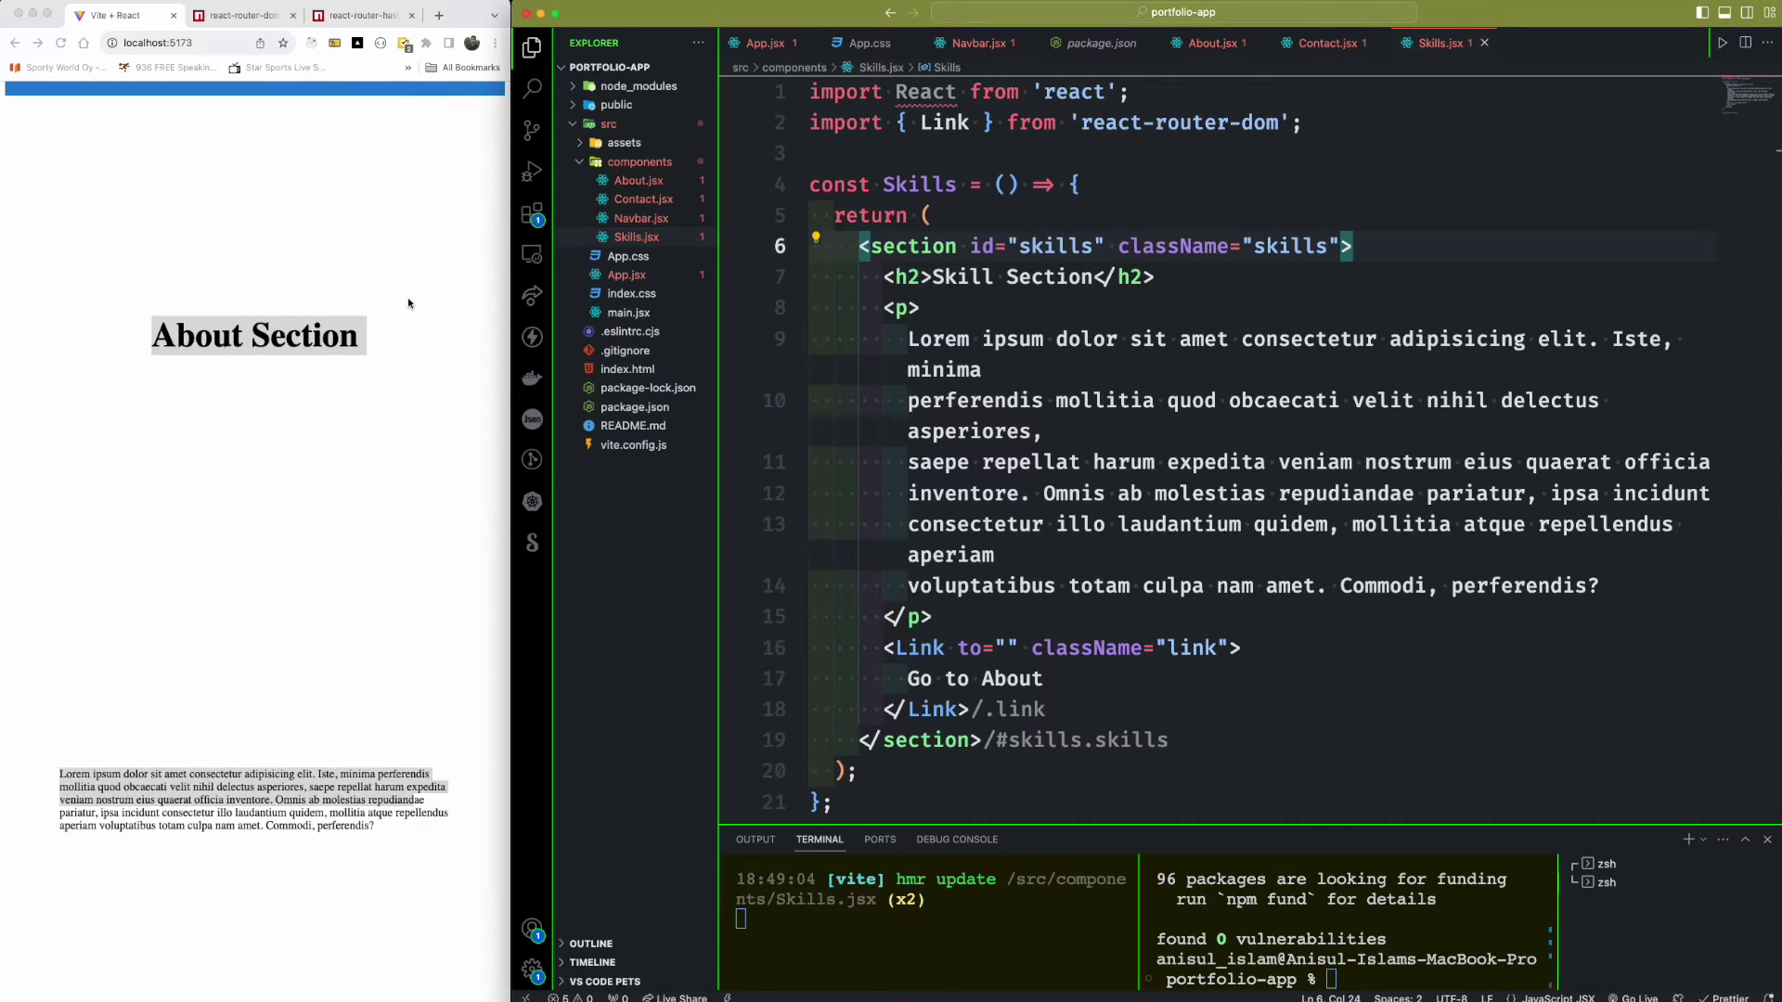
# - Replace Navbar's react-router-dom import with import { HashLink as Link } from 'react-router-hash-link'
pyautogui.click(761, 42)
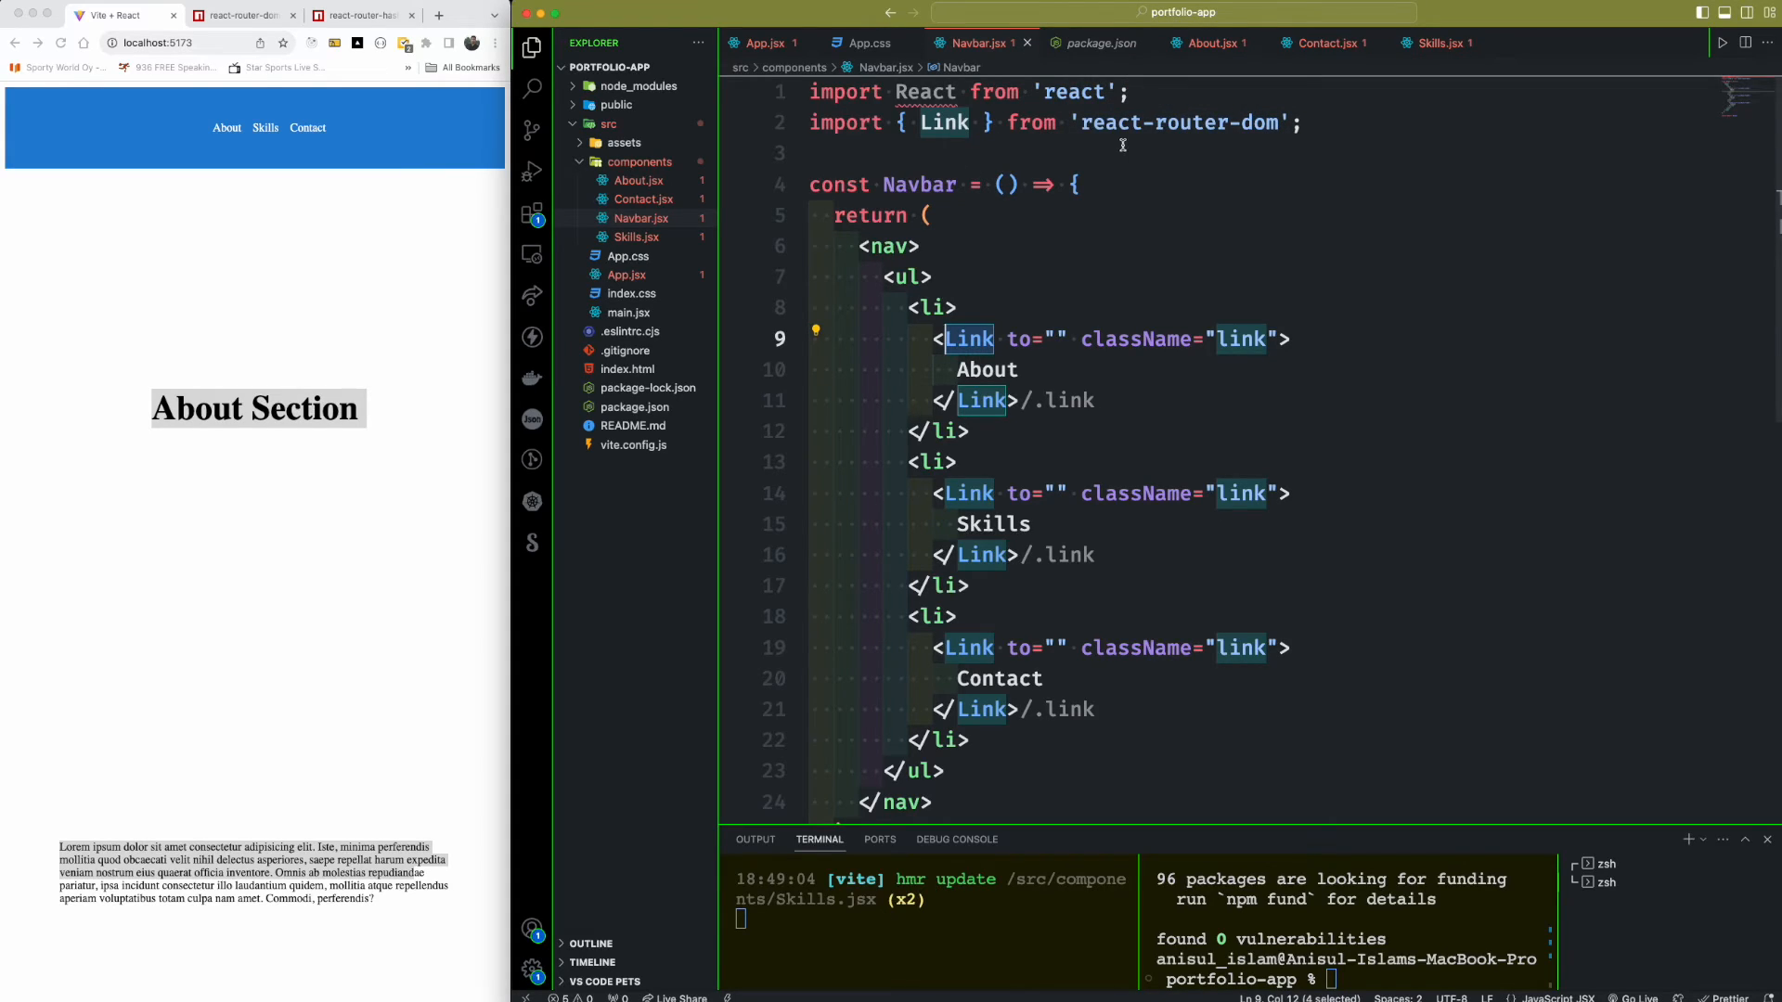
pyautogui.write('H')
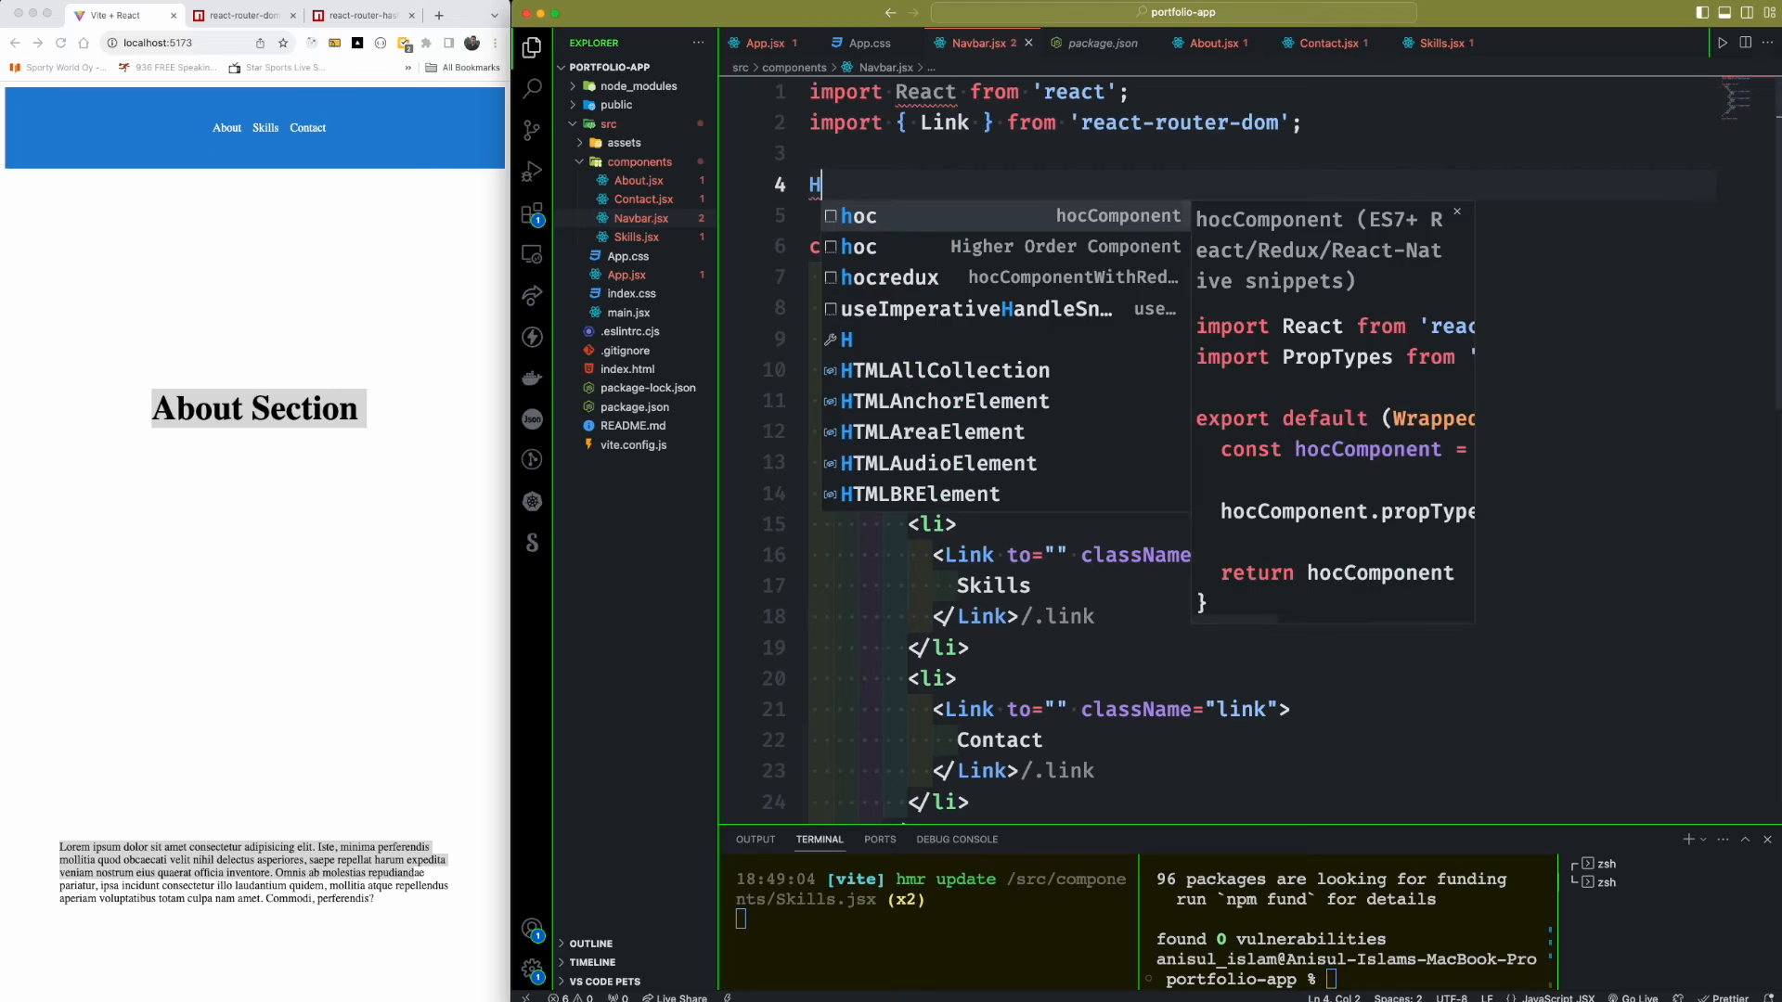
pyautogui.write('ashLink')
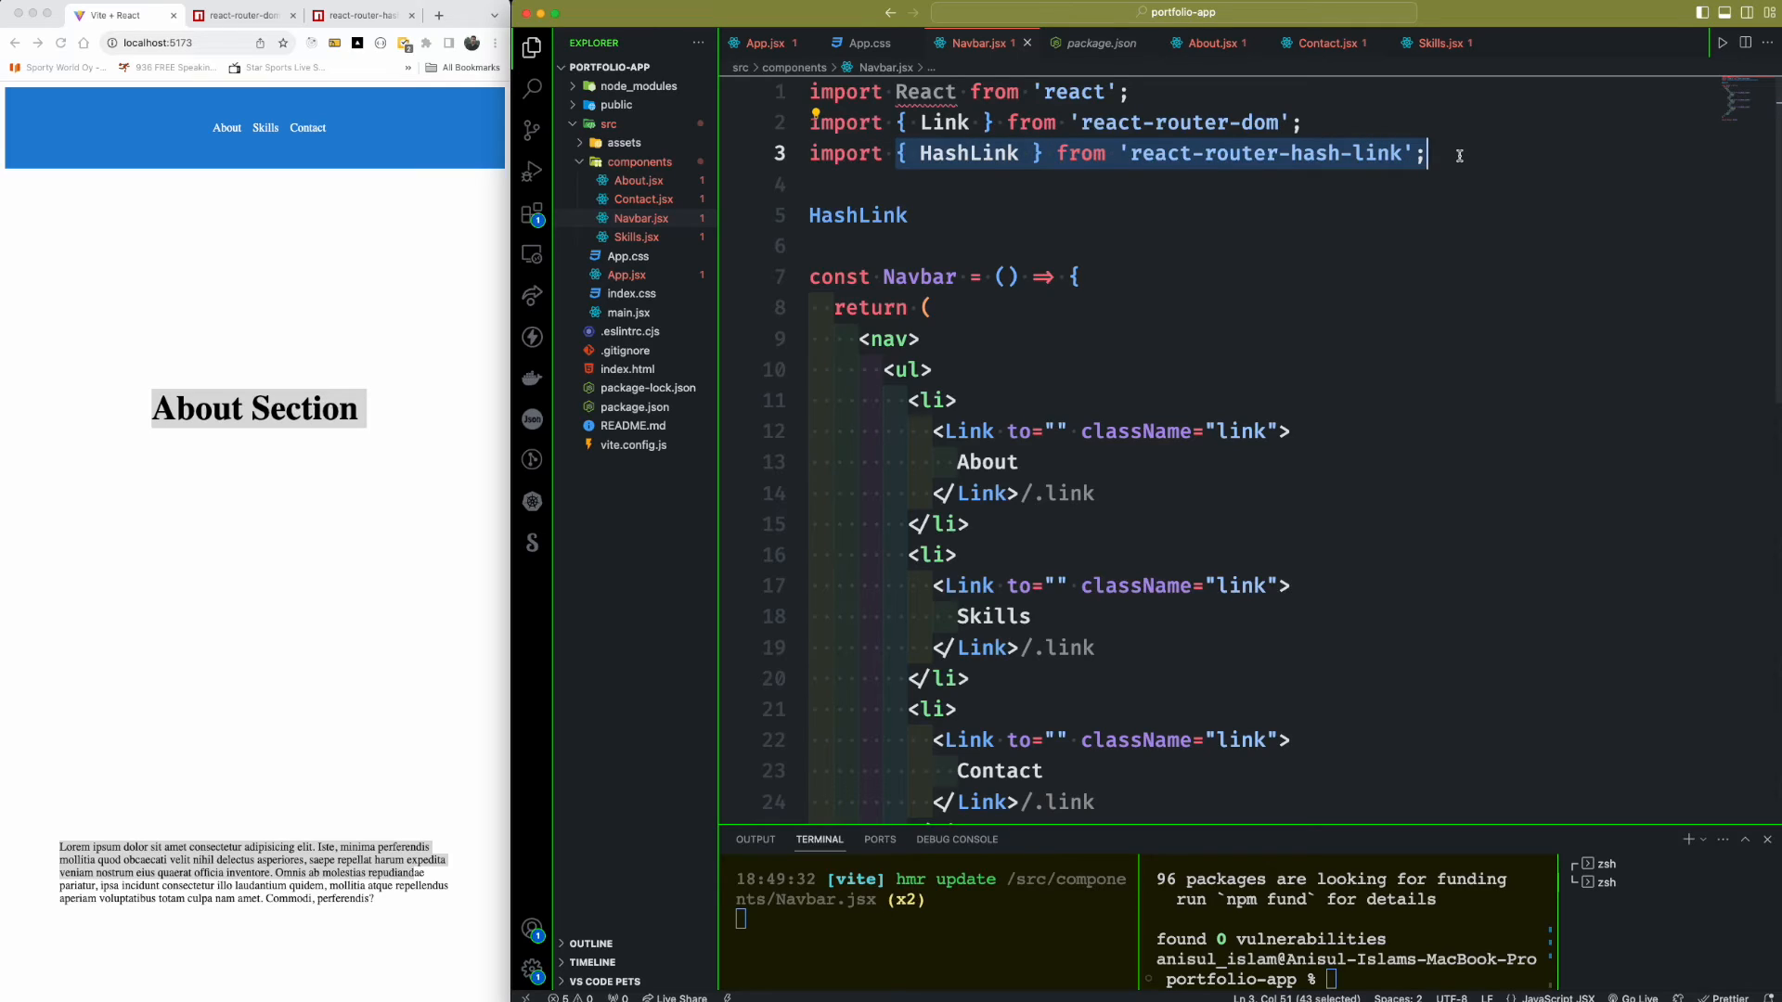
pyautogui.doubleClick(857, 215)
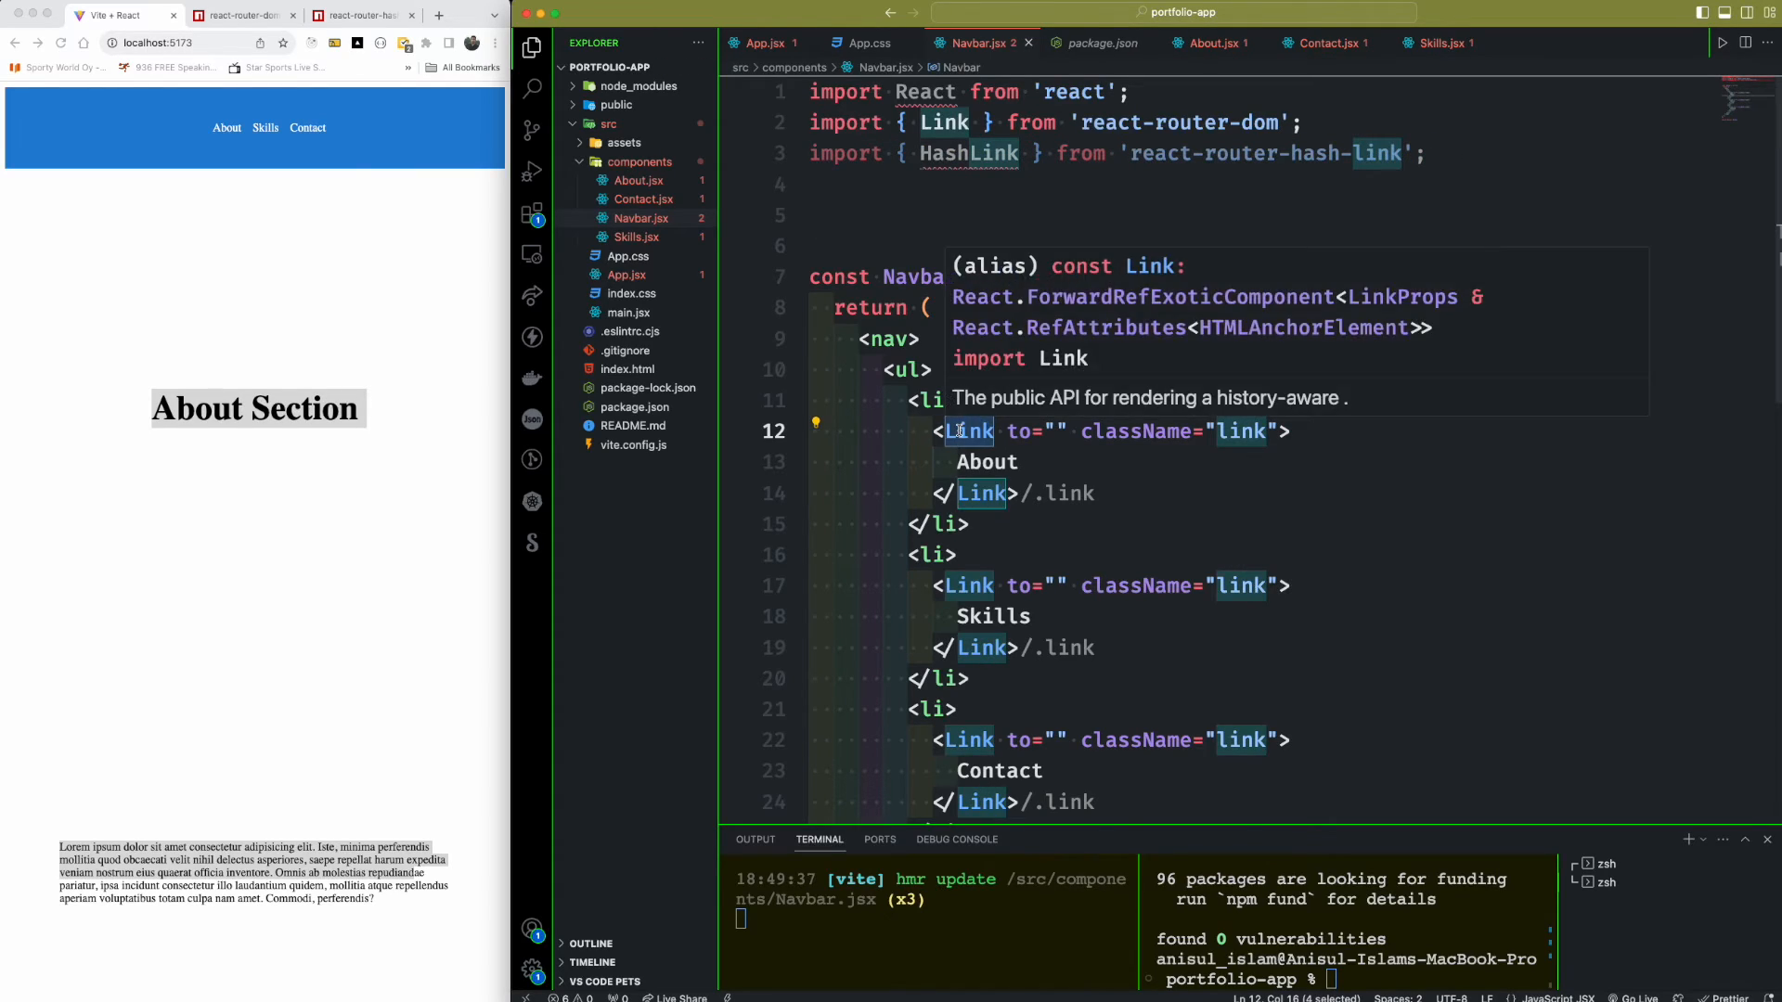
pyautogui.write('HashLi')
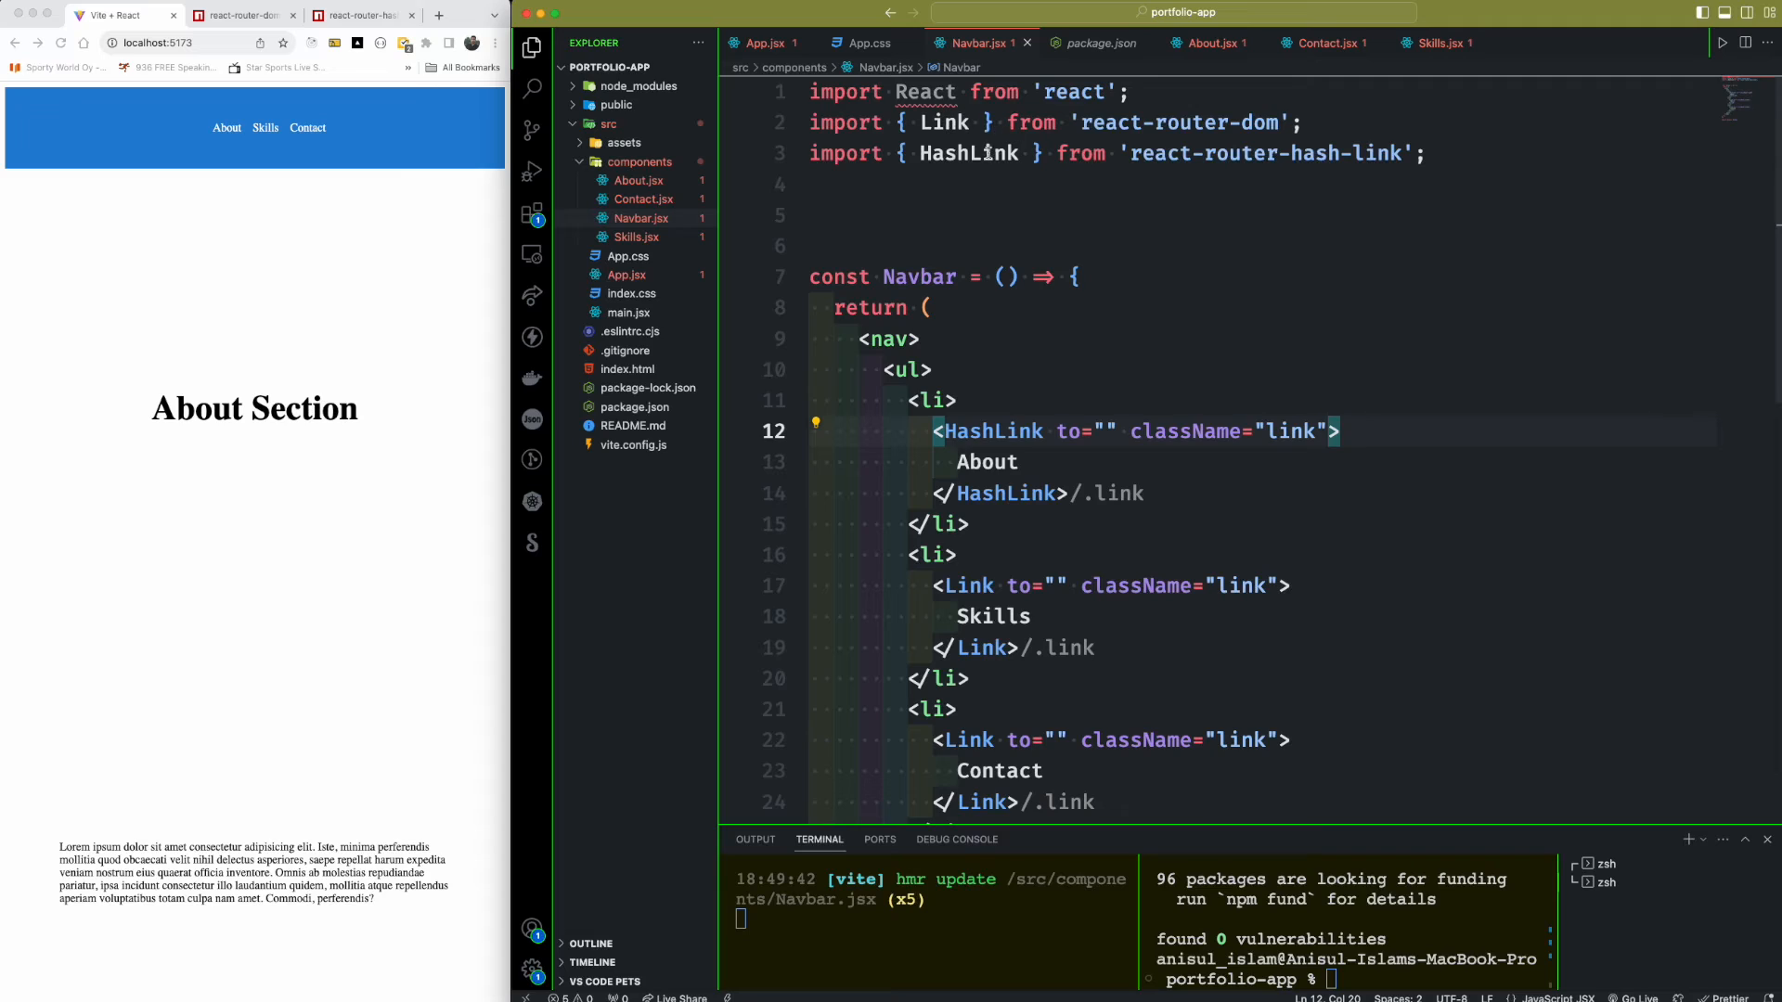
pyautogui.moveTo(969, 153)
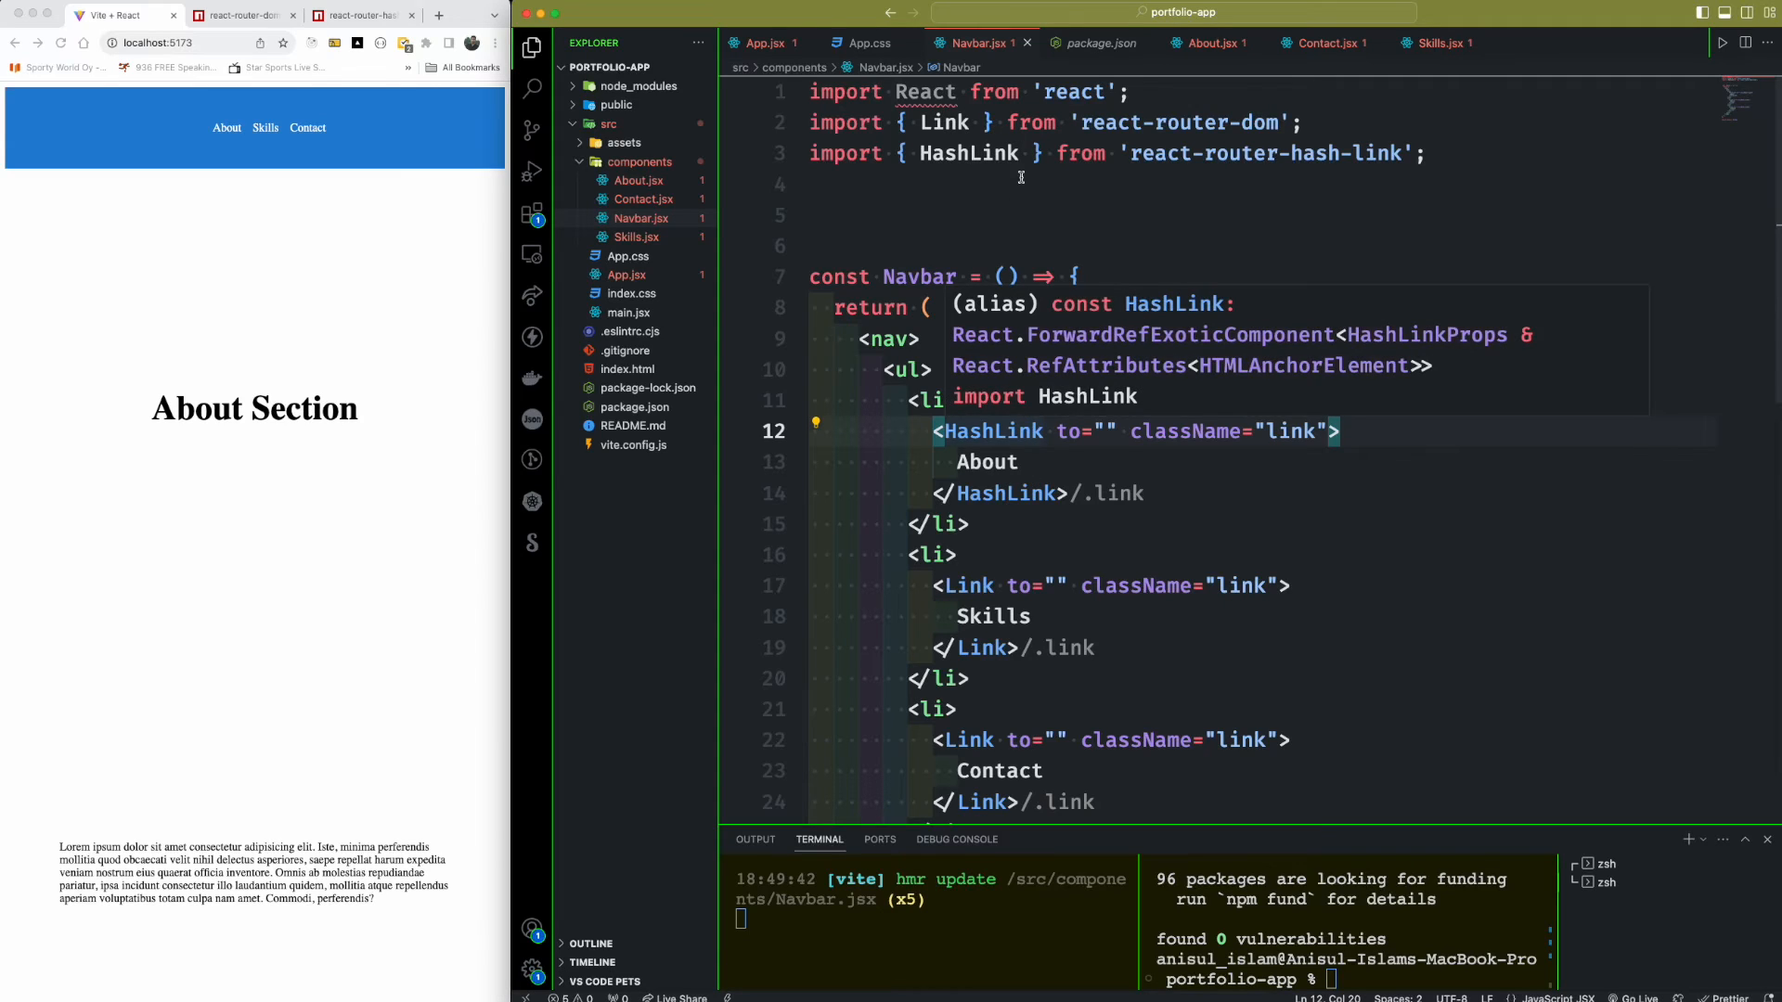
pyautogui.write('as')
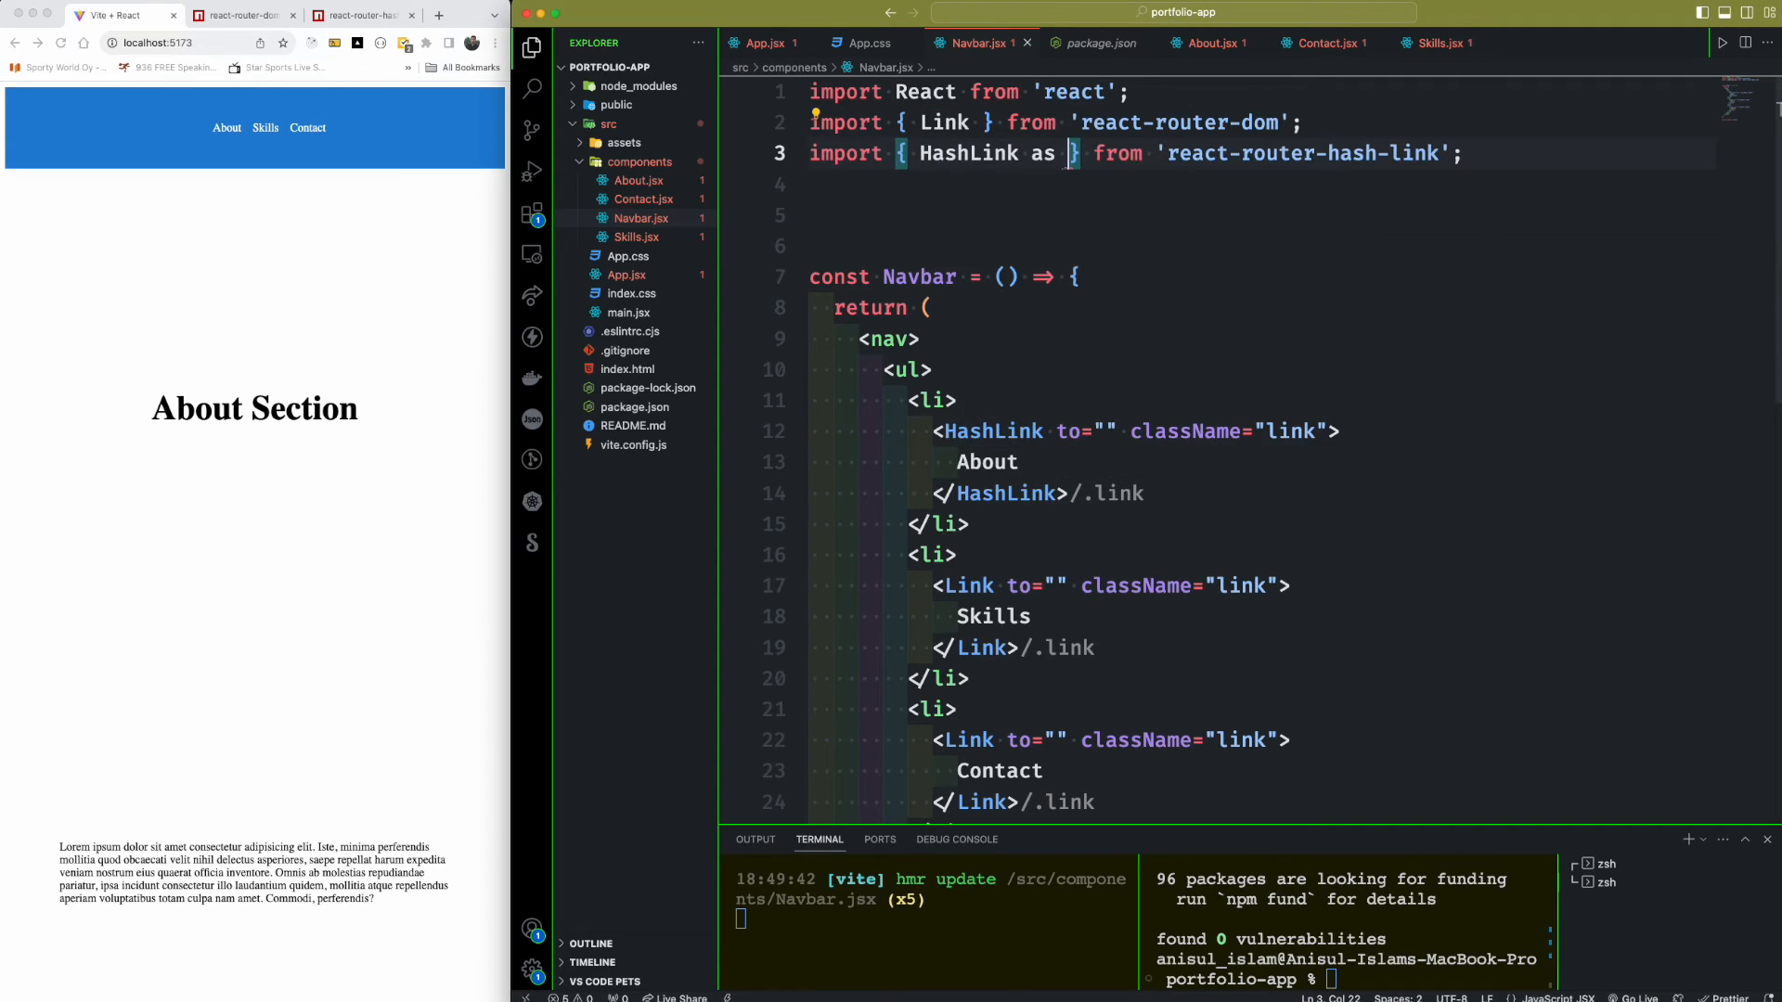
pyautogui.write('Link')
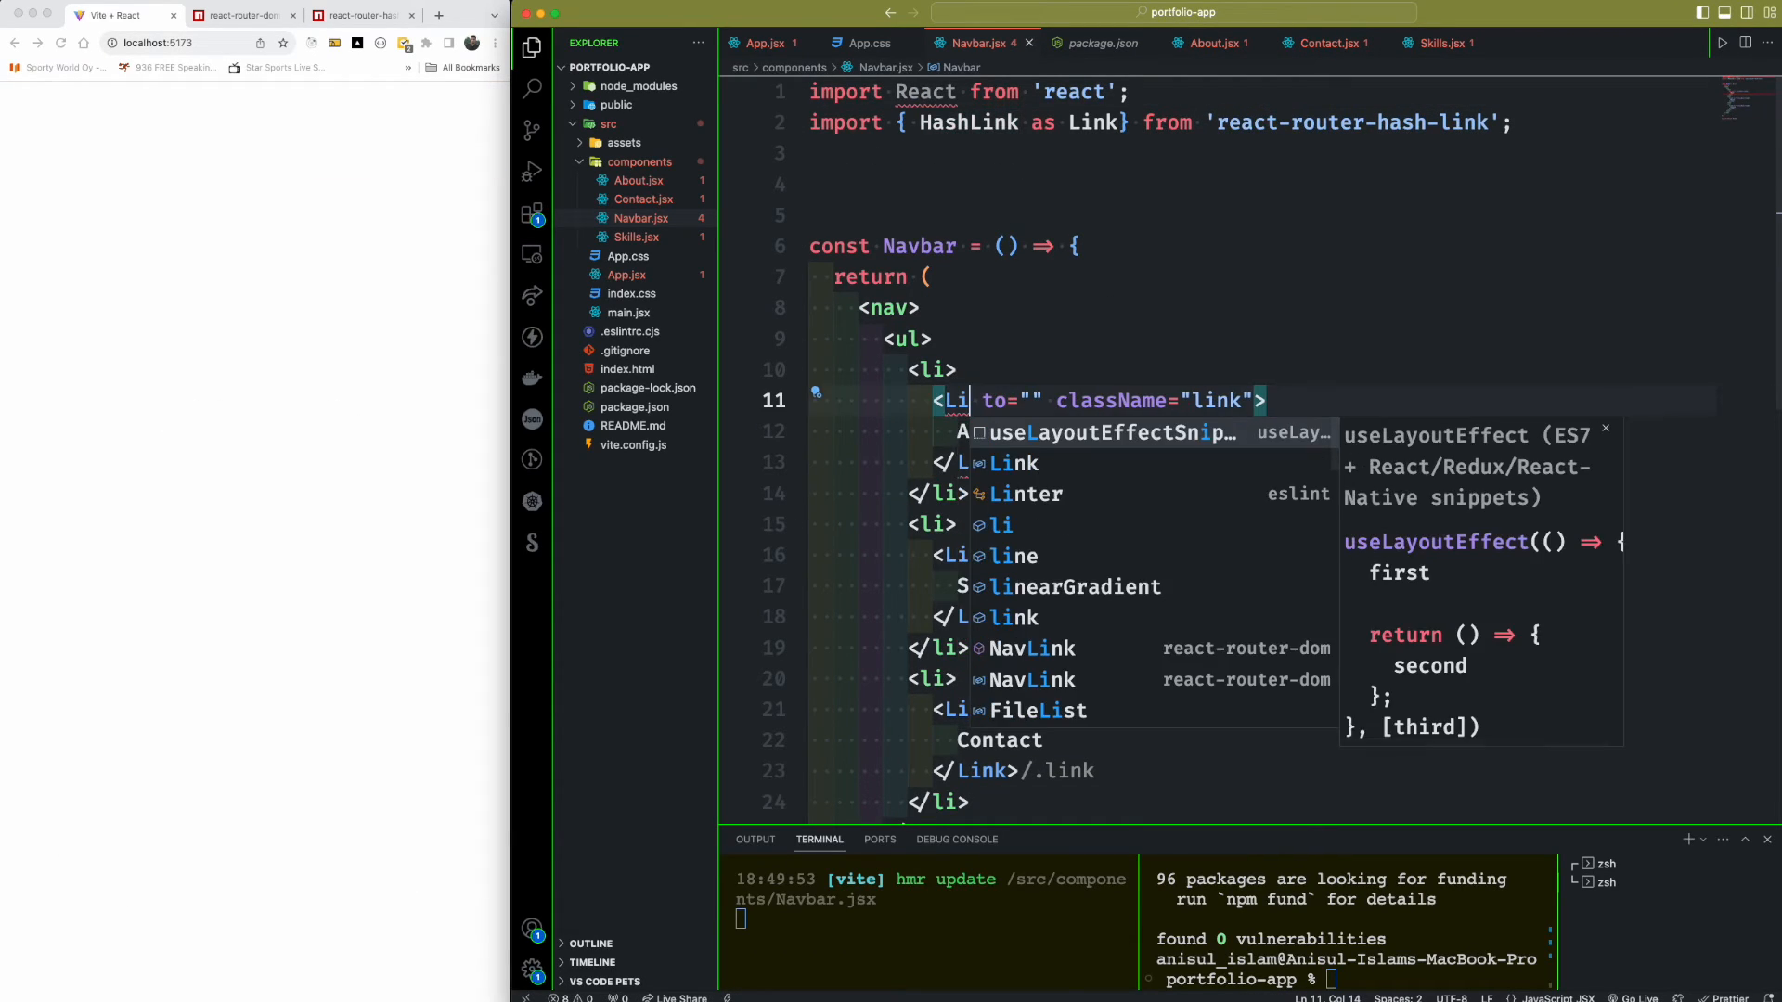
pyautogui.press('Escape')
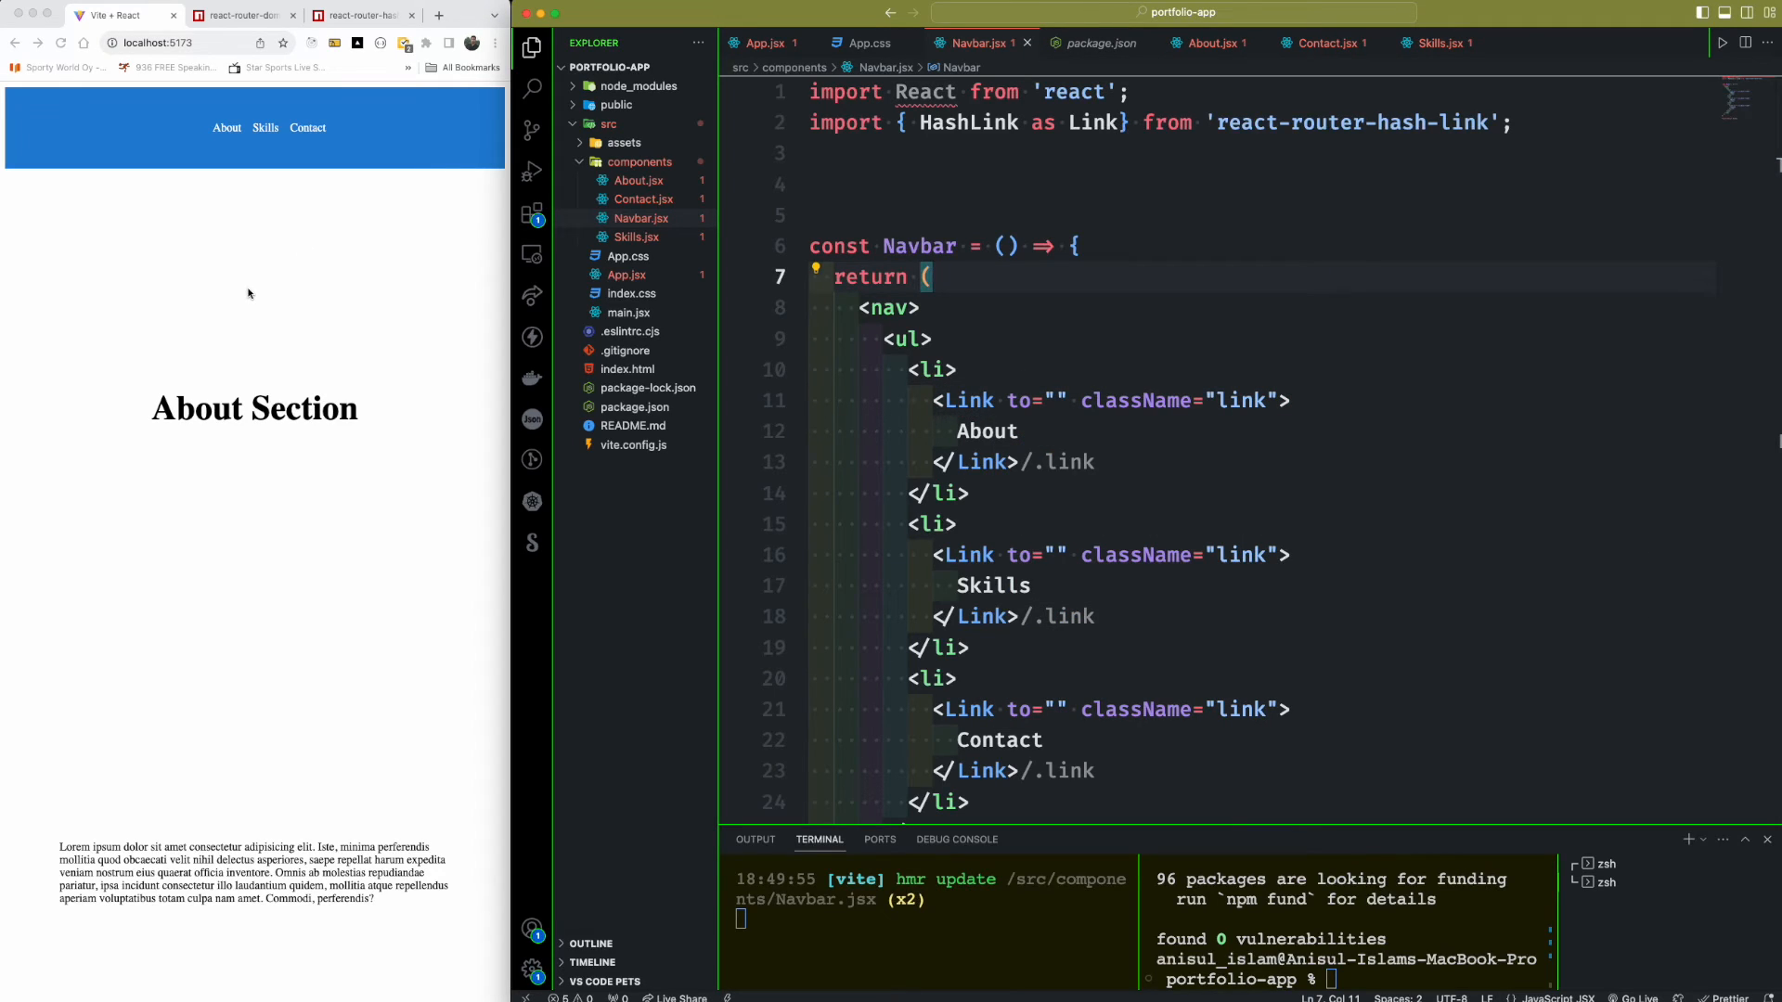
pyautogui.moveTo(1043, 315)
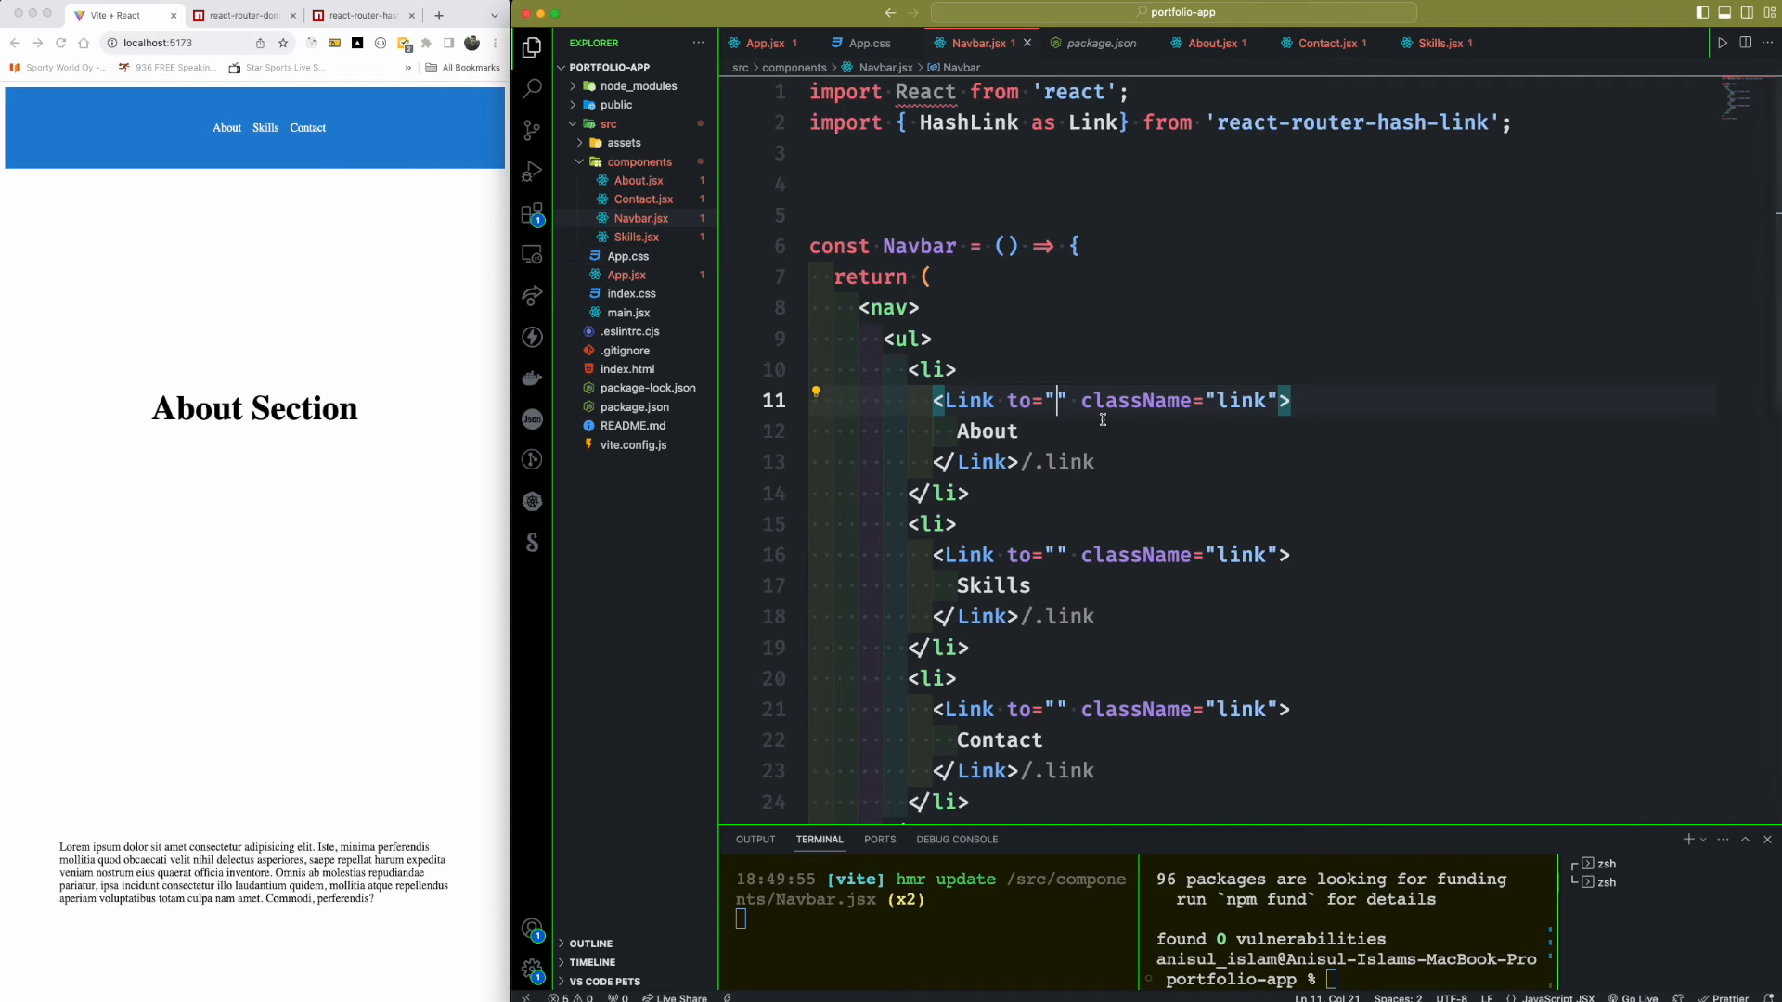
# - Point the navbar's About and Skills links at #about and #skills
pyautogui.write('#ab')
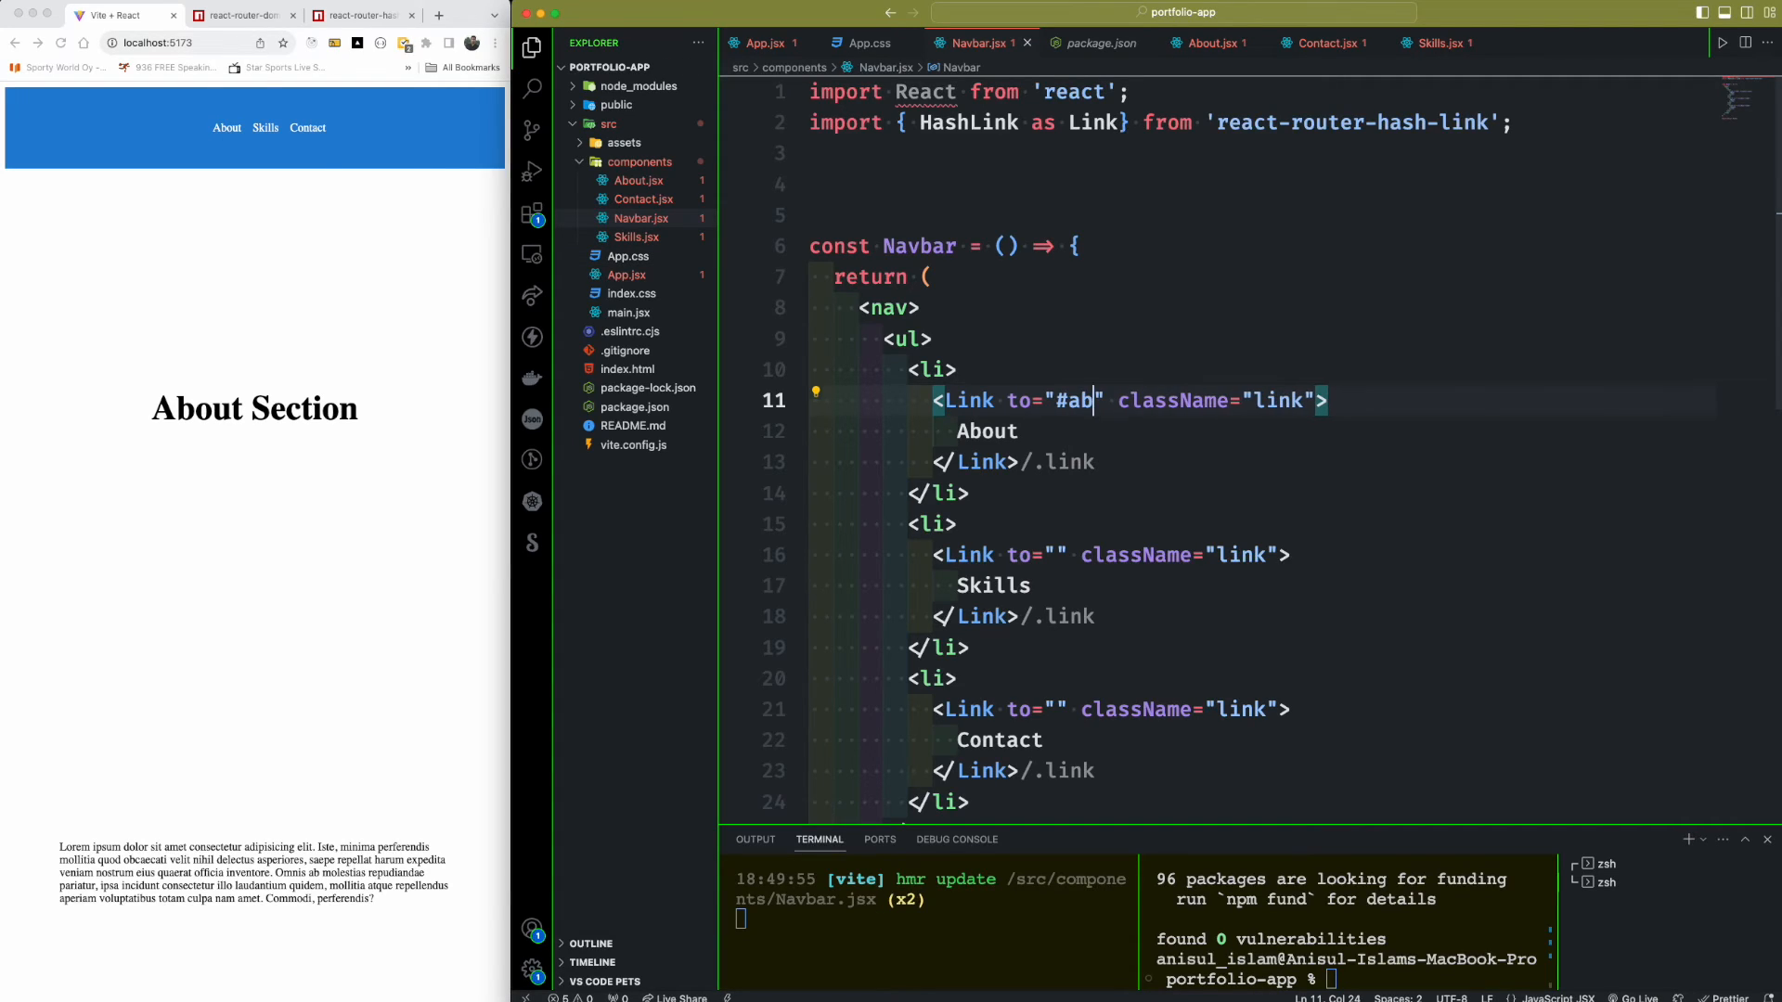
pyautogui.write('out')
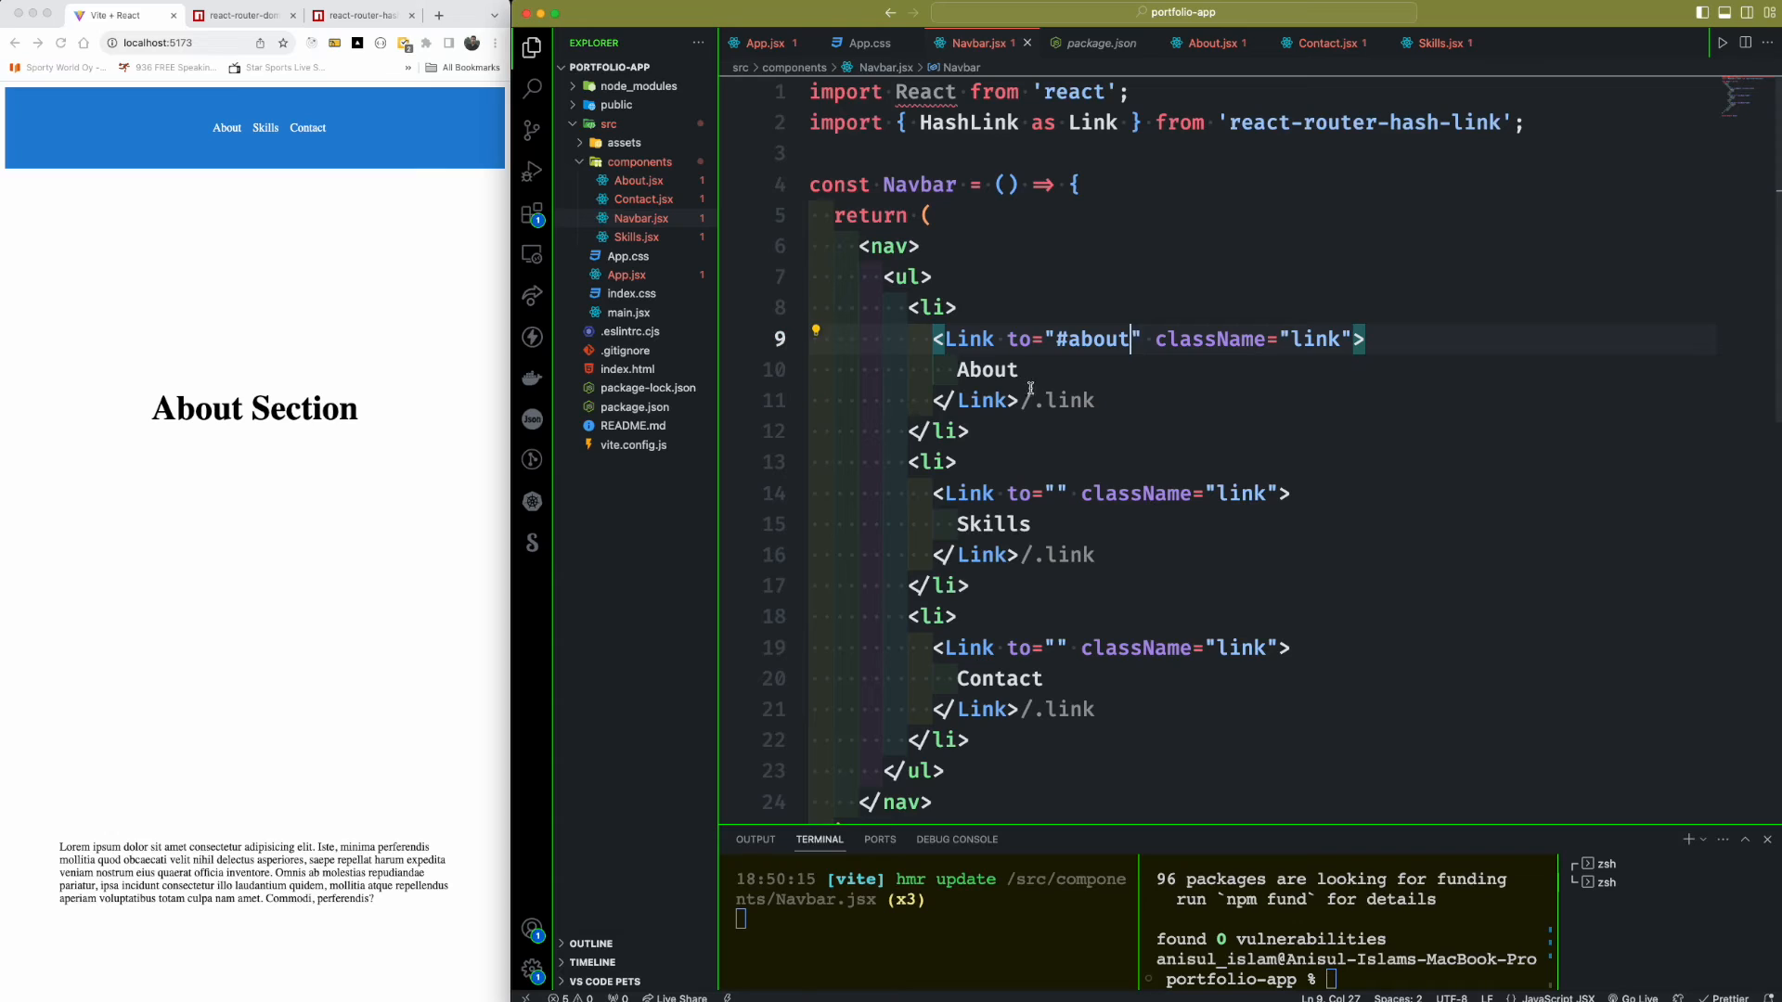
pyautogui.doubleClick(1093, 339)
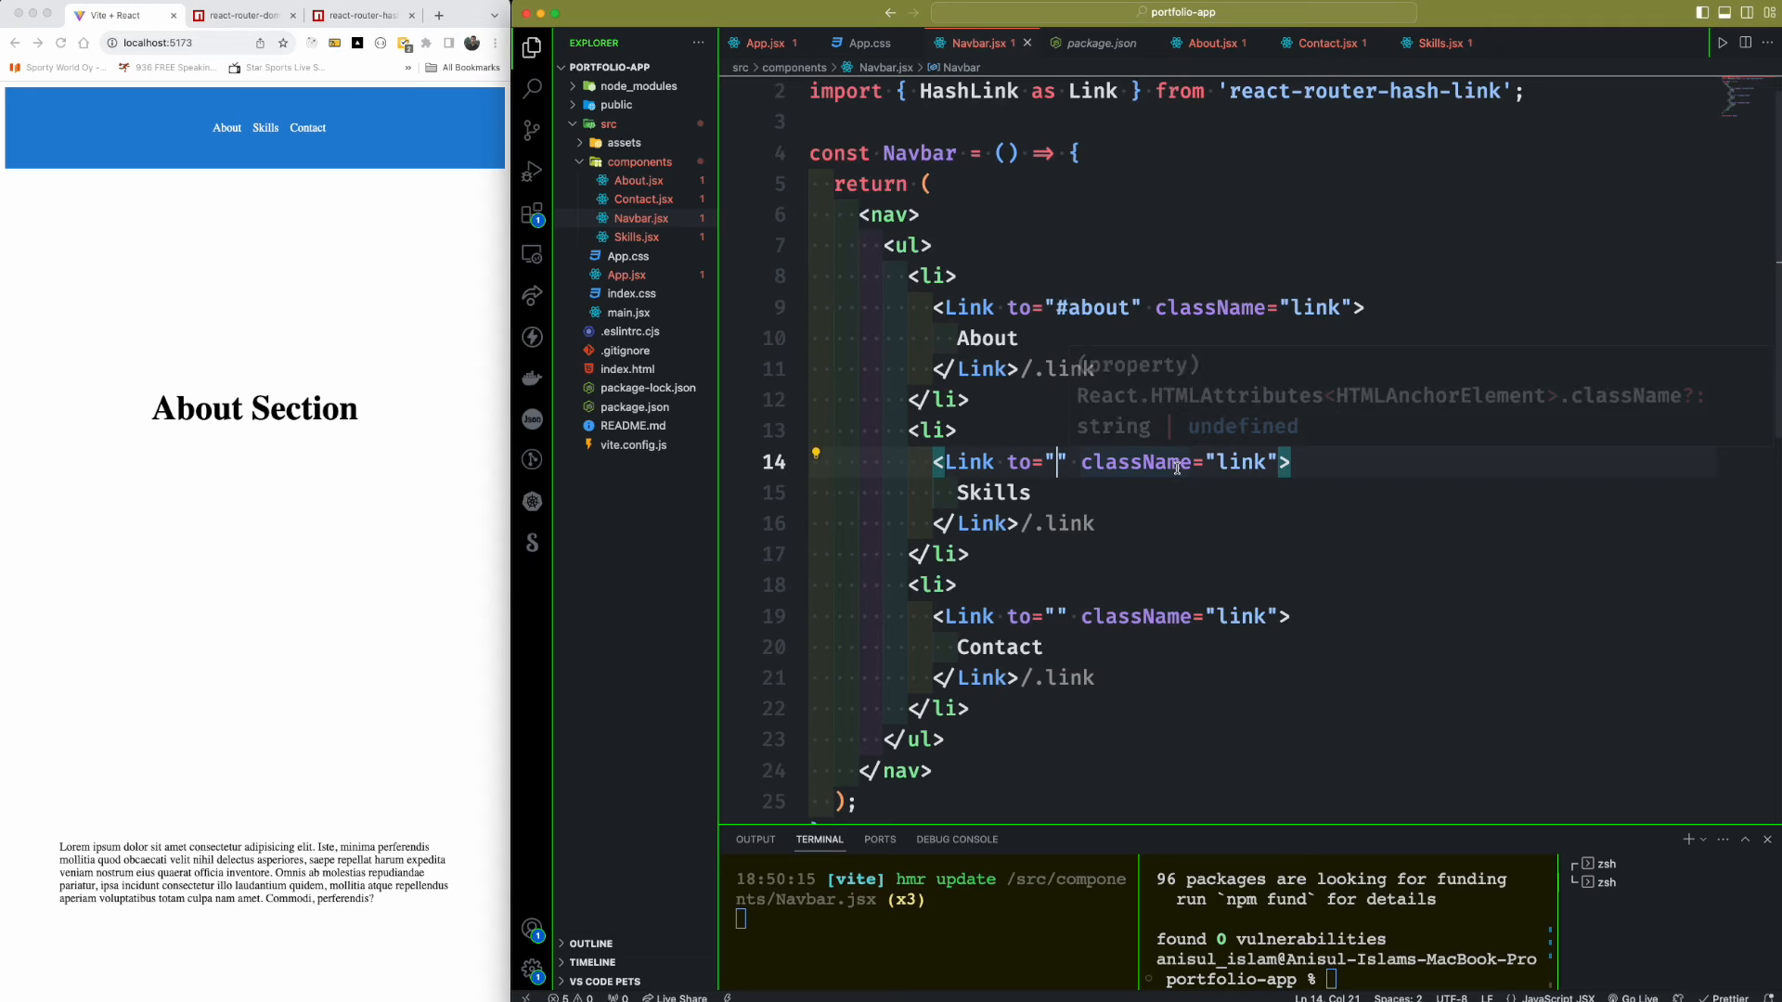
pyautogui.write('#s')
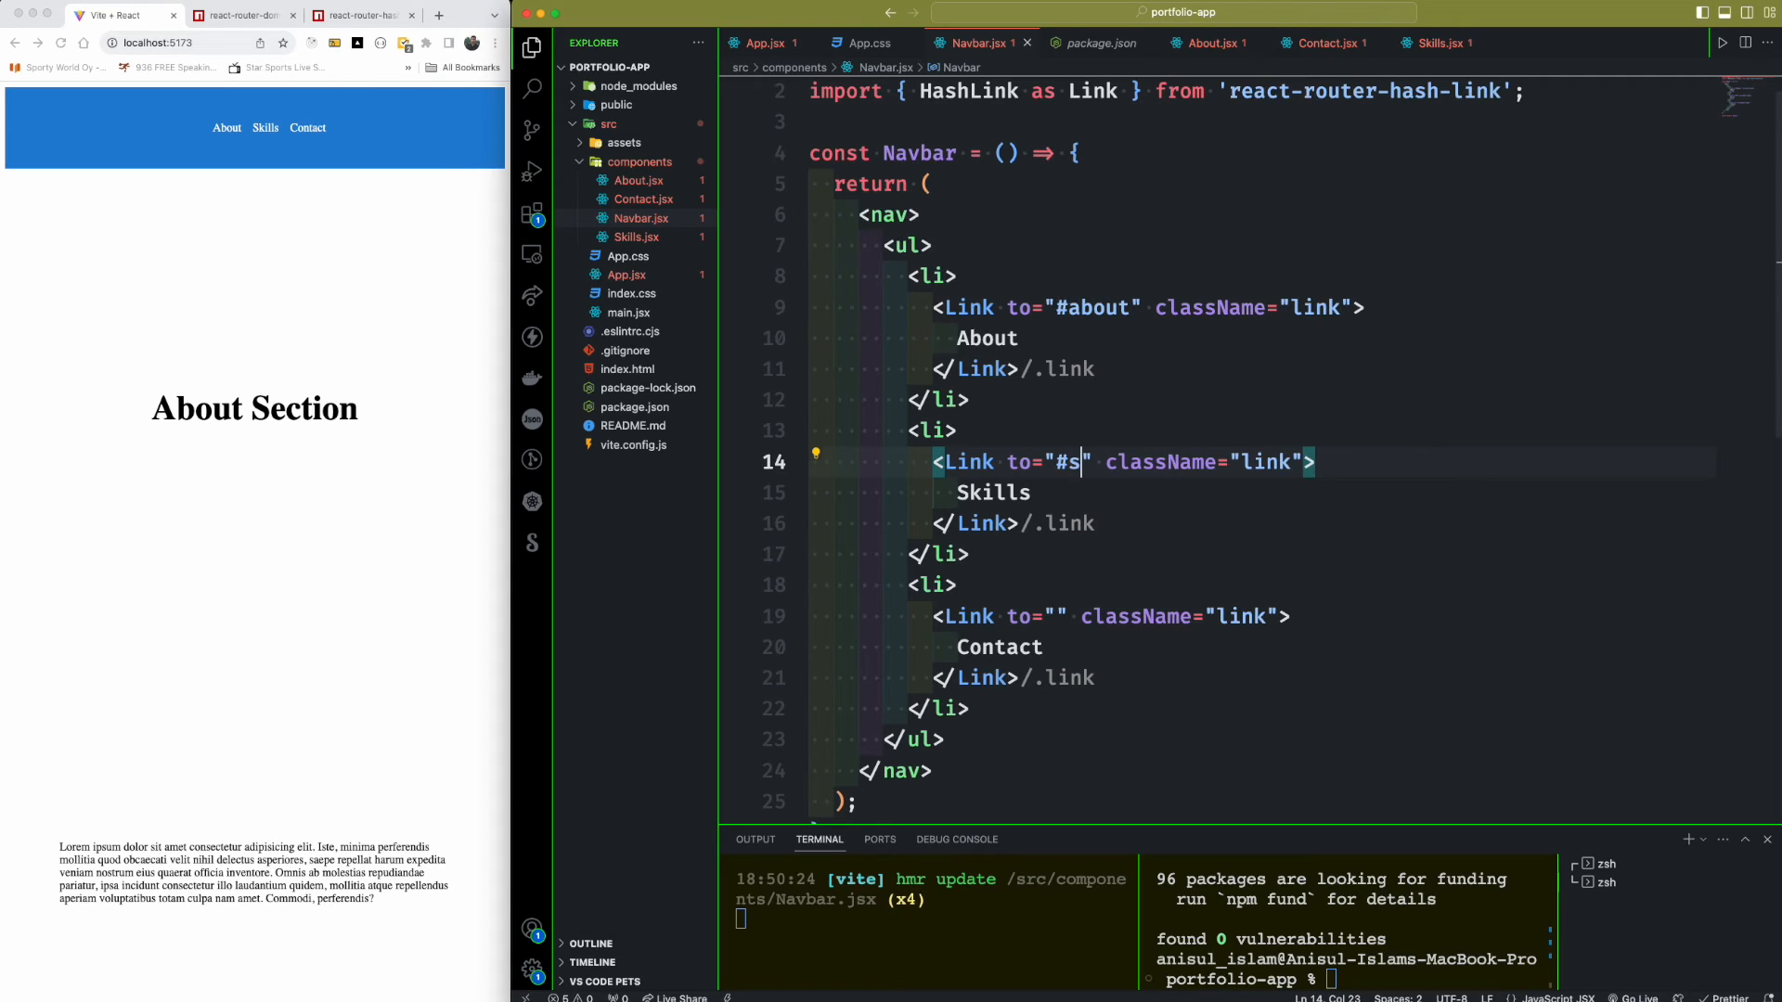
pyautogui.write('kills')
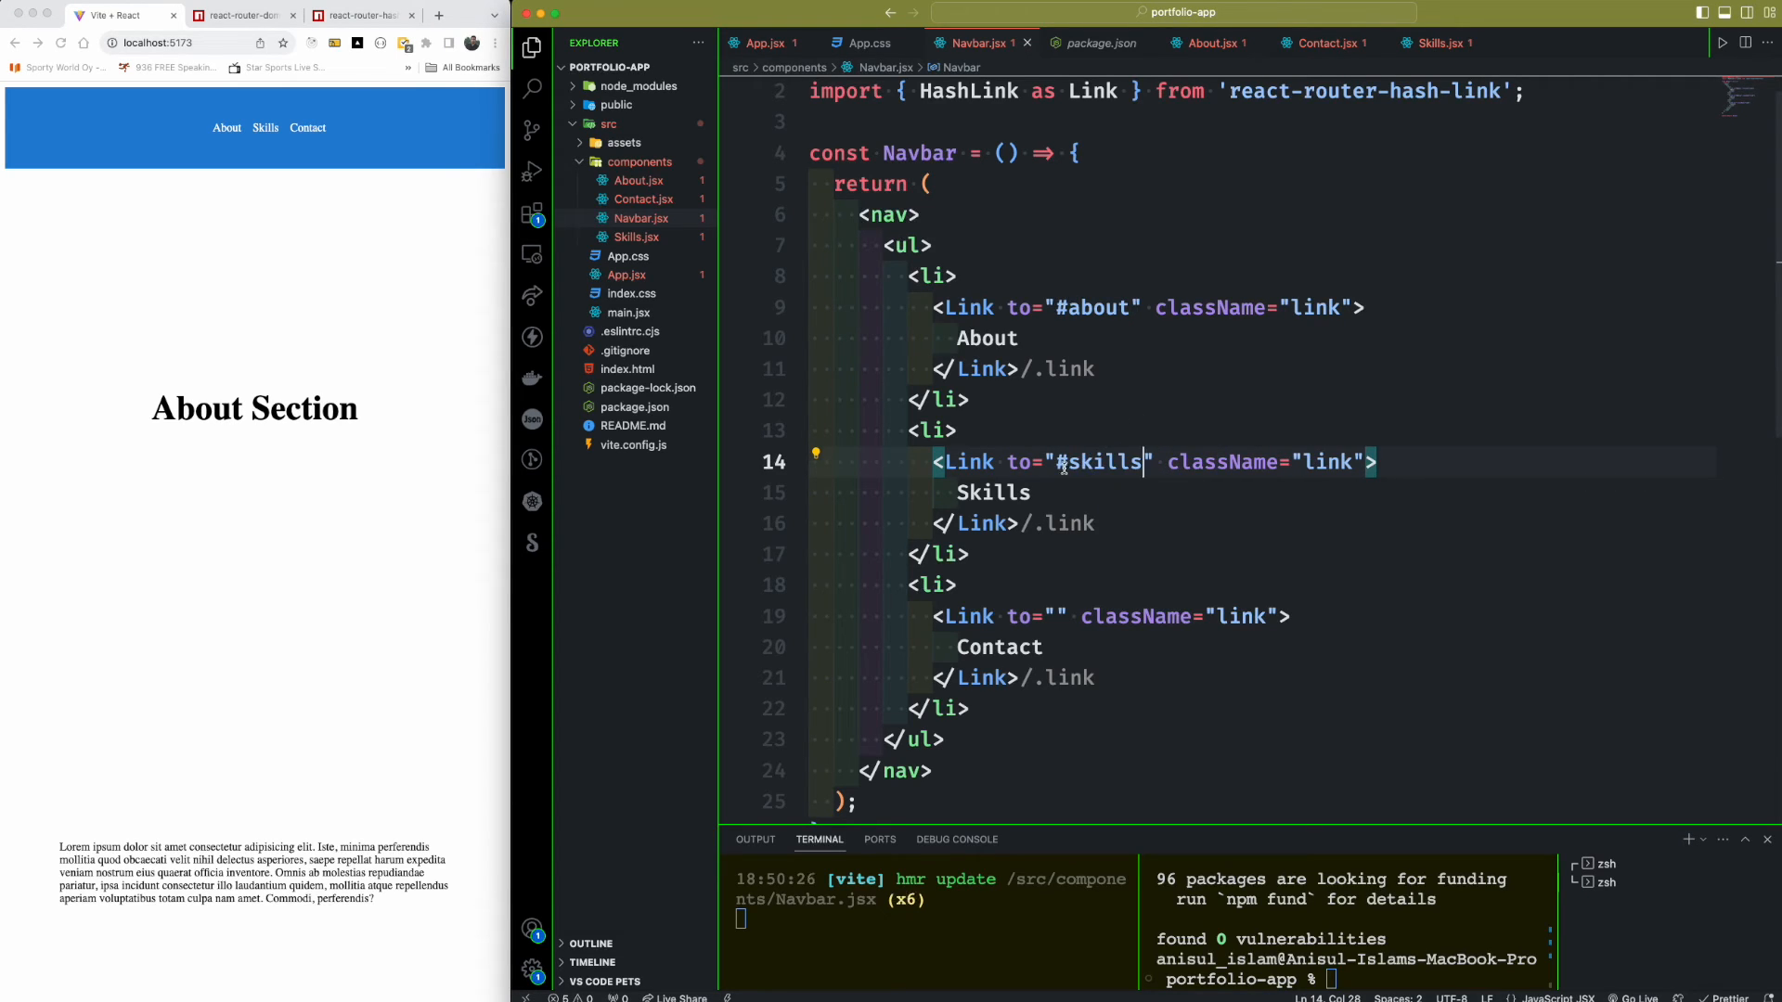
# - Check #skills against the Skills.jsx id, then point the Contact link at #contact
pyautogui.doubleClick(1097, 462)
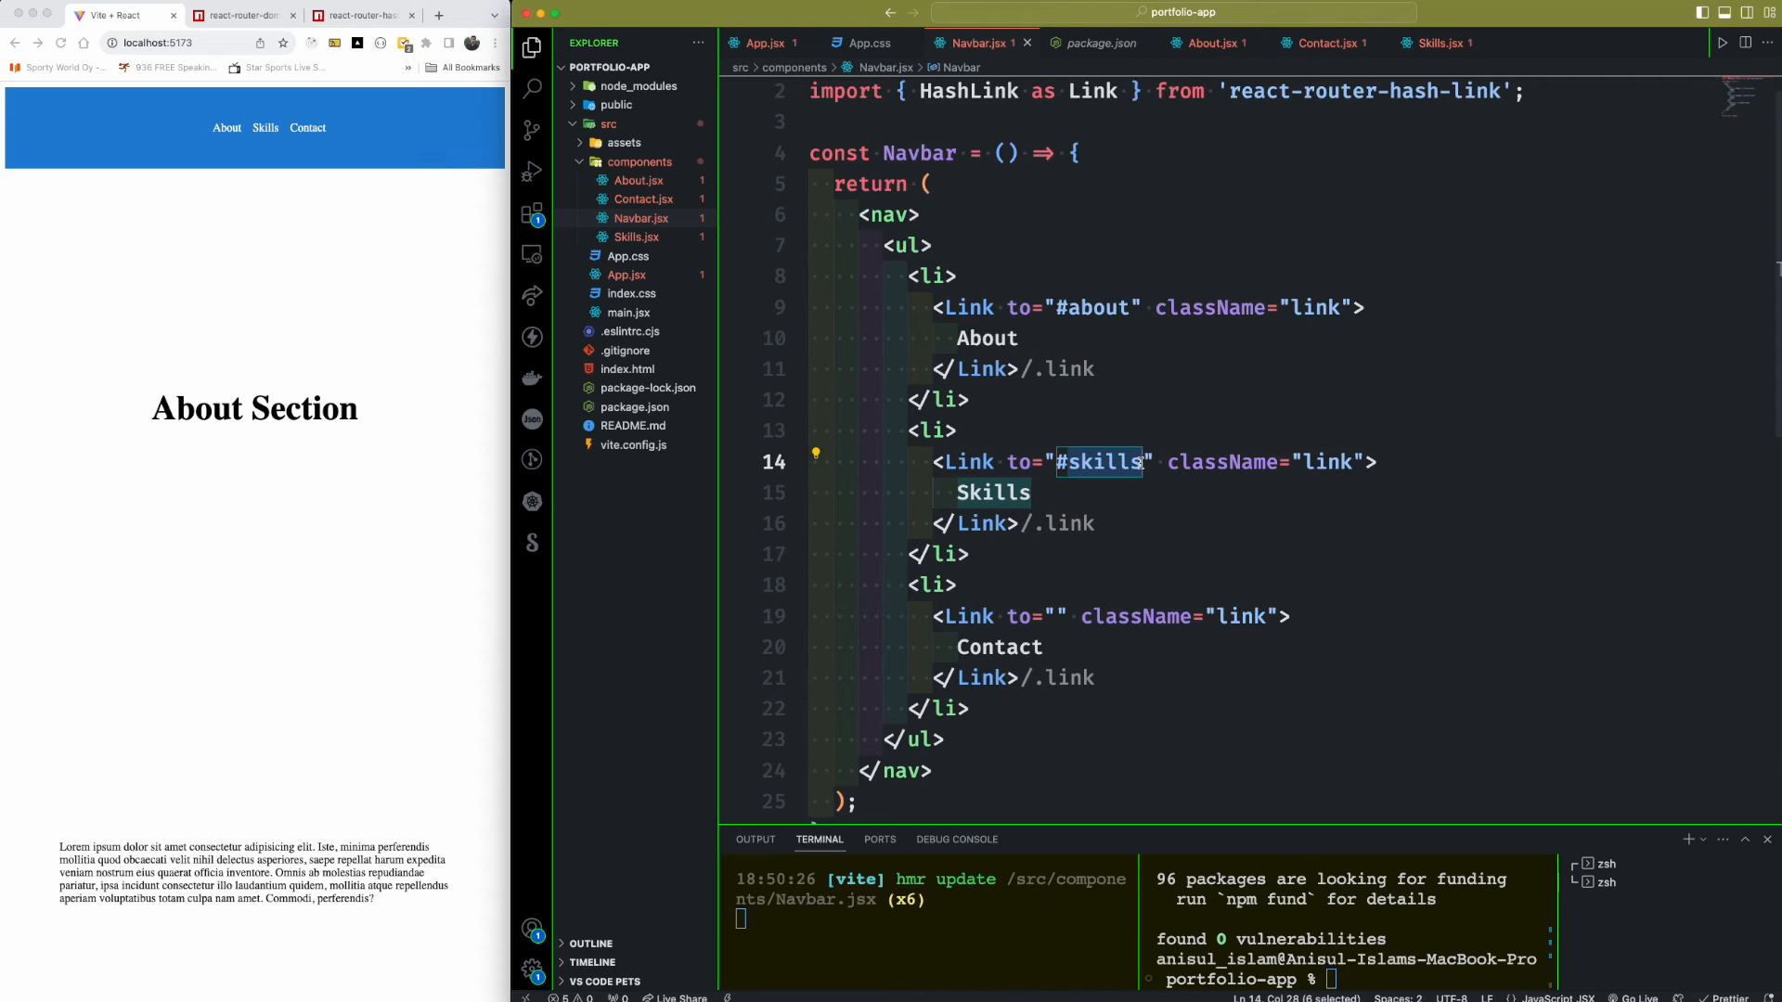
pyautogui.click(1438, 43)
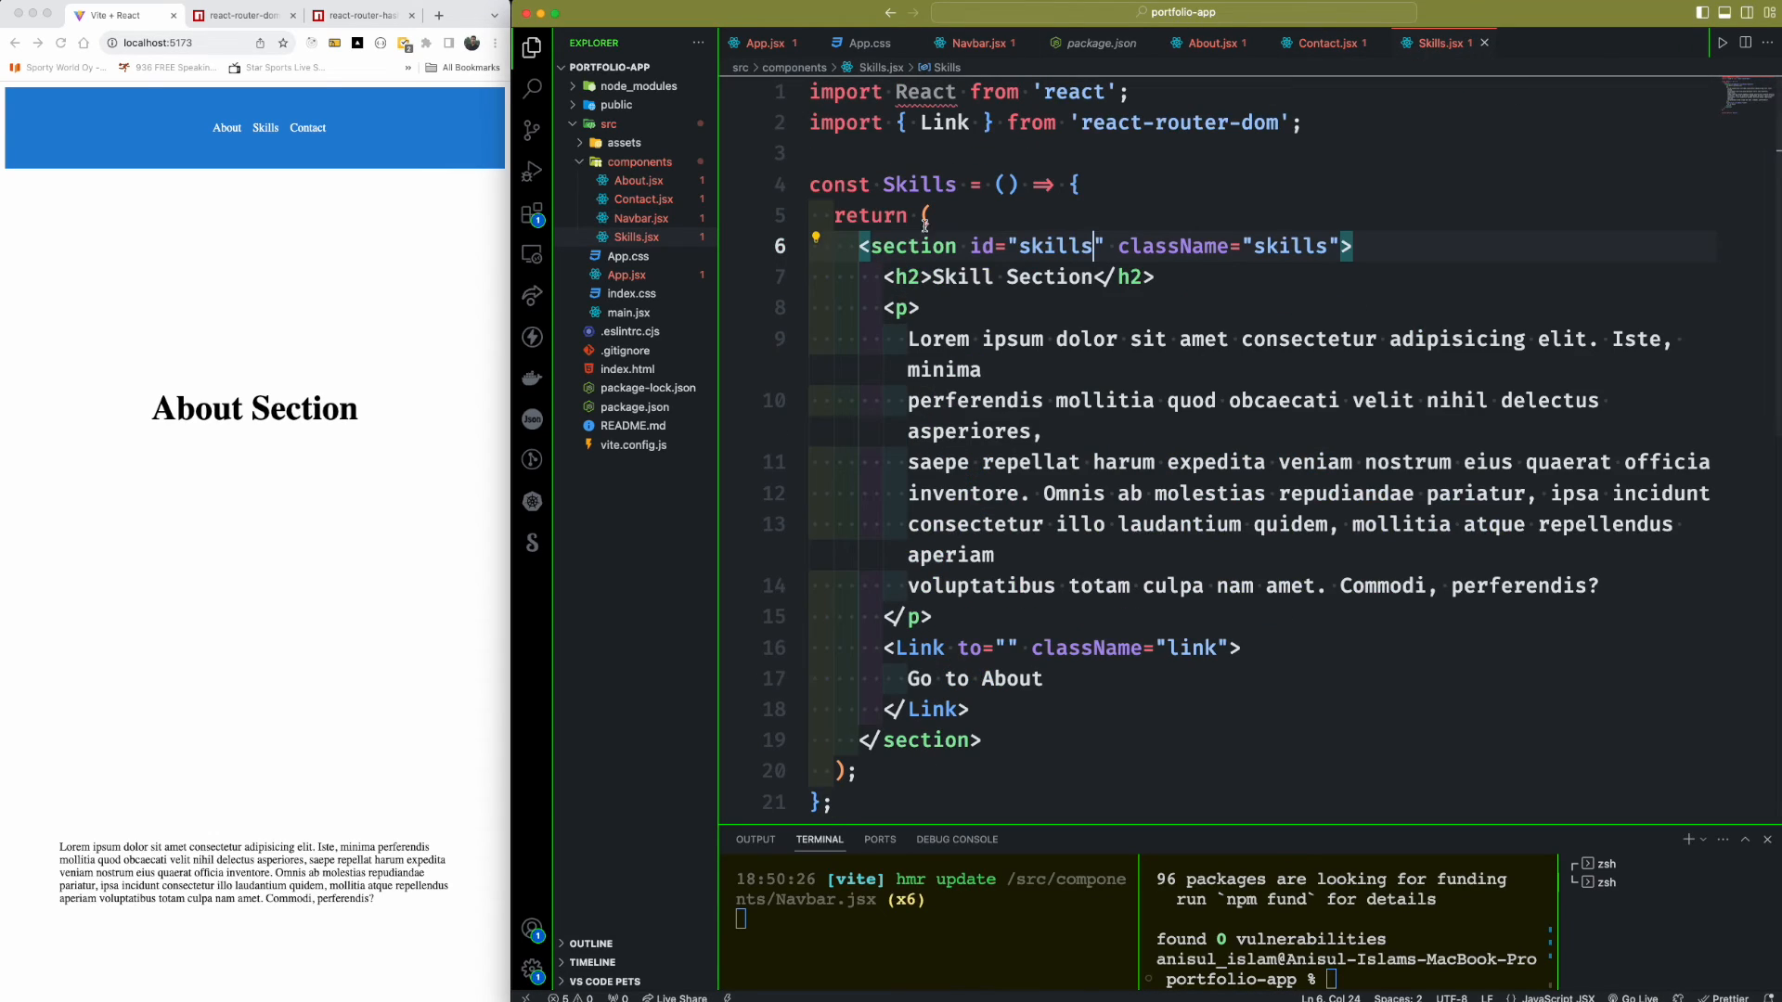
pyautogui.doubleClick(1052, 246)
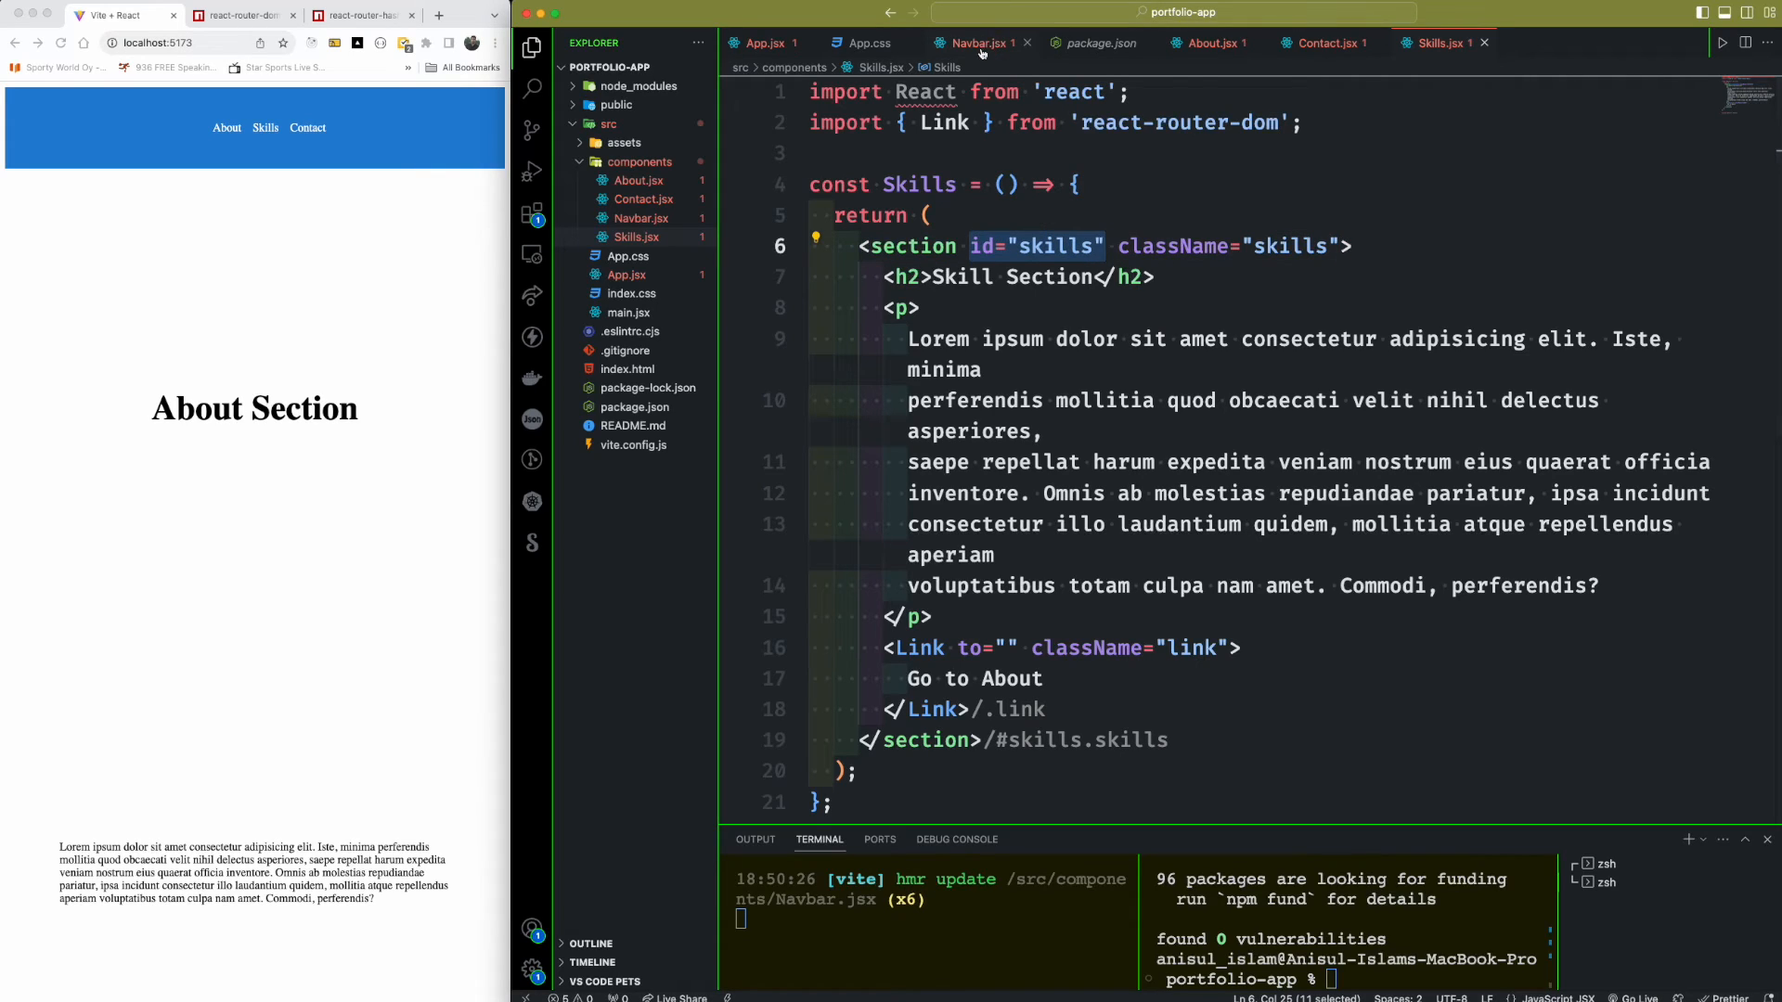
pyautogui.click(979, 42)
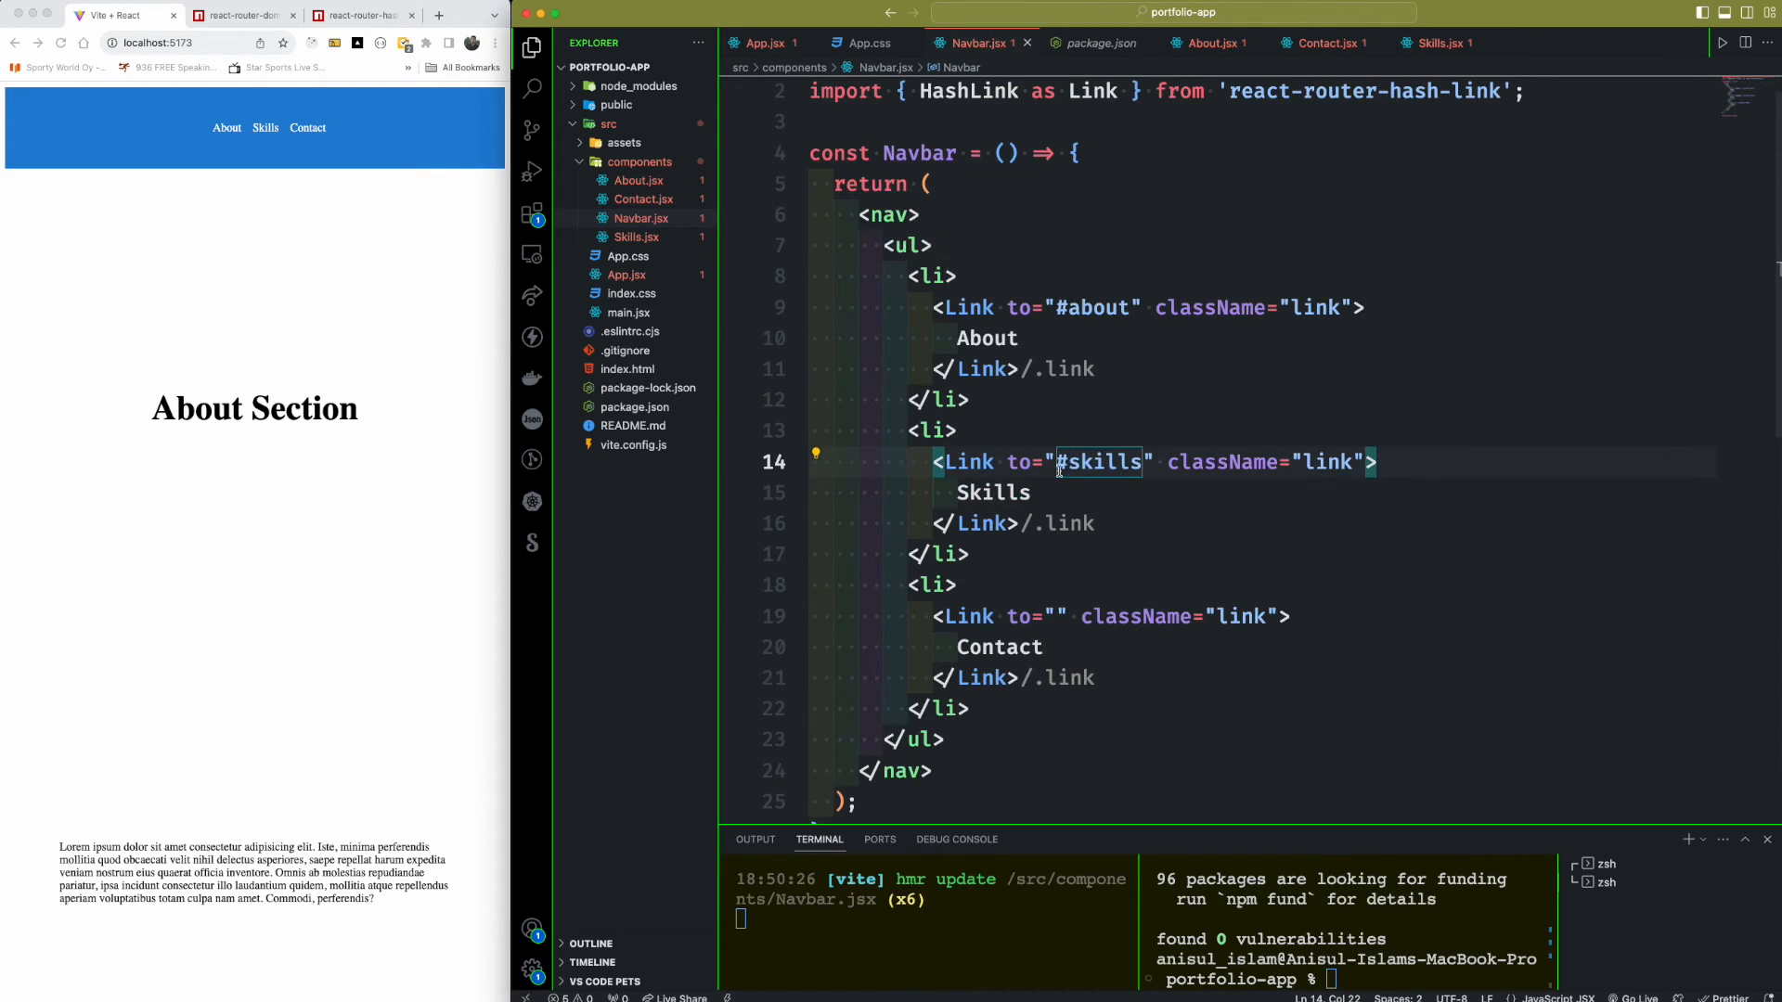
pyautogui.click(1058, 617)
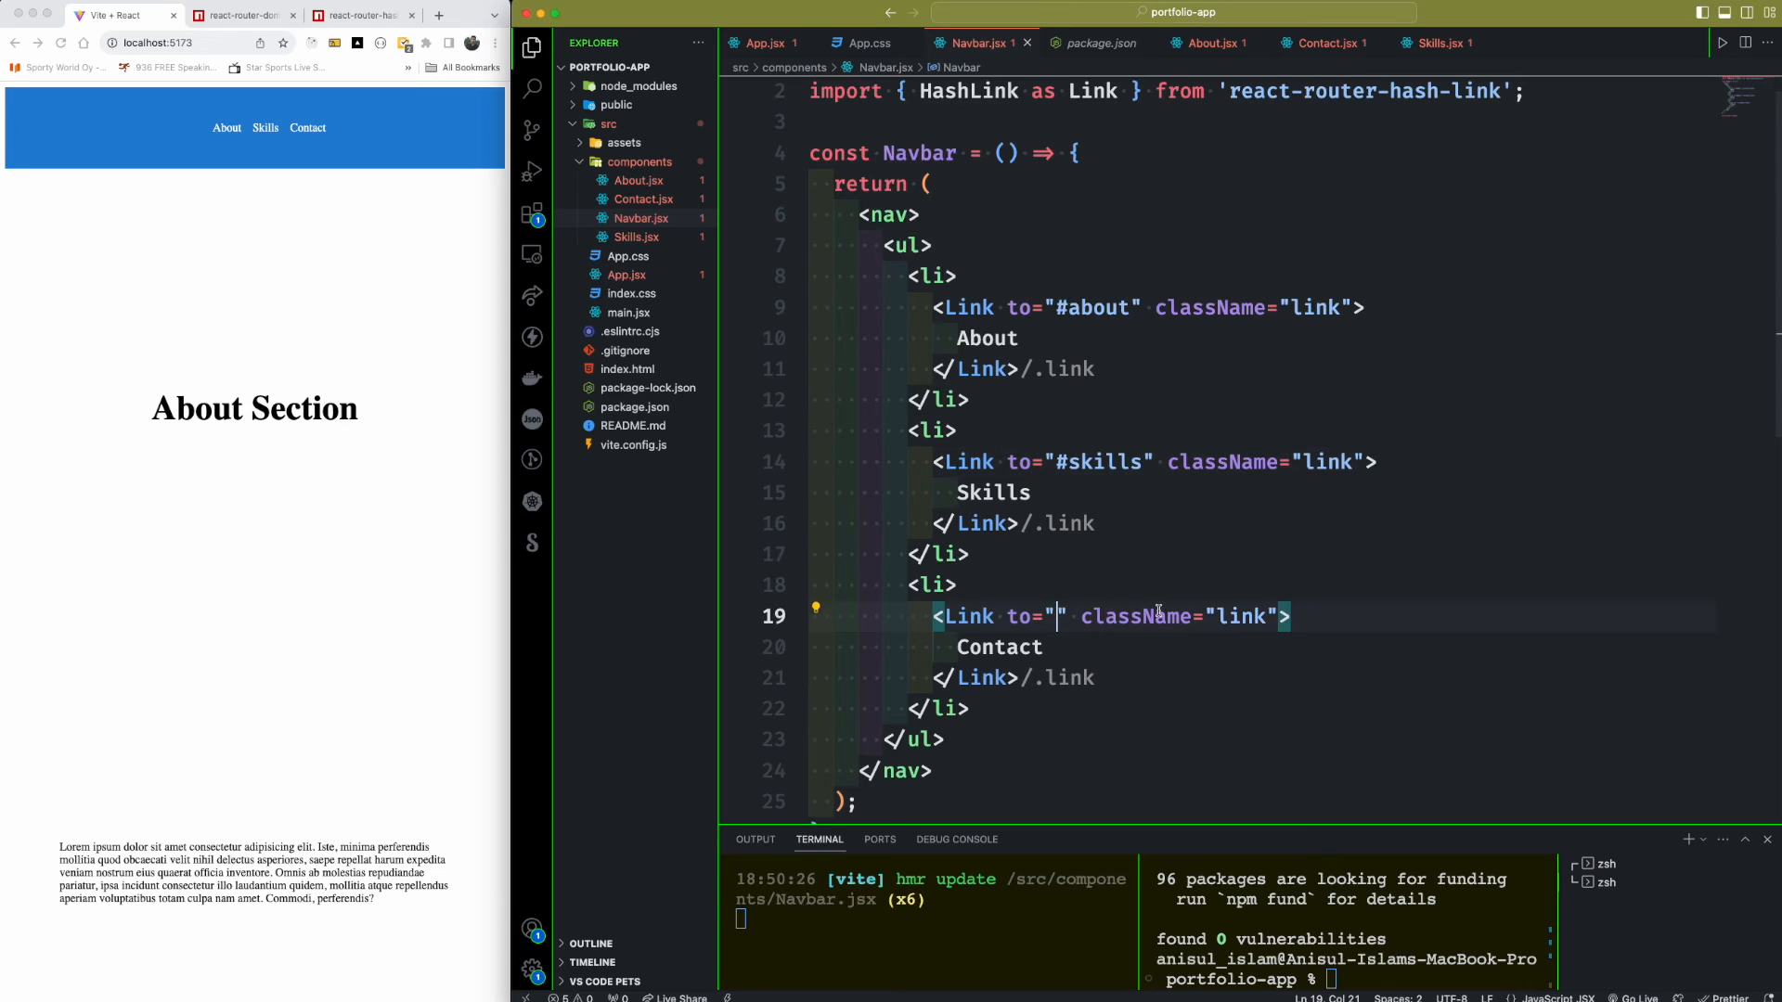
pyautogui.write('#')
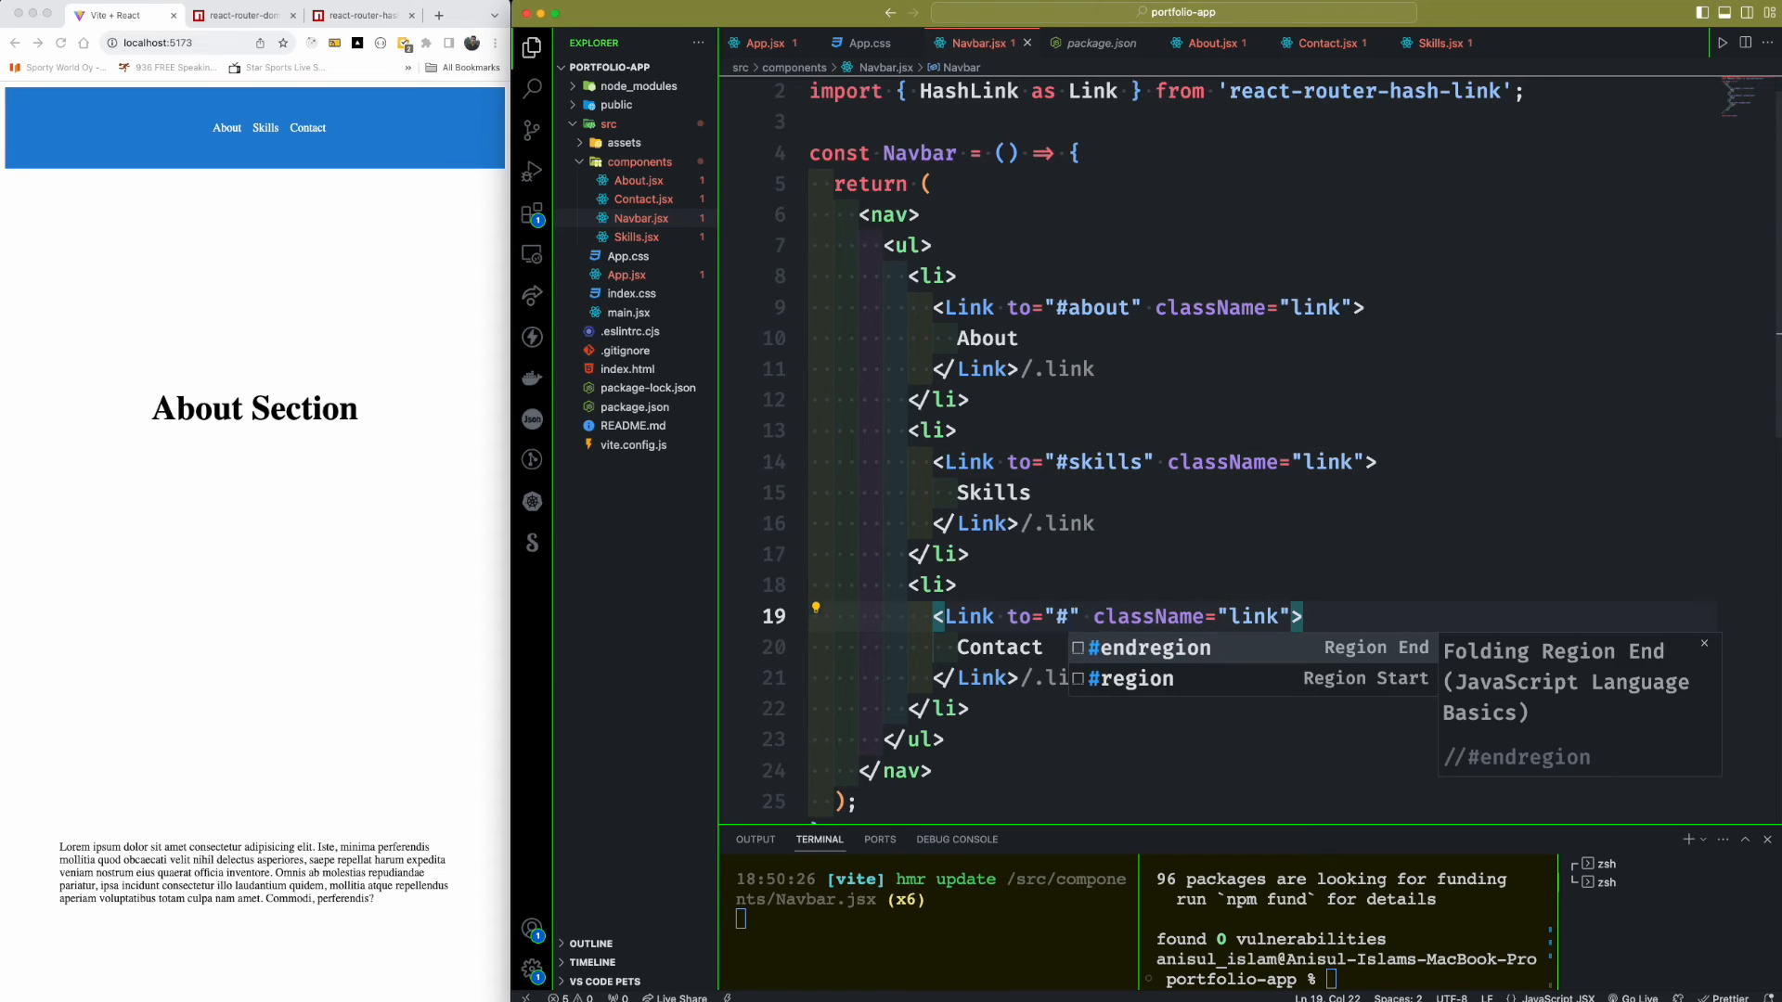
pyautogui.write('contact')
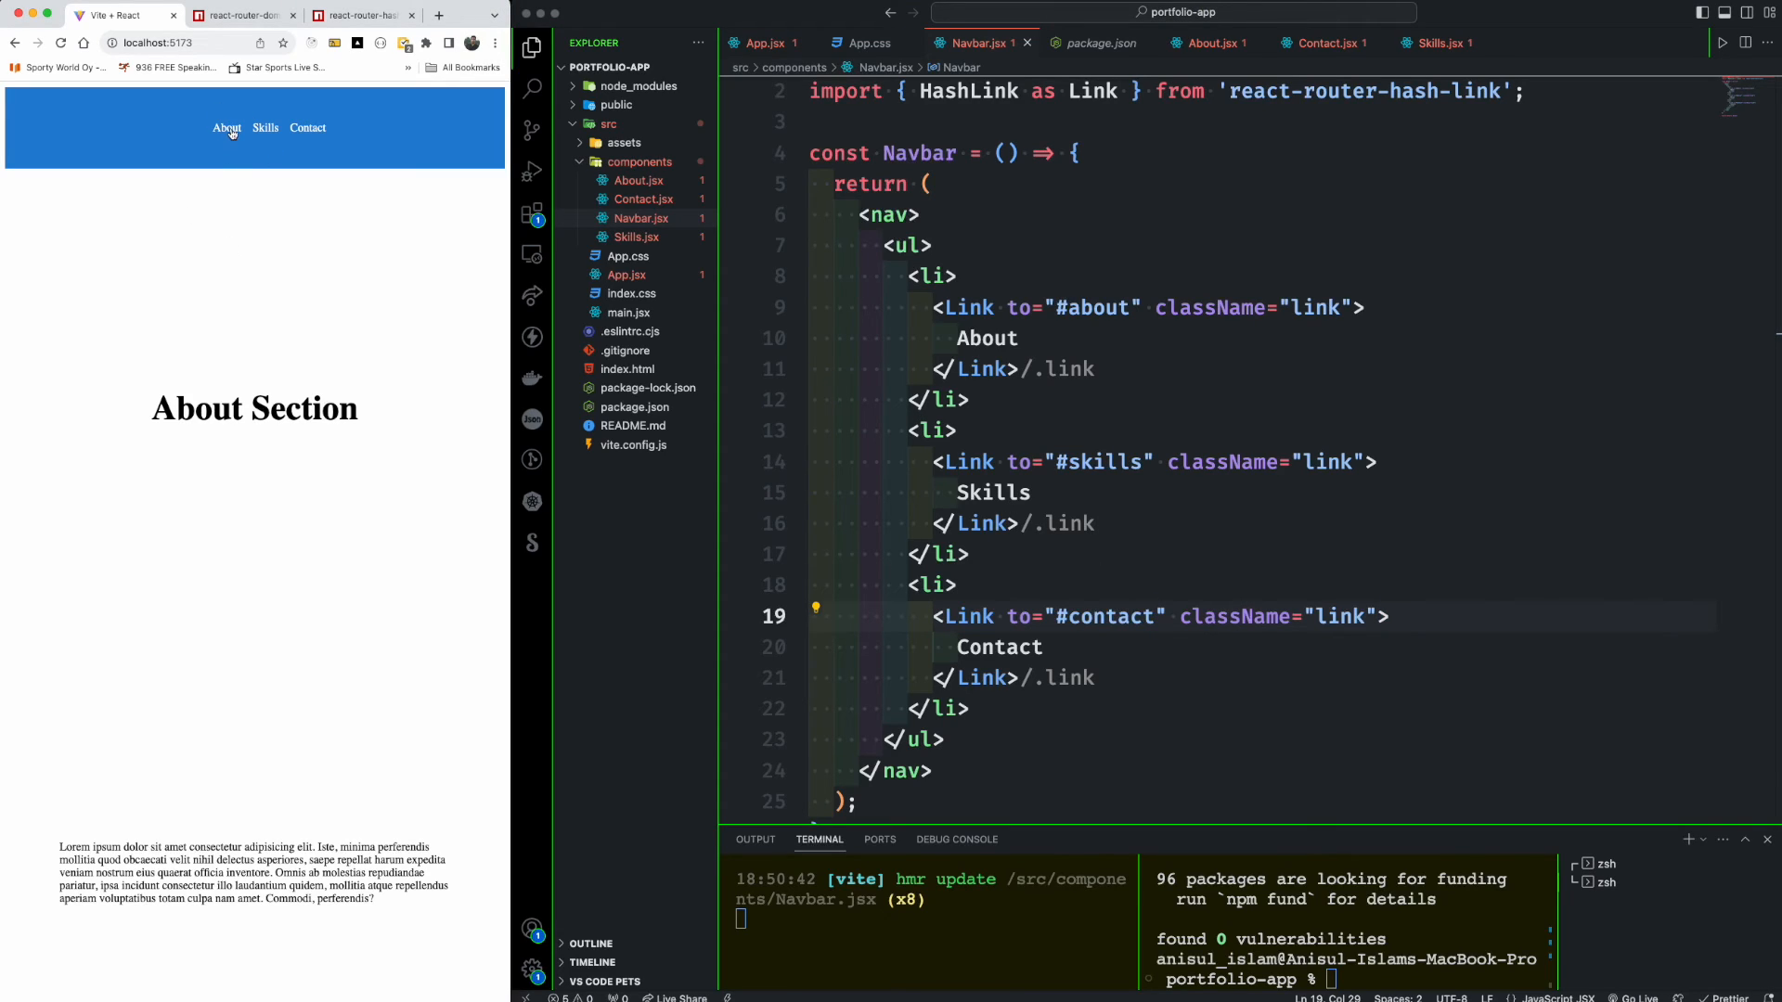
# - Jump the Chrome page to About, Skills and Contact via the navbar links
pyautogui.click(227, 128)
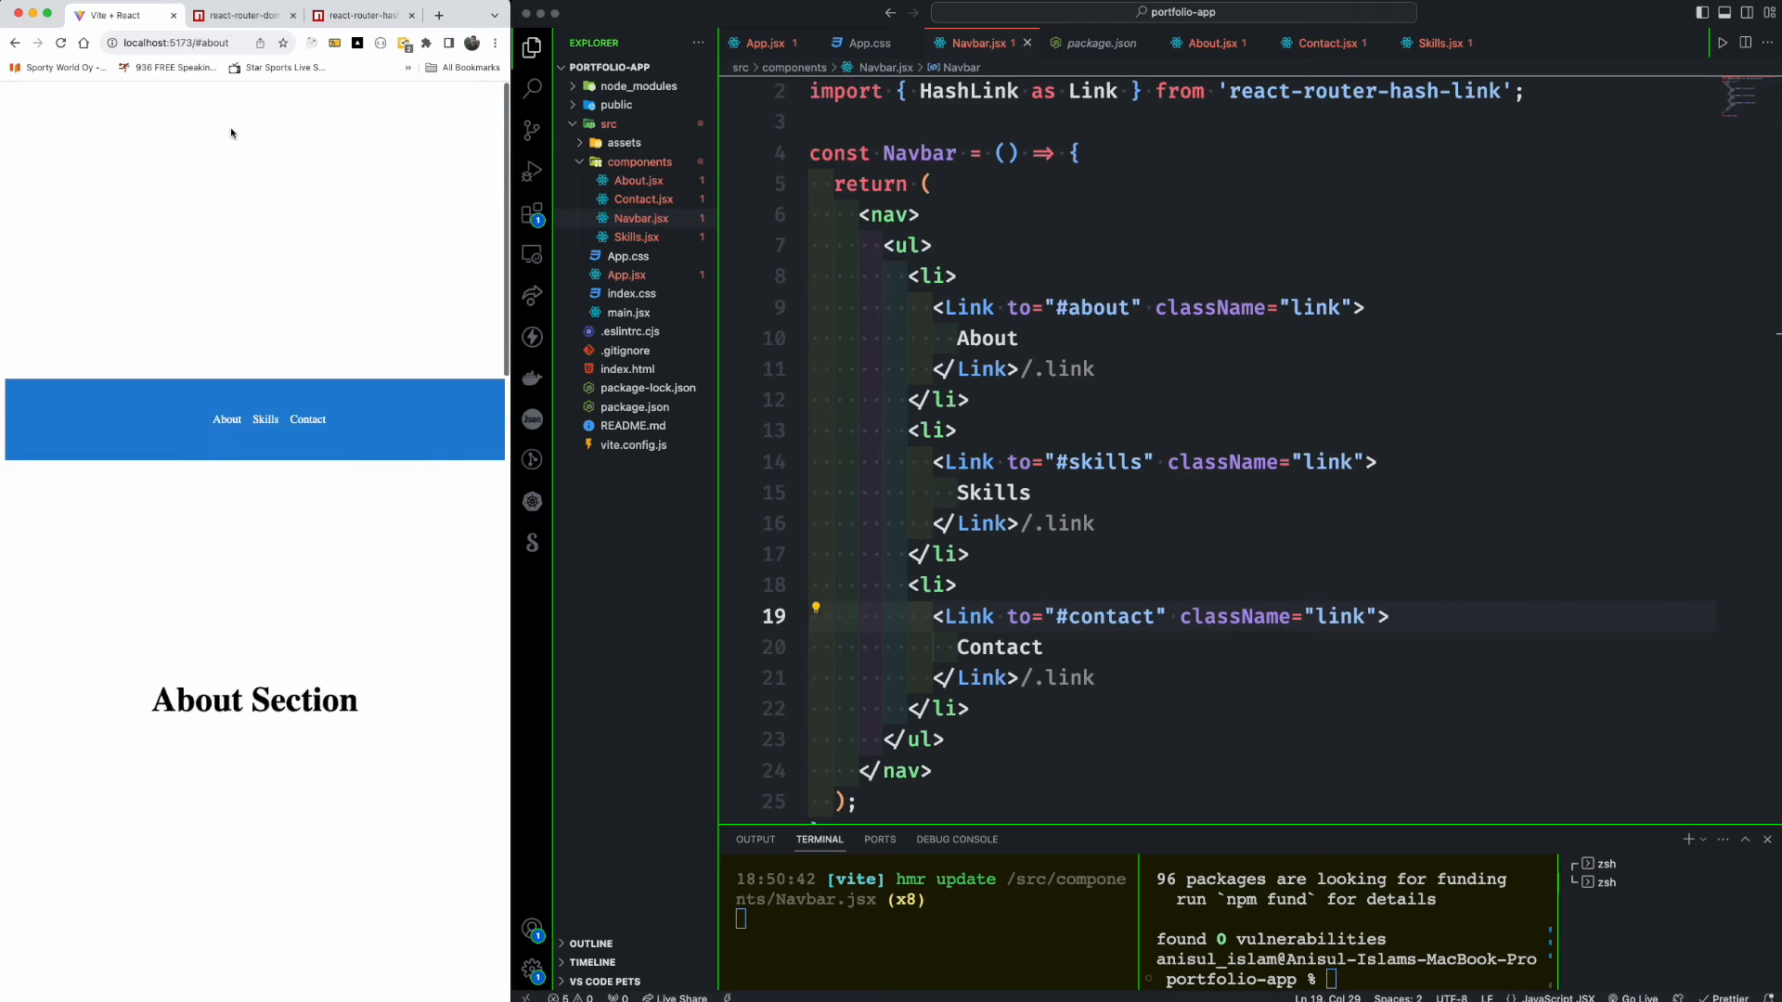
pyautogui.click(265, 419)
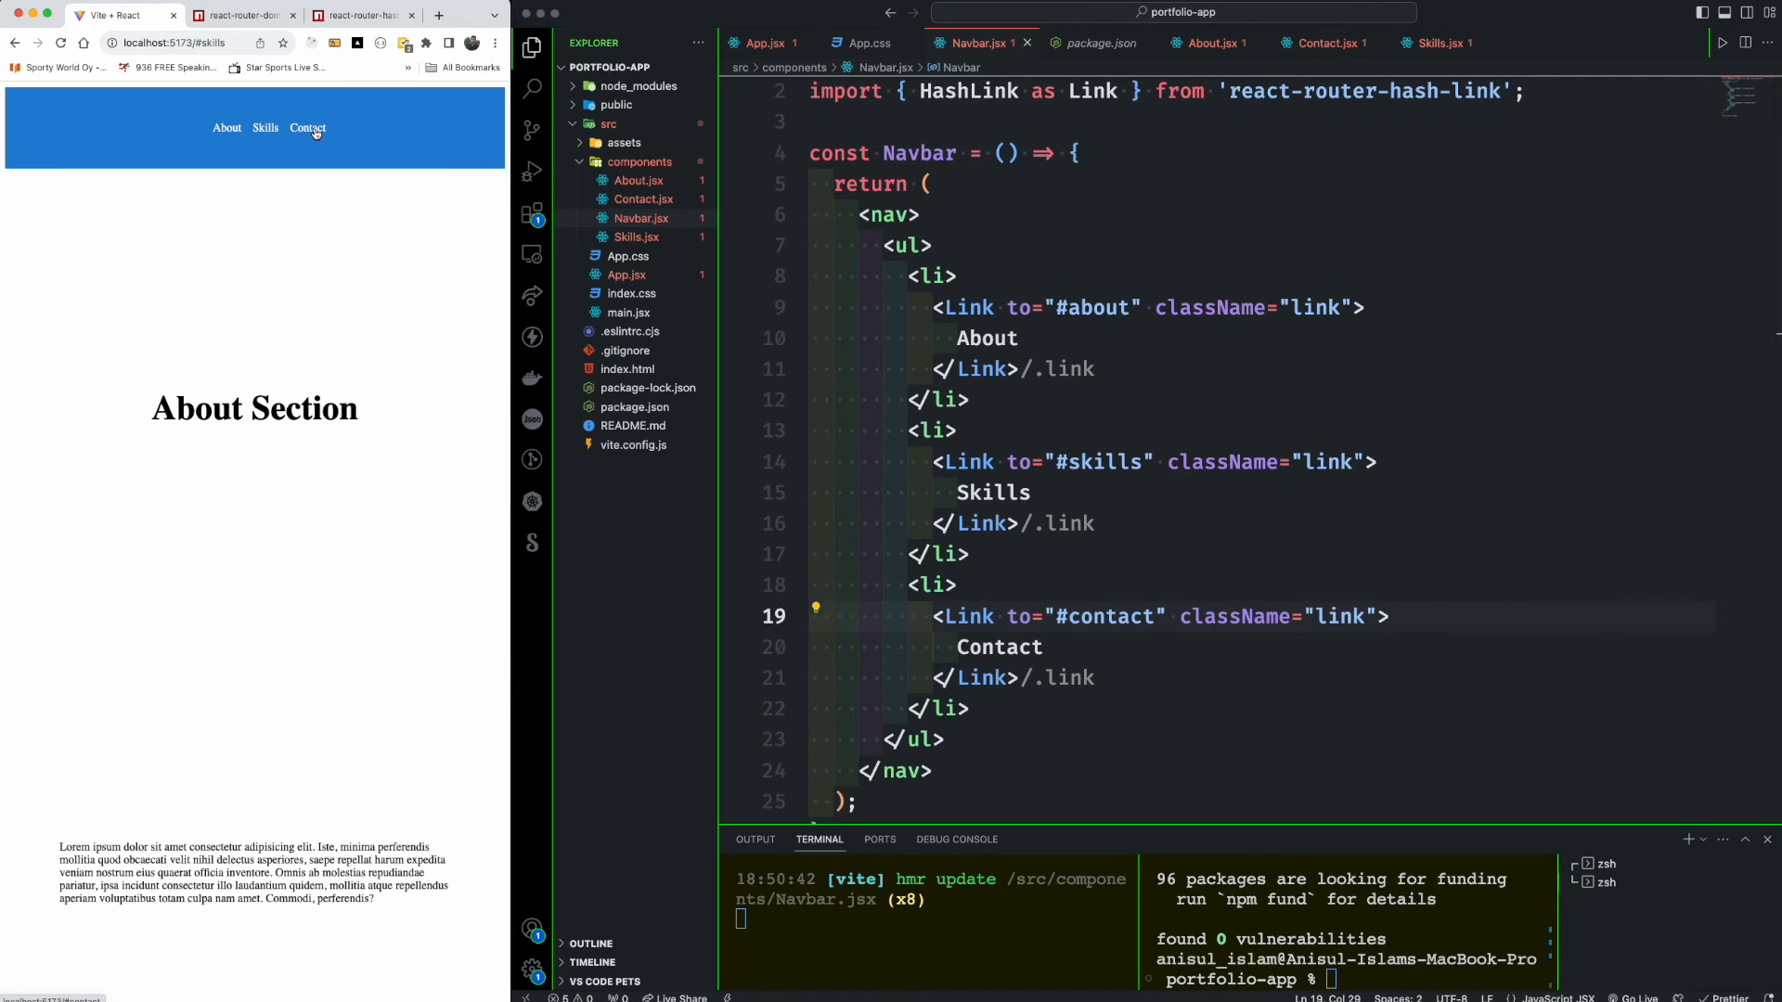
pyautogui.click(308, 128)
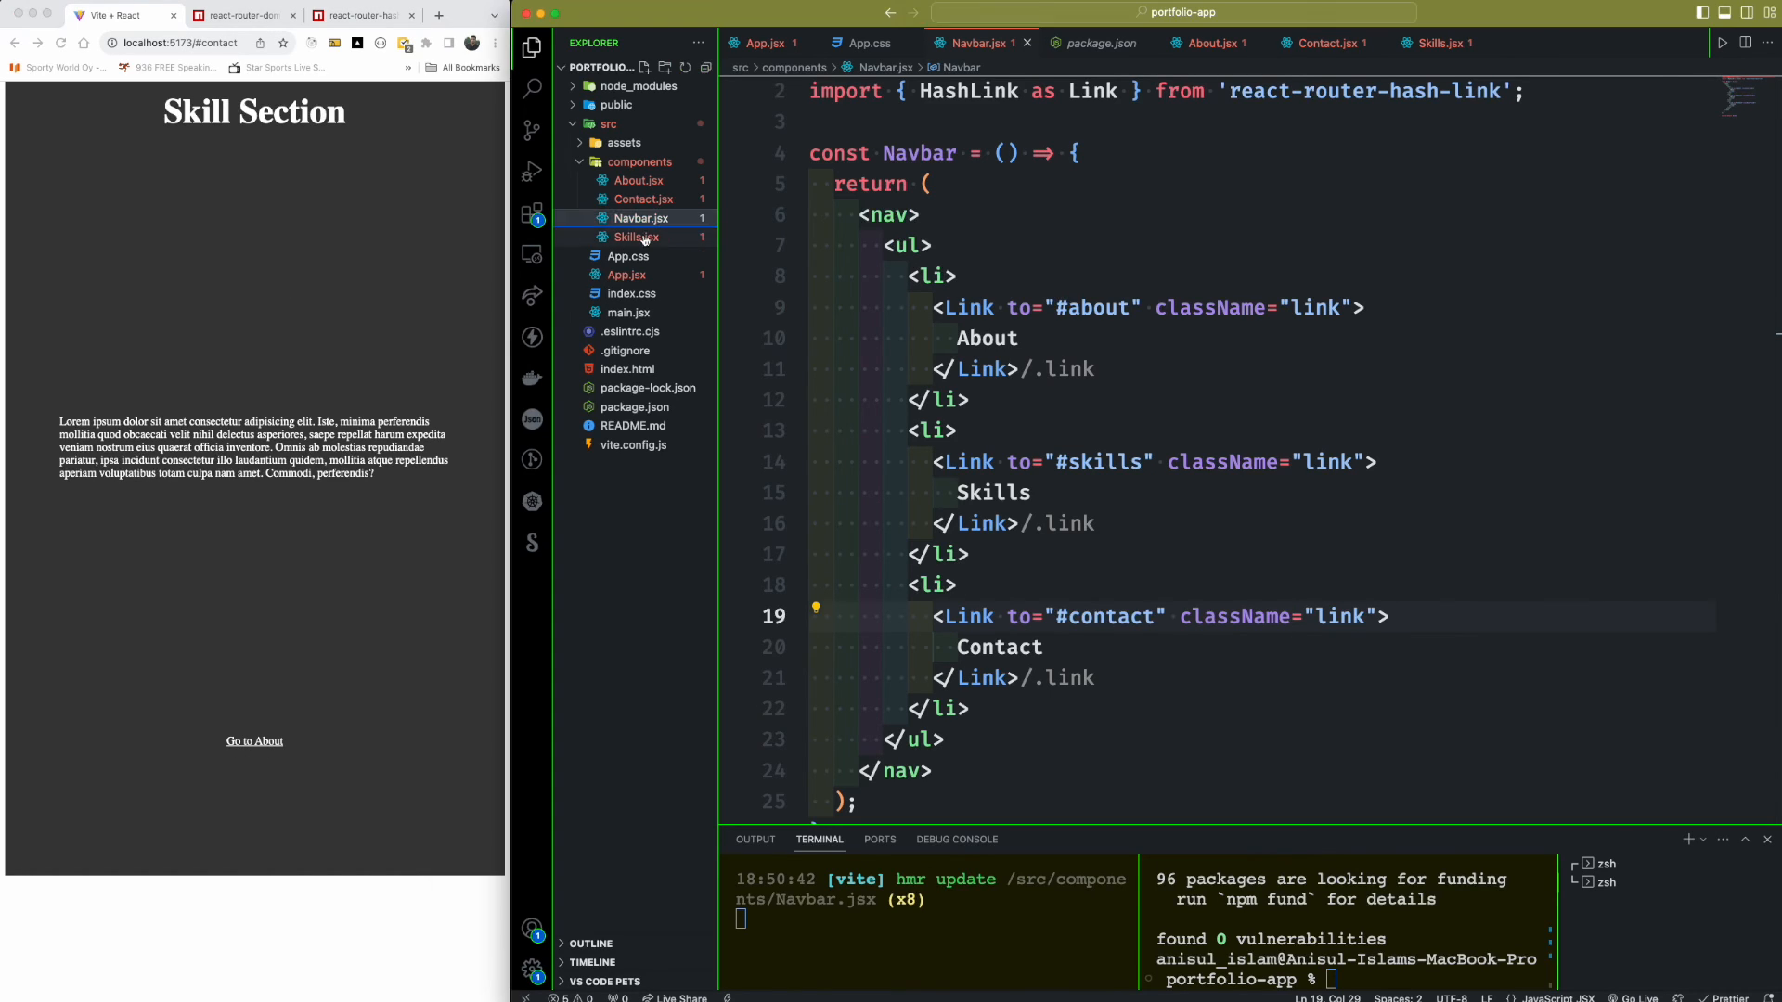
# - Set the Skills Go to About link's to attribute to #about and test it in the browser
pyautogui.click(632, 237)
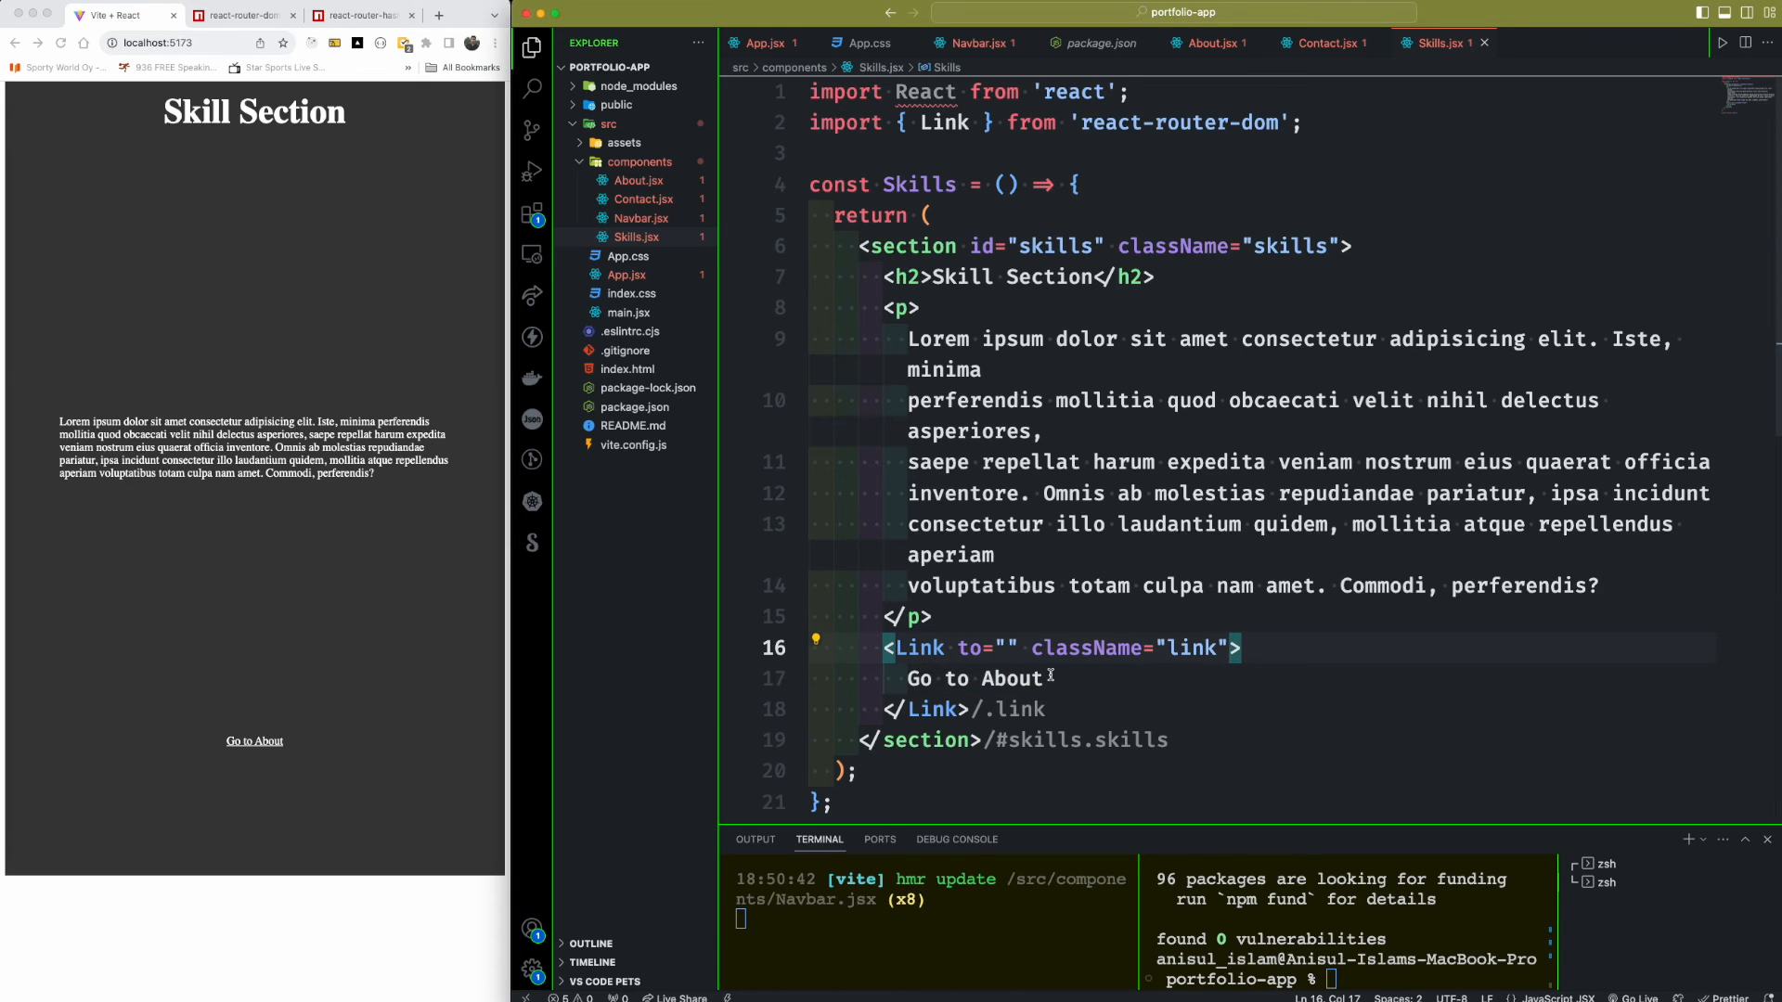
pyautogui.write('#about')
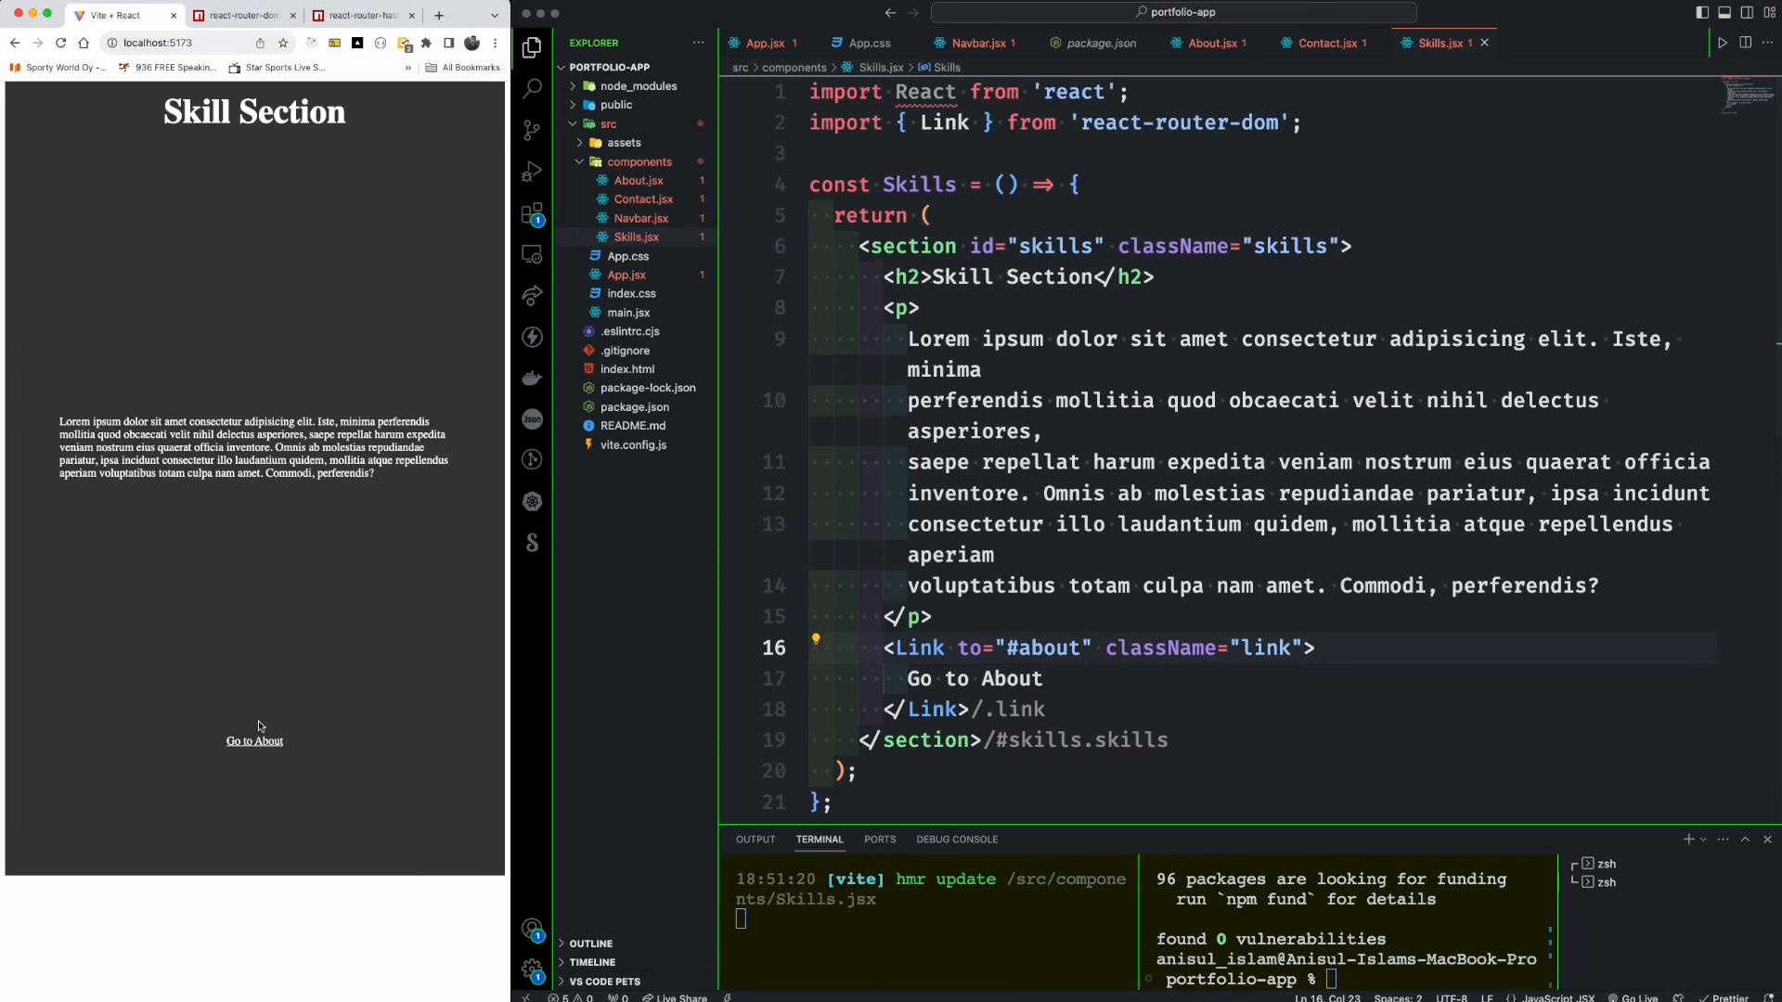
pyautogui.click(254, 740)
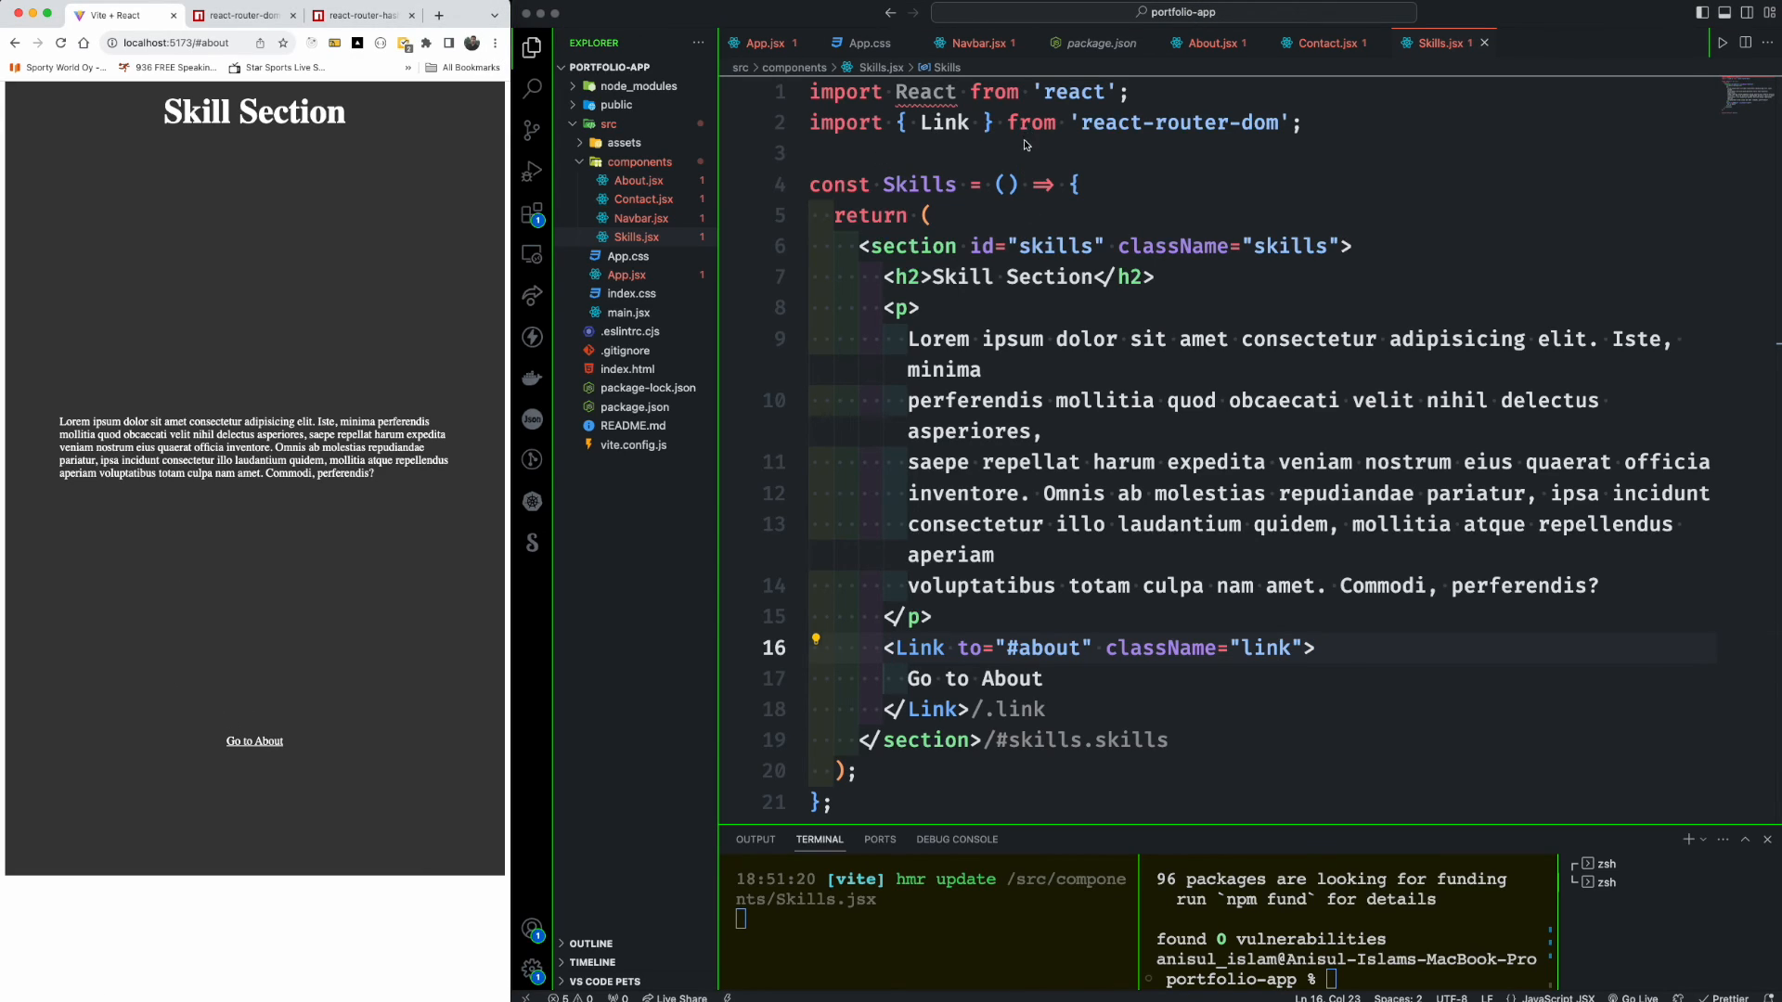
pyautogui.click(361, 14)
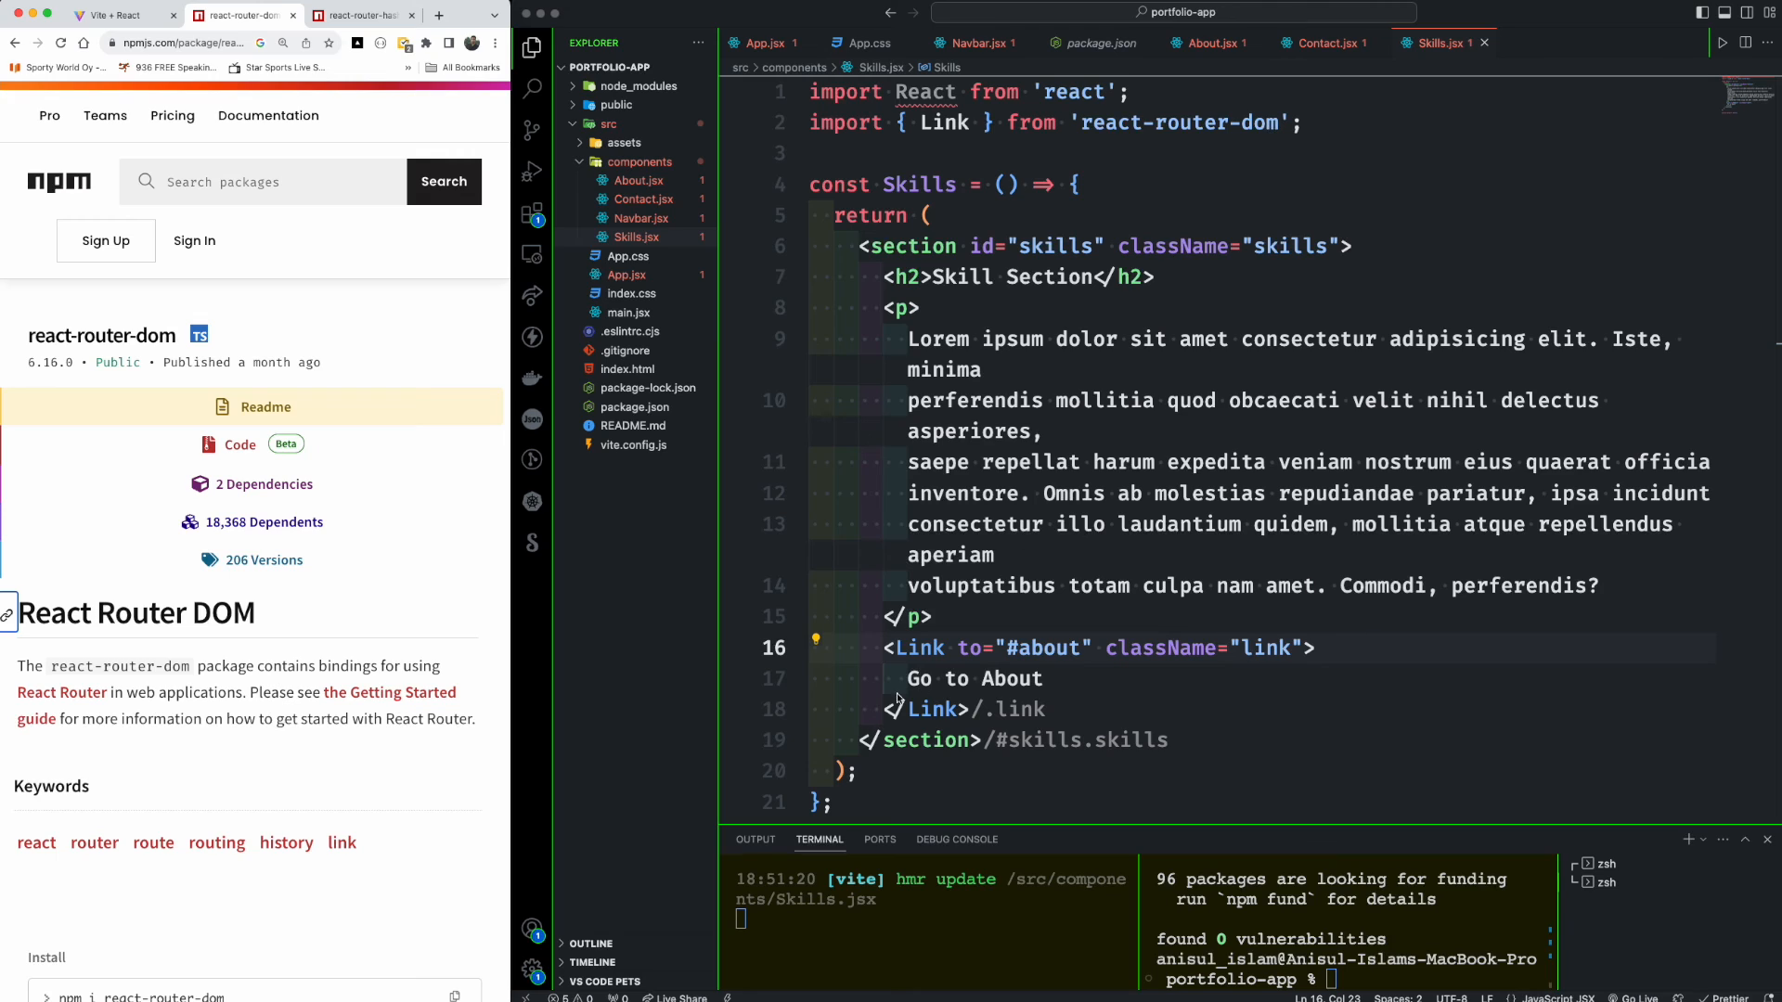
# - Swap Skills.jsx's import to import { HashLink as Link } from 'react-router-hash-link'
pyautogui.write('Hash')
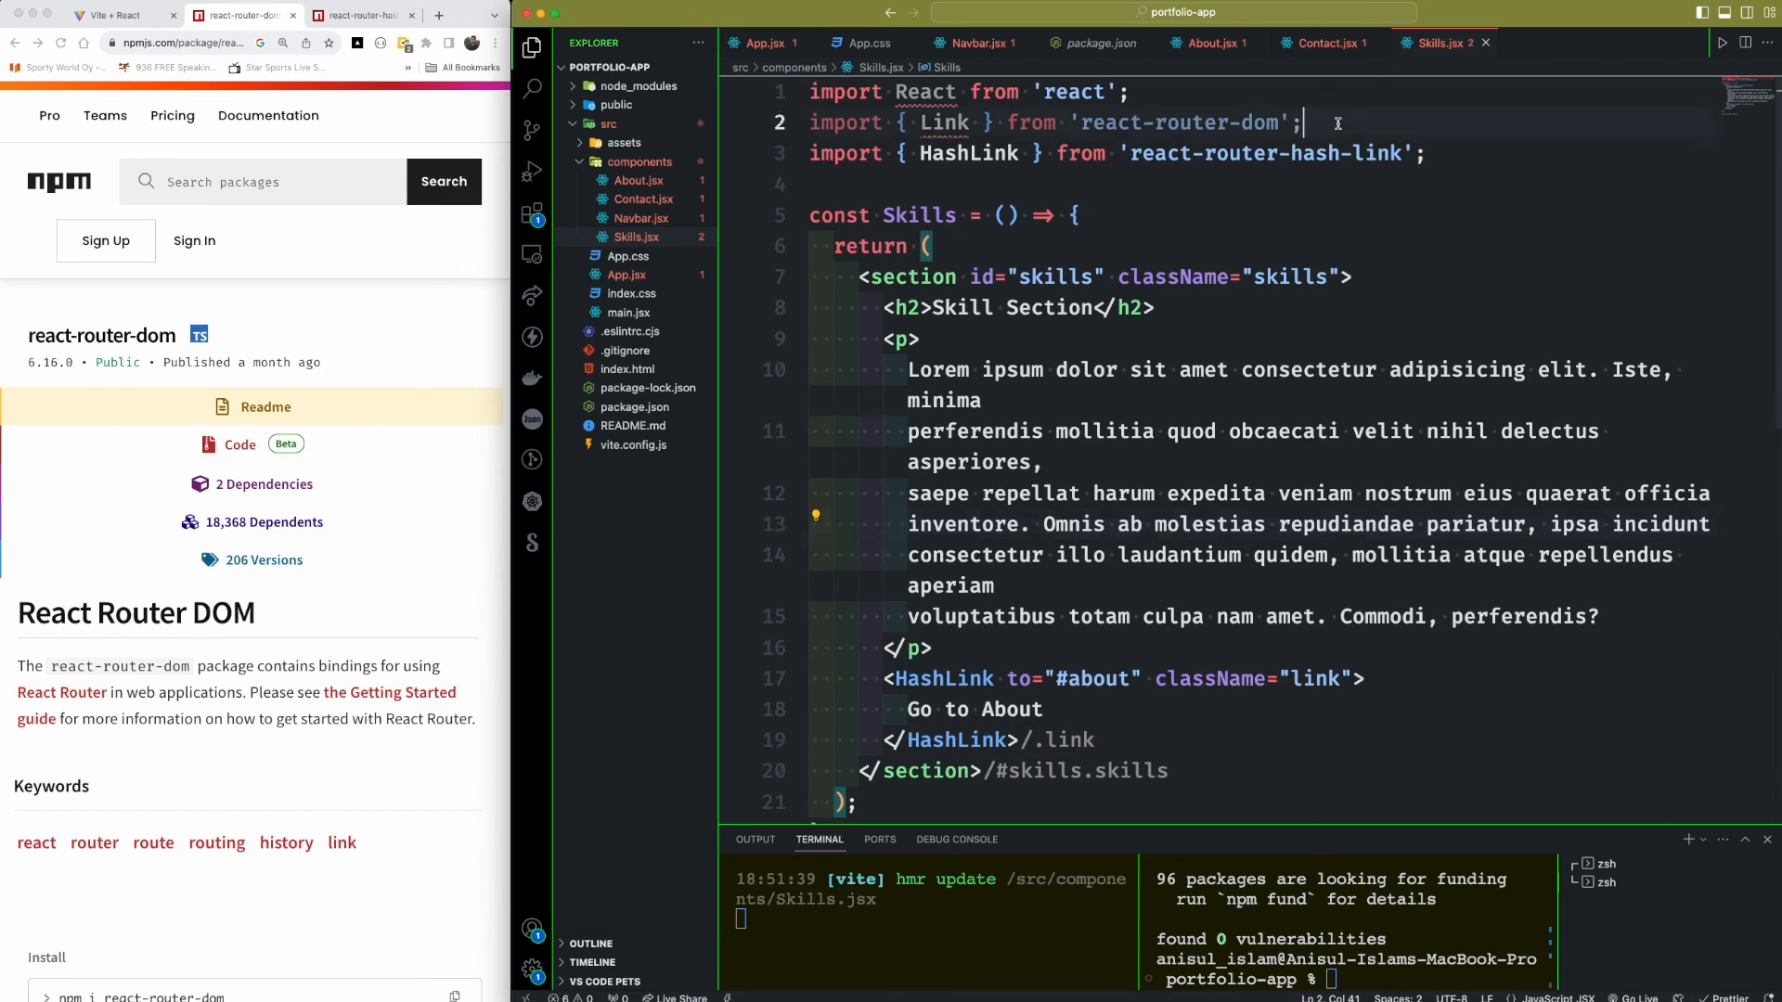
pyautogui.press('Backspace')
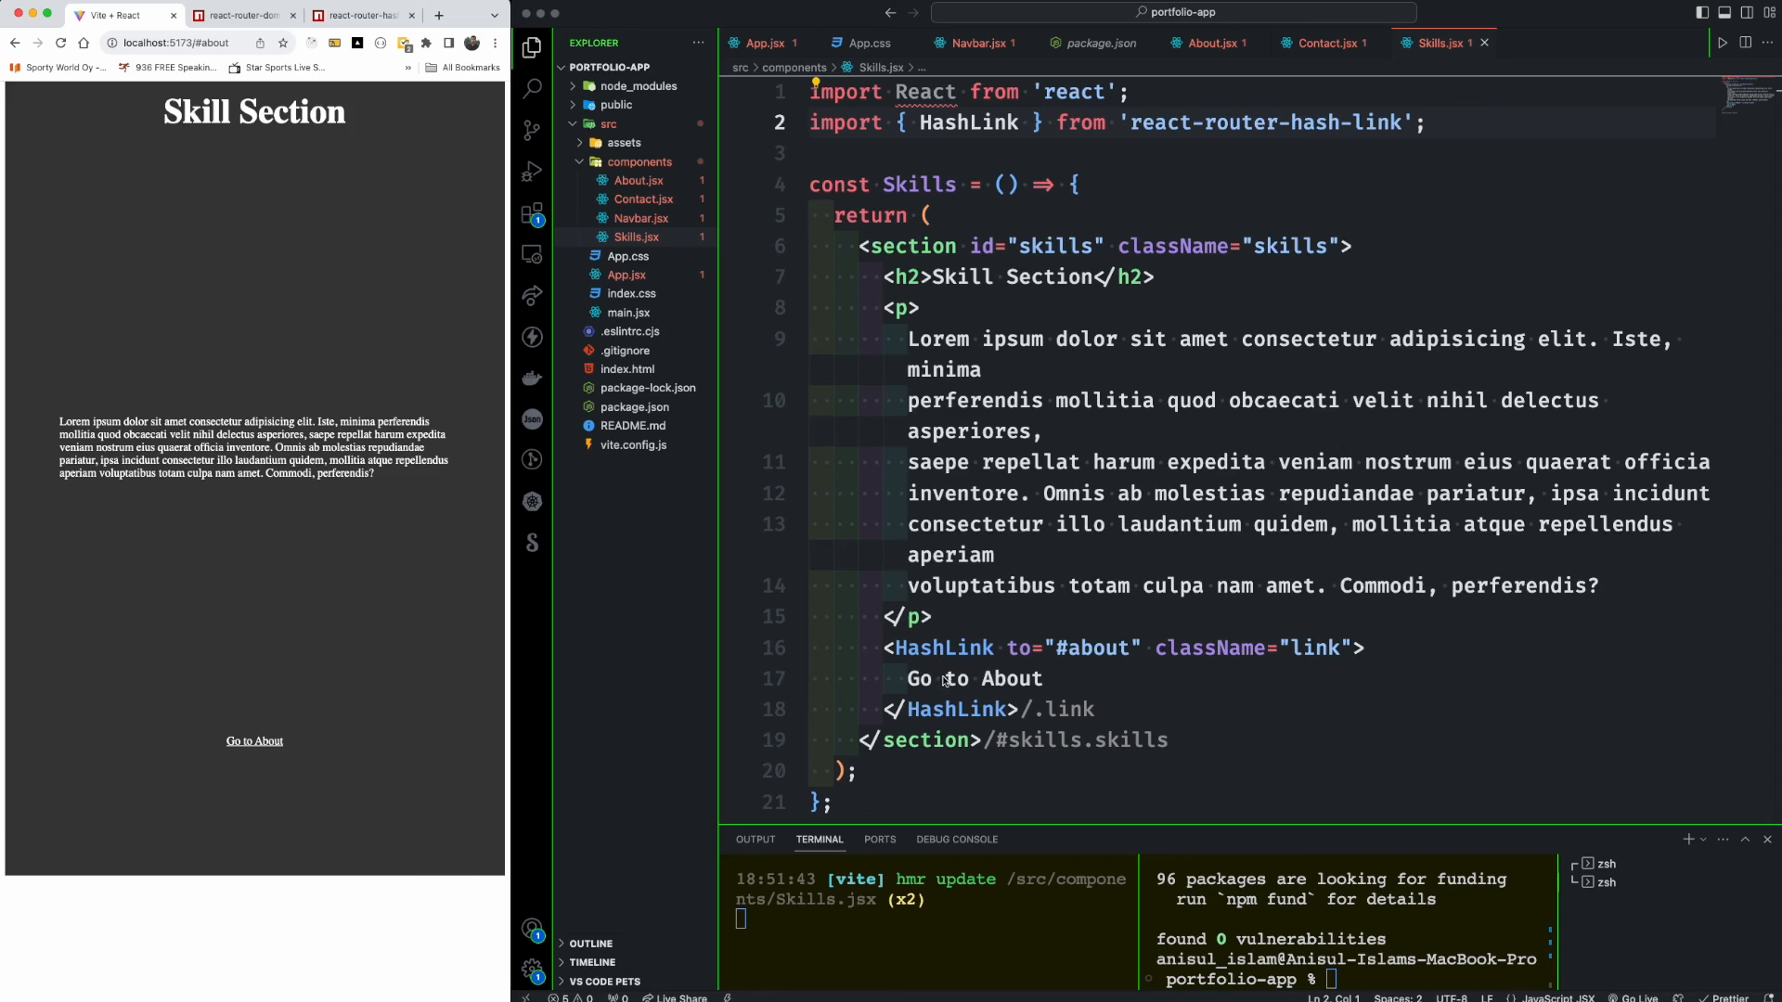
pyautogui.doubleClick(945, 647)
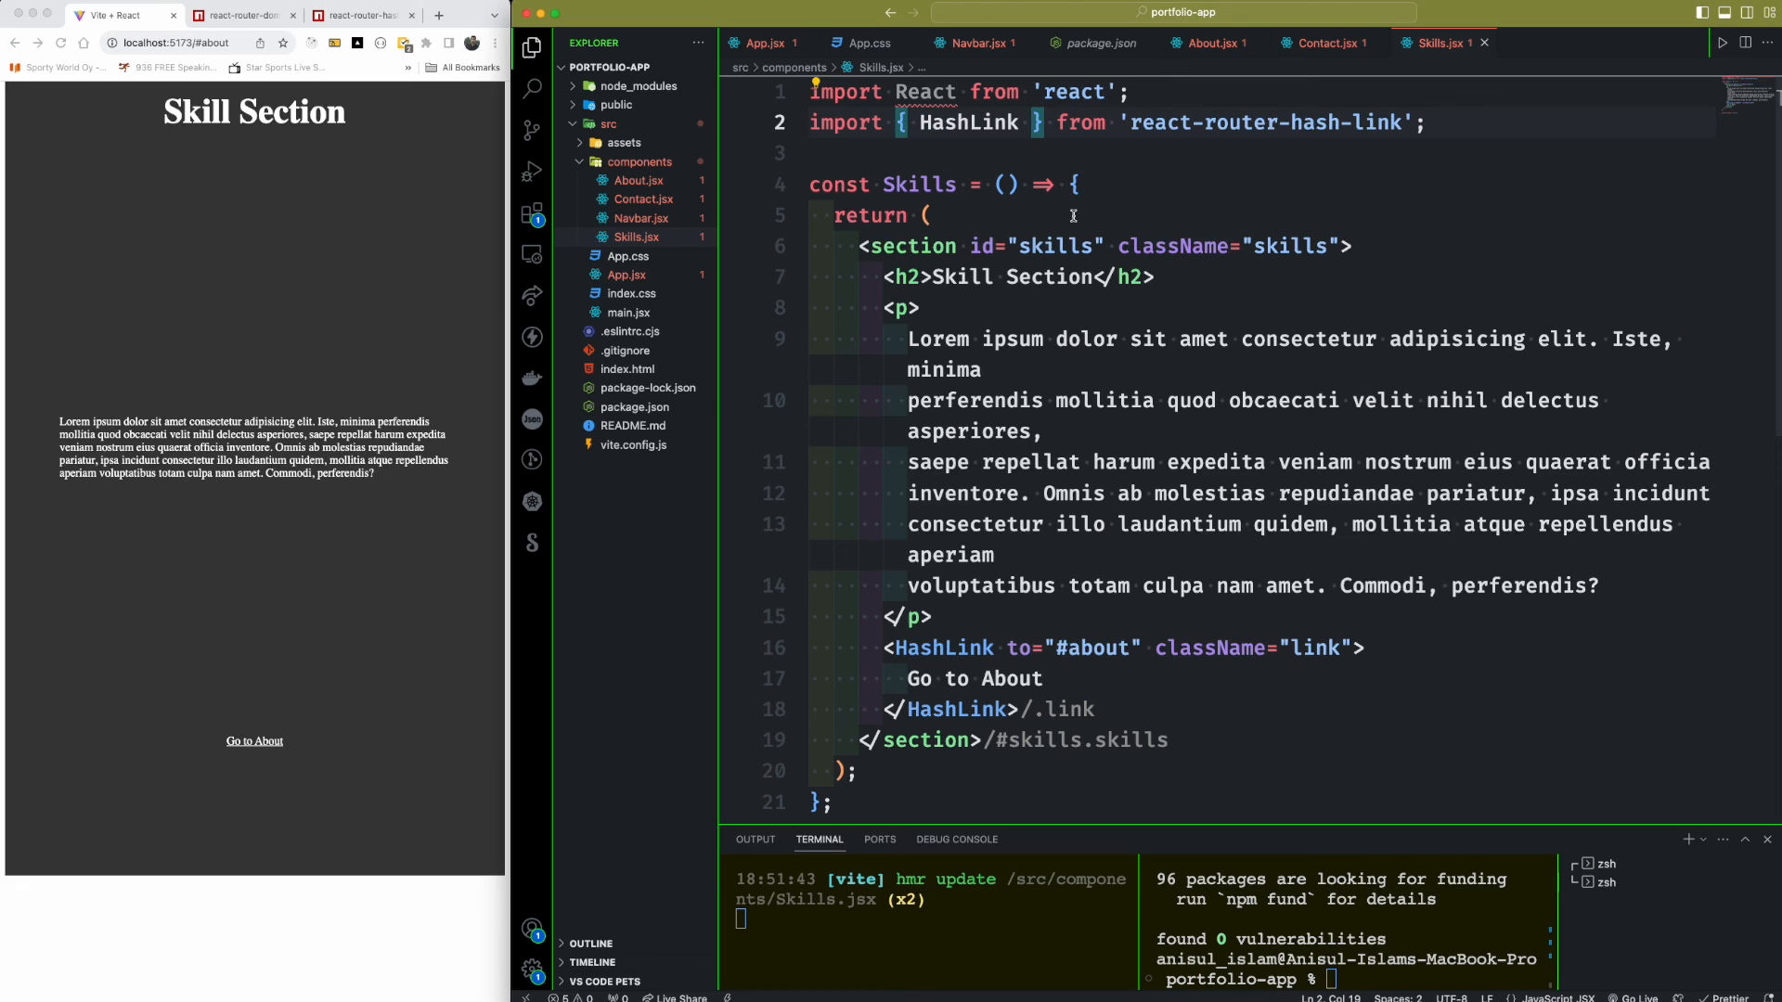
pyautogui.write('as Link')
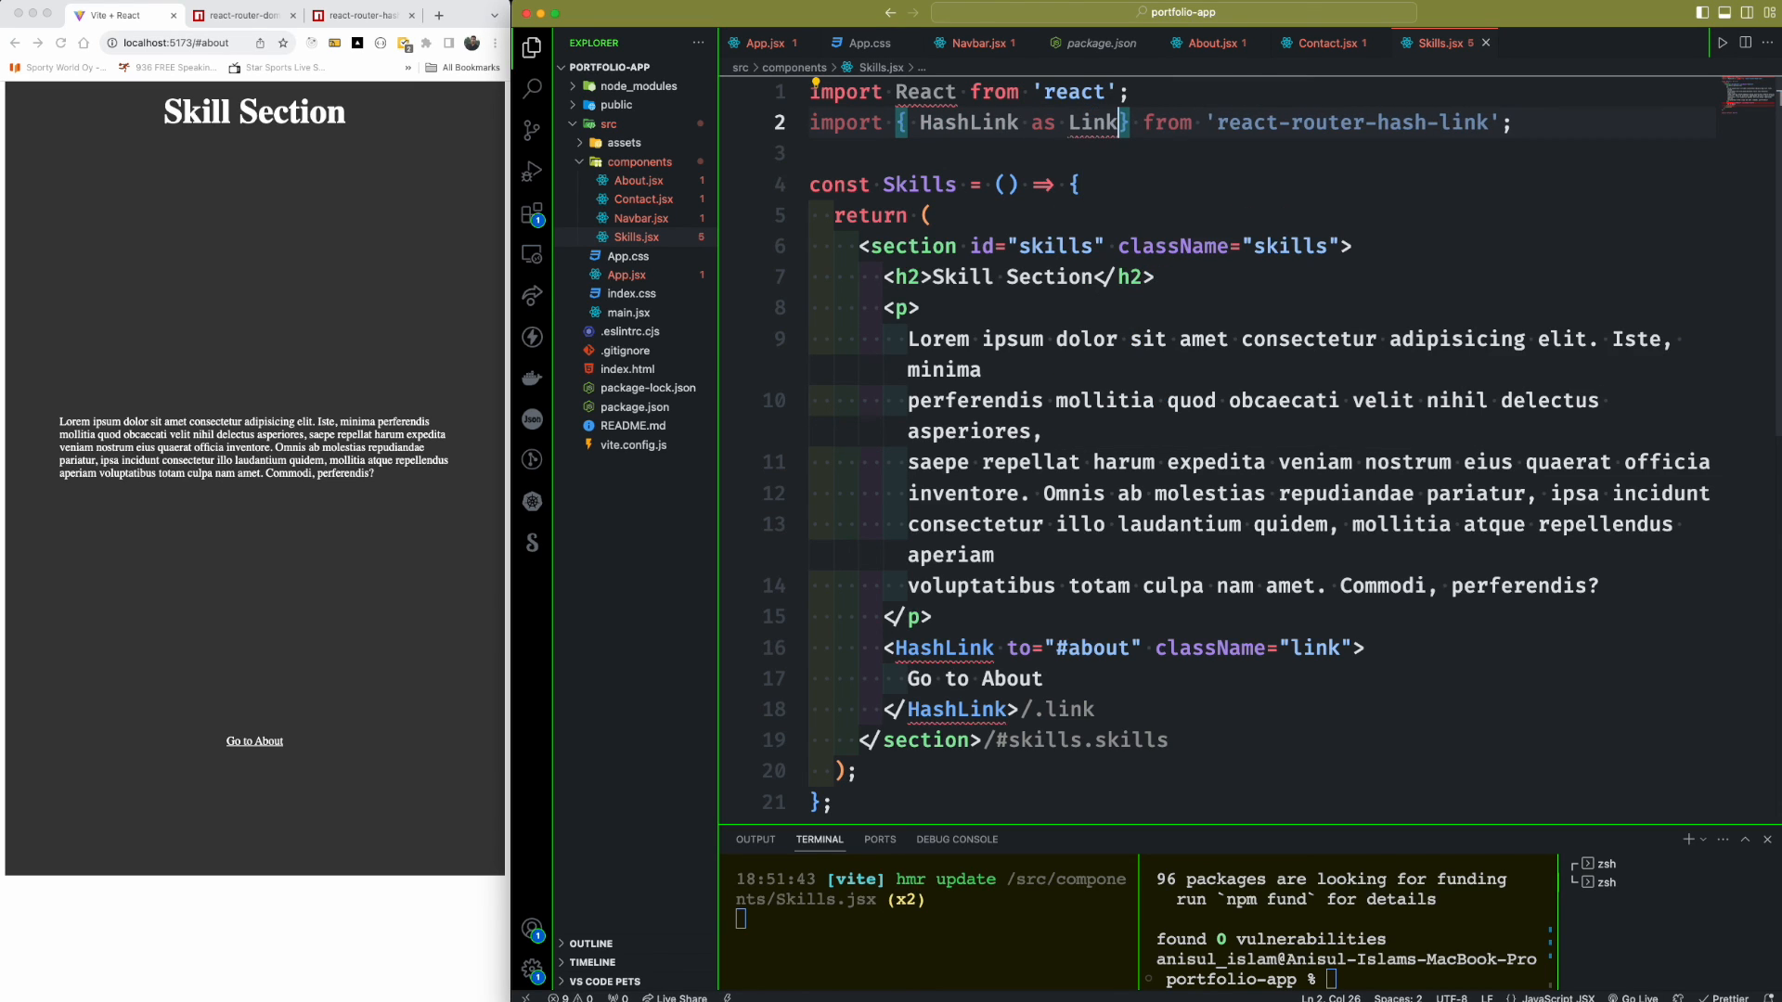
pyautogui.write('Li')
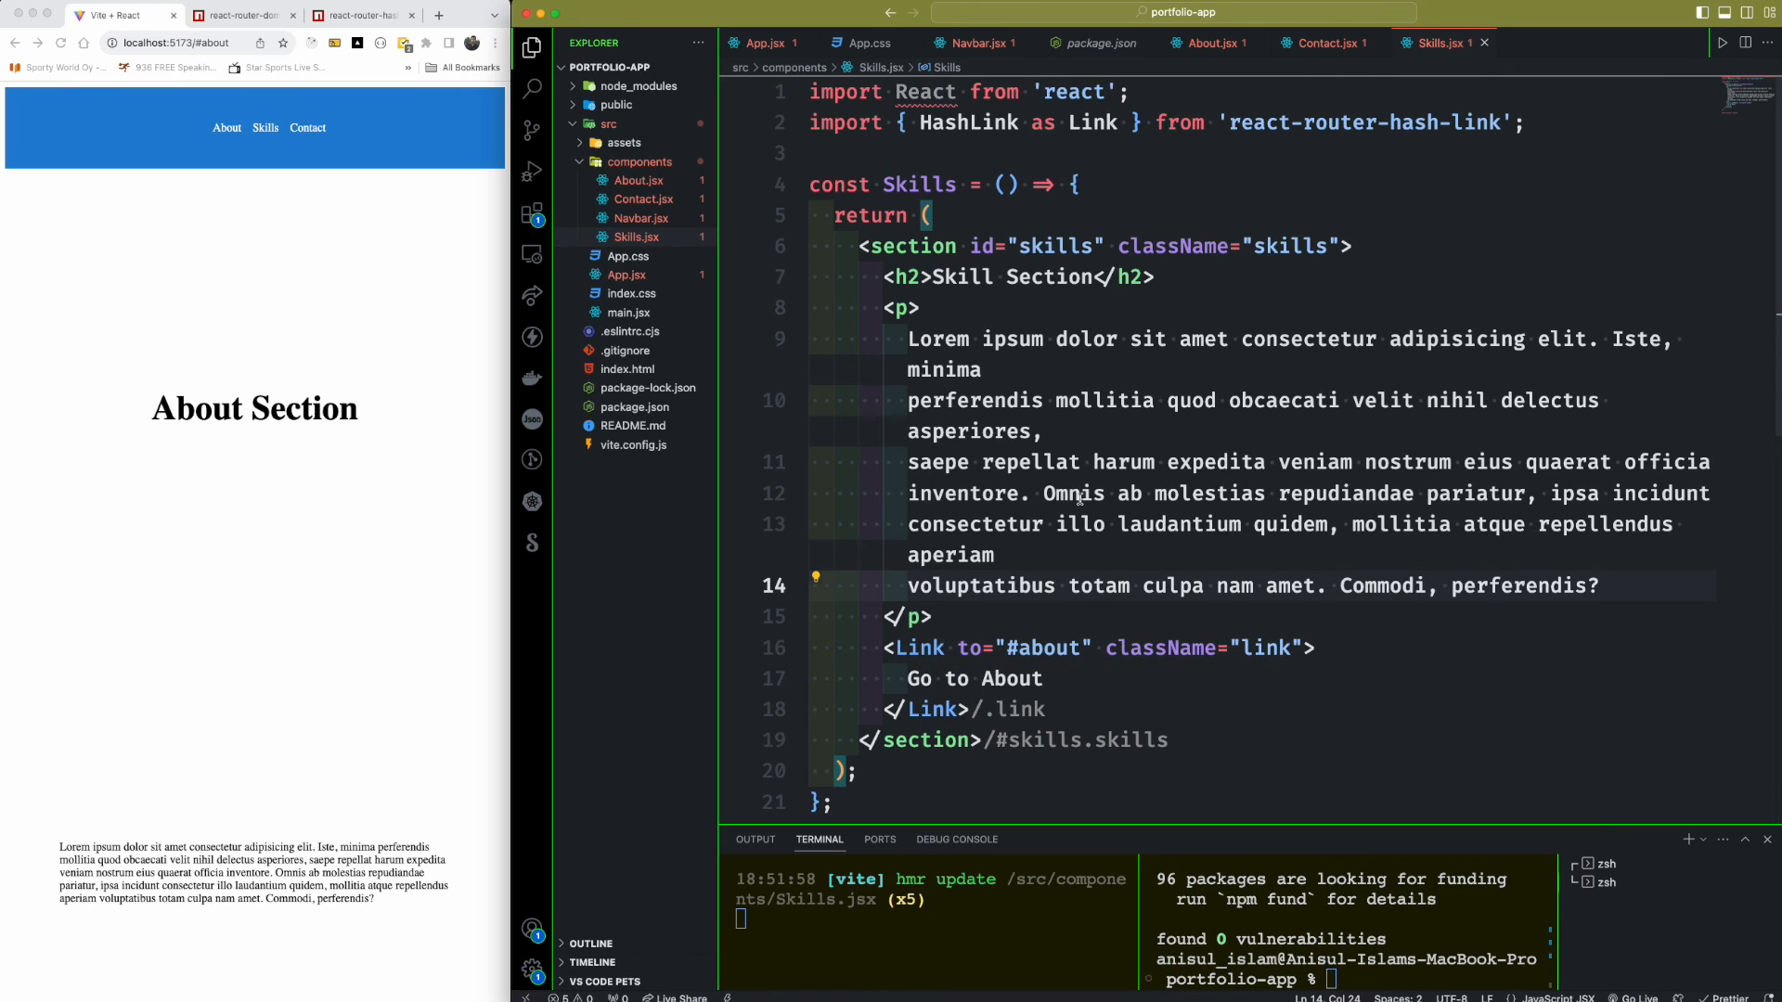
# - From the Skills section in Chrome, jump back up via Go to About
pyautogui.scroll(-3)
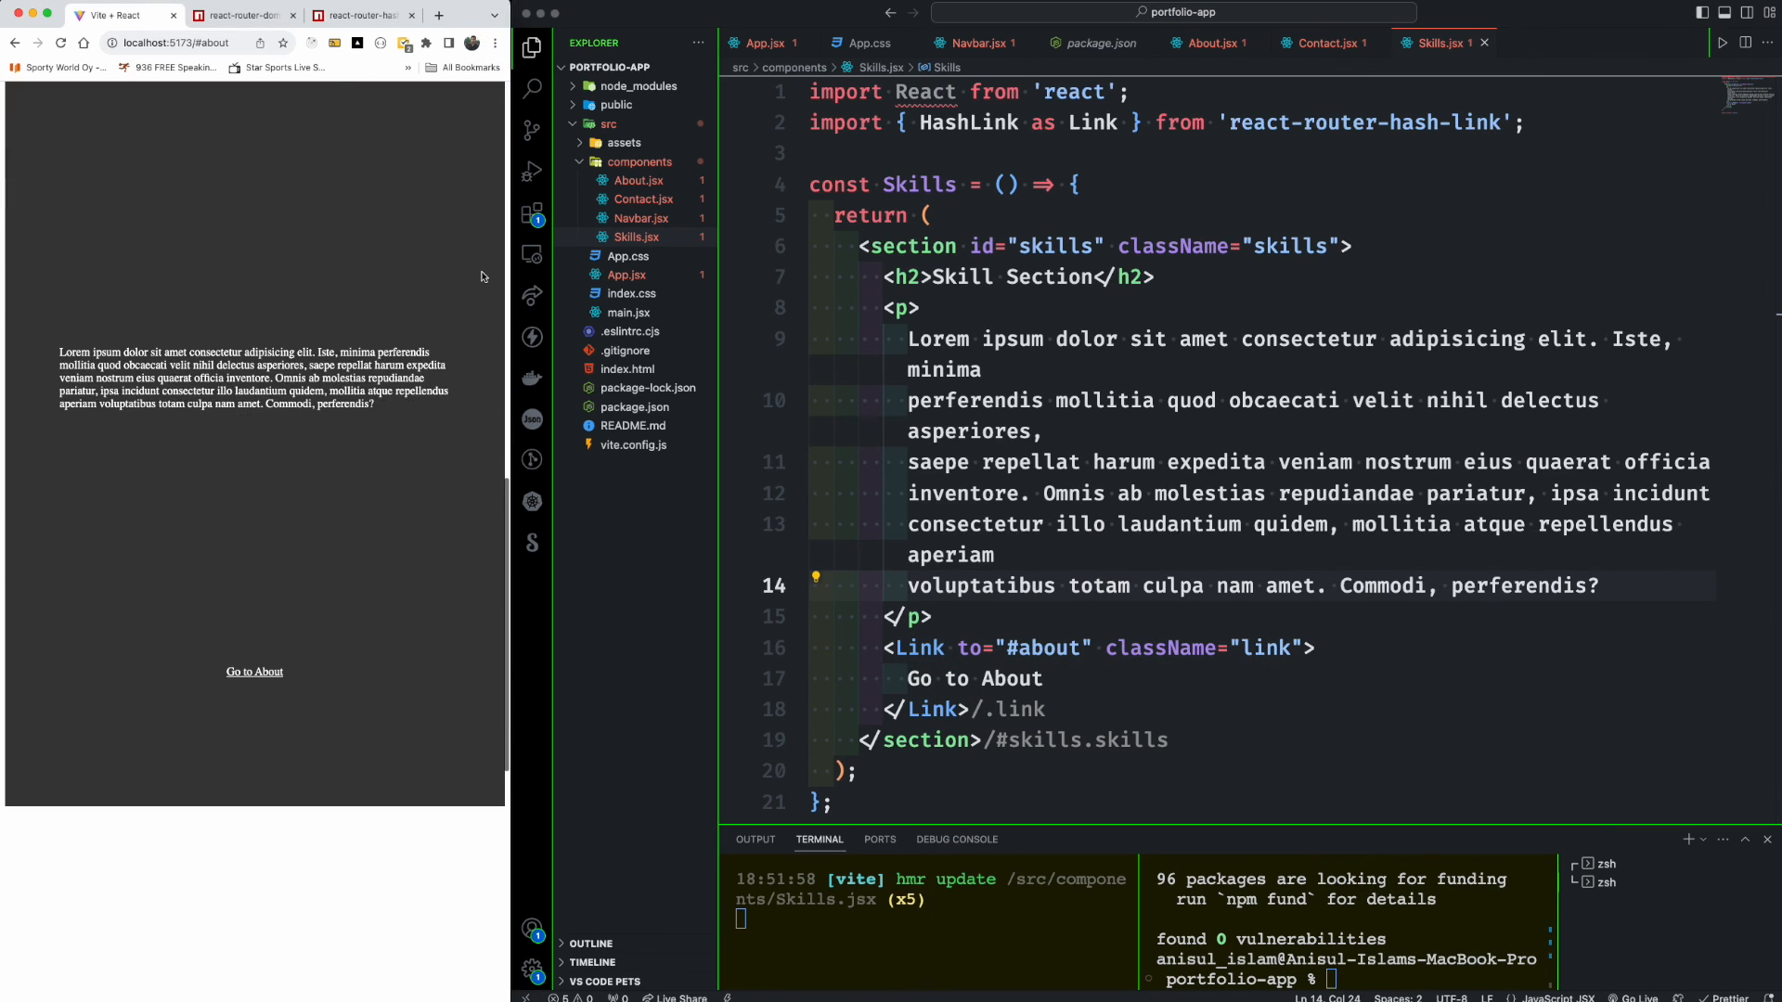
pyautogui.click(254, 672)
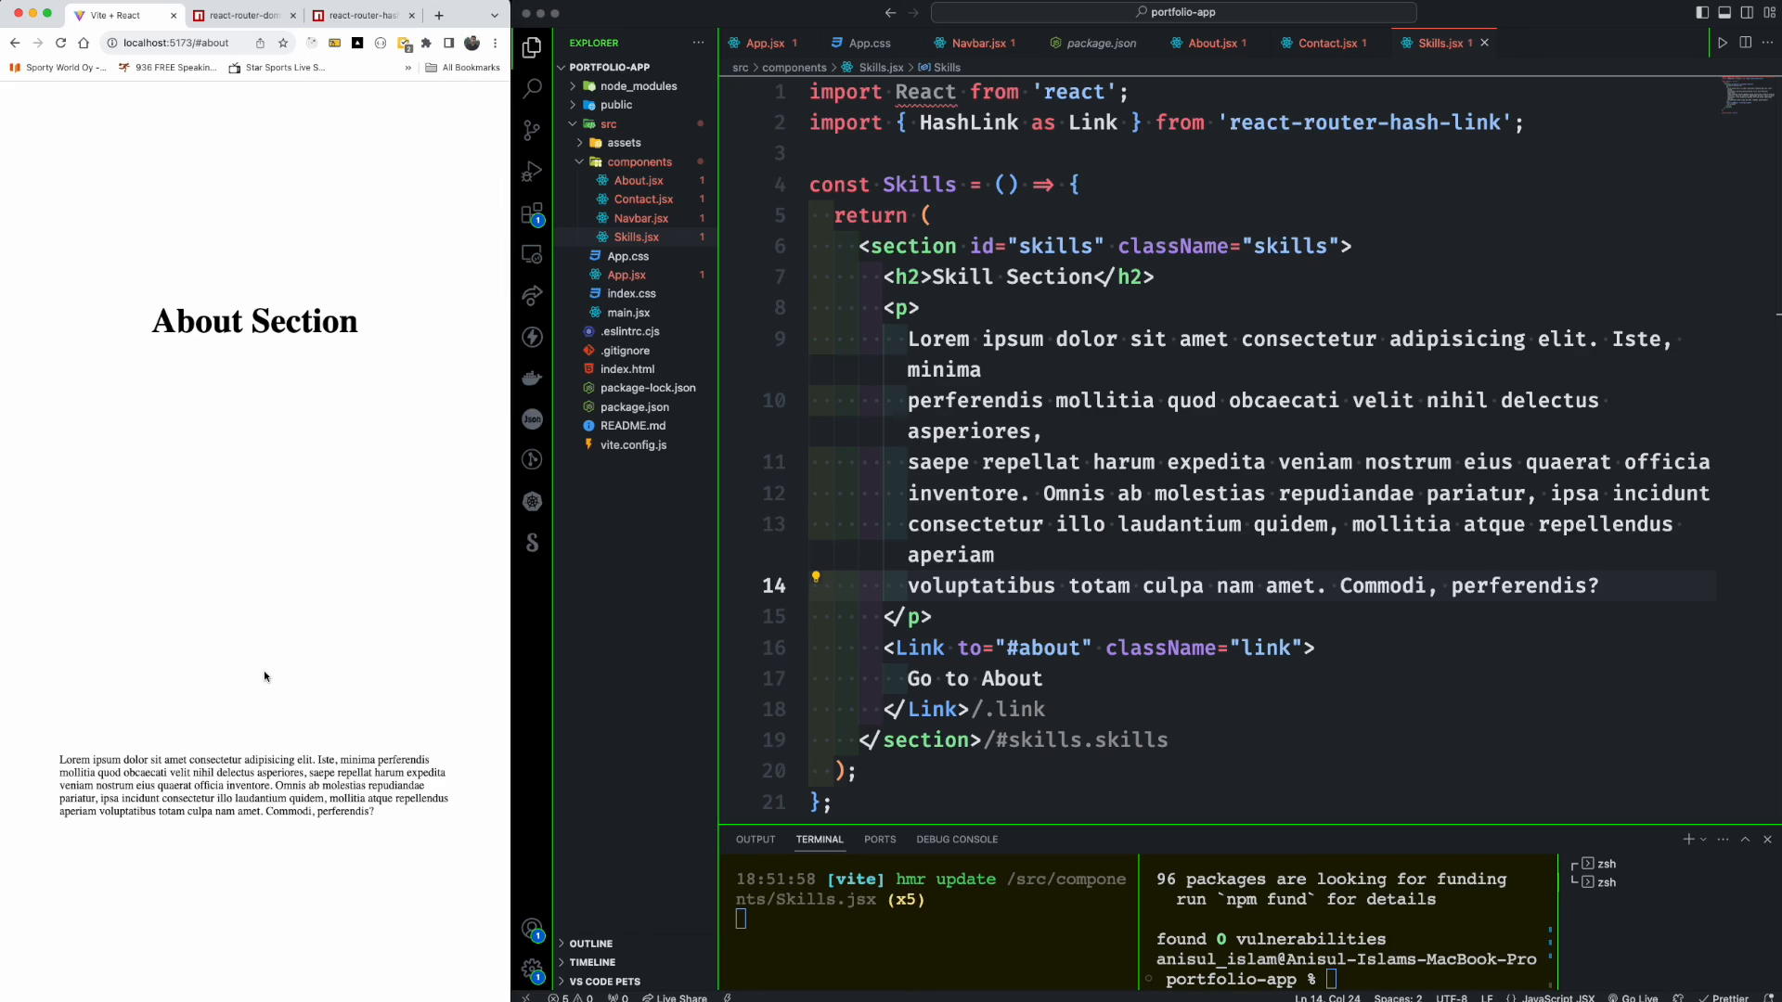
pyautogui.moveTo(260, 661)
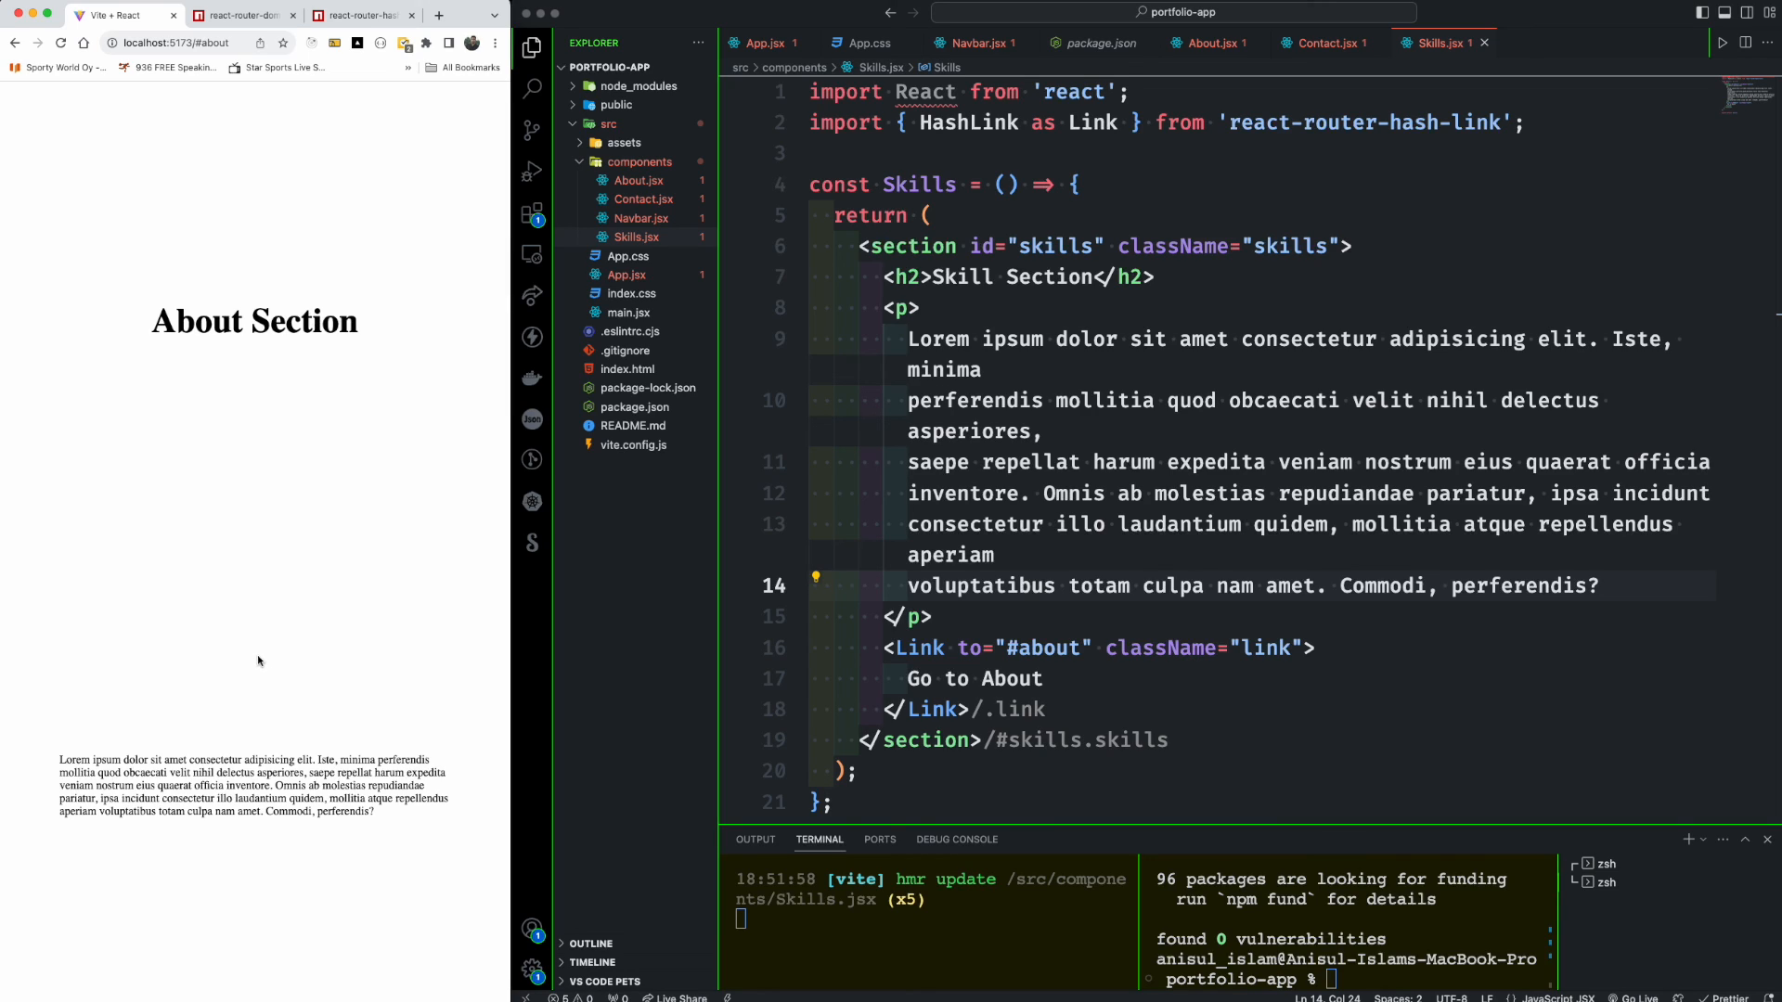